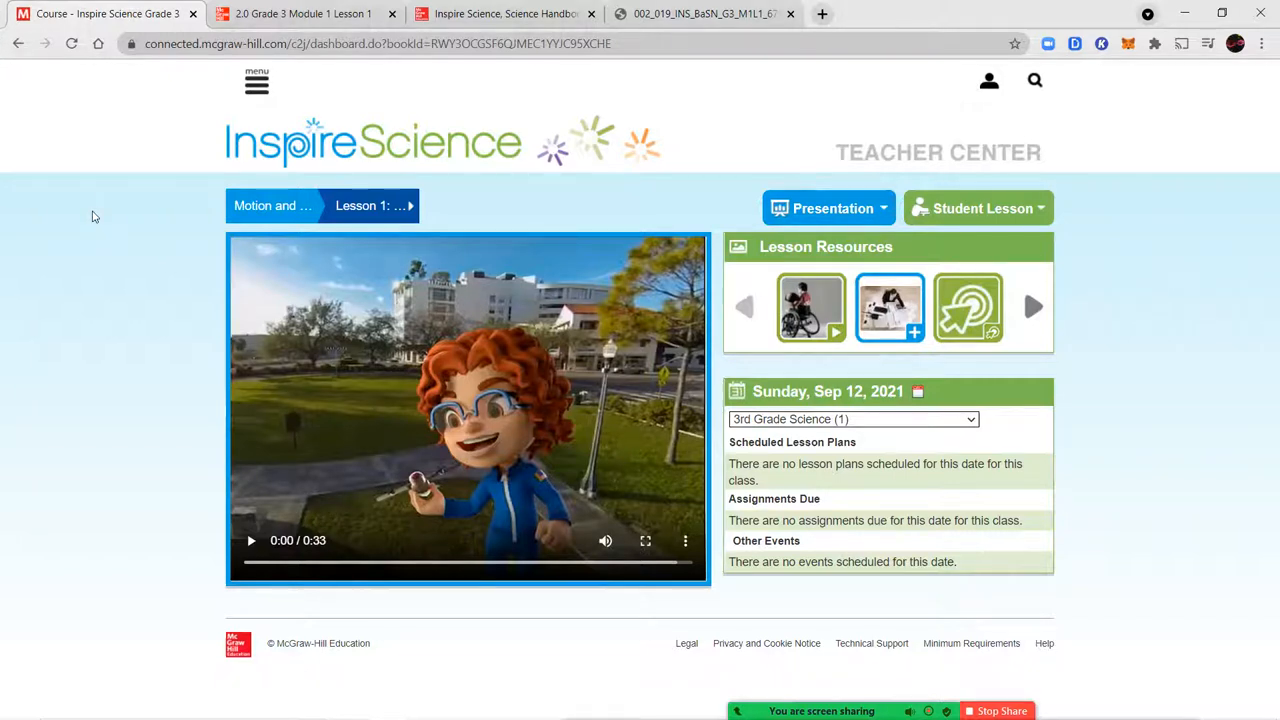
mouse_move(234, 207)
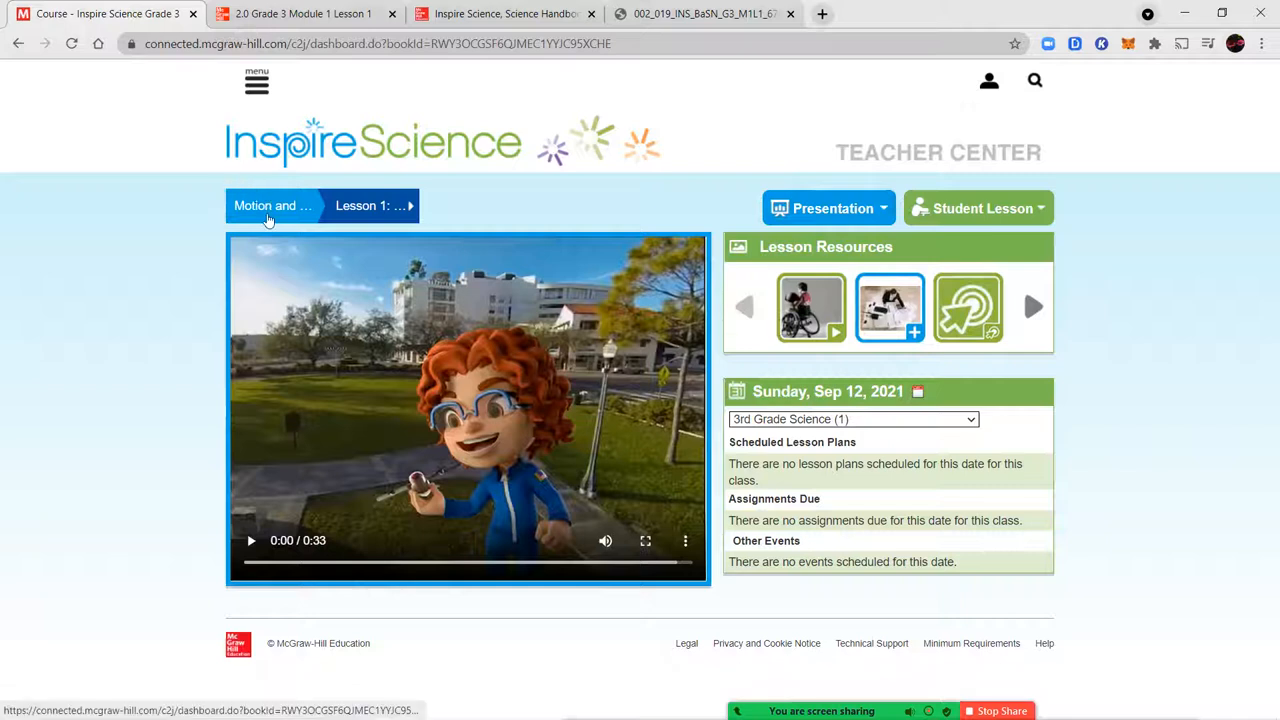
Launch the Grade 3 Module 1 Lesson 1 Presentation from the Teacher Center dashboard.
left_click(273, 205)
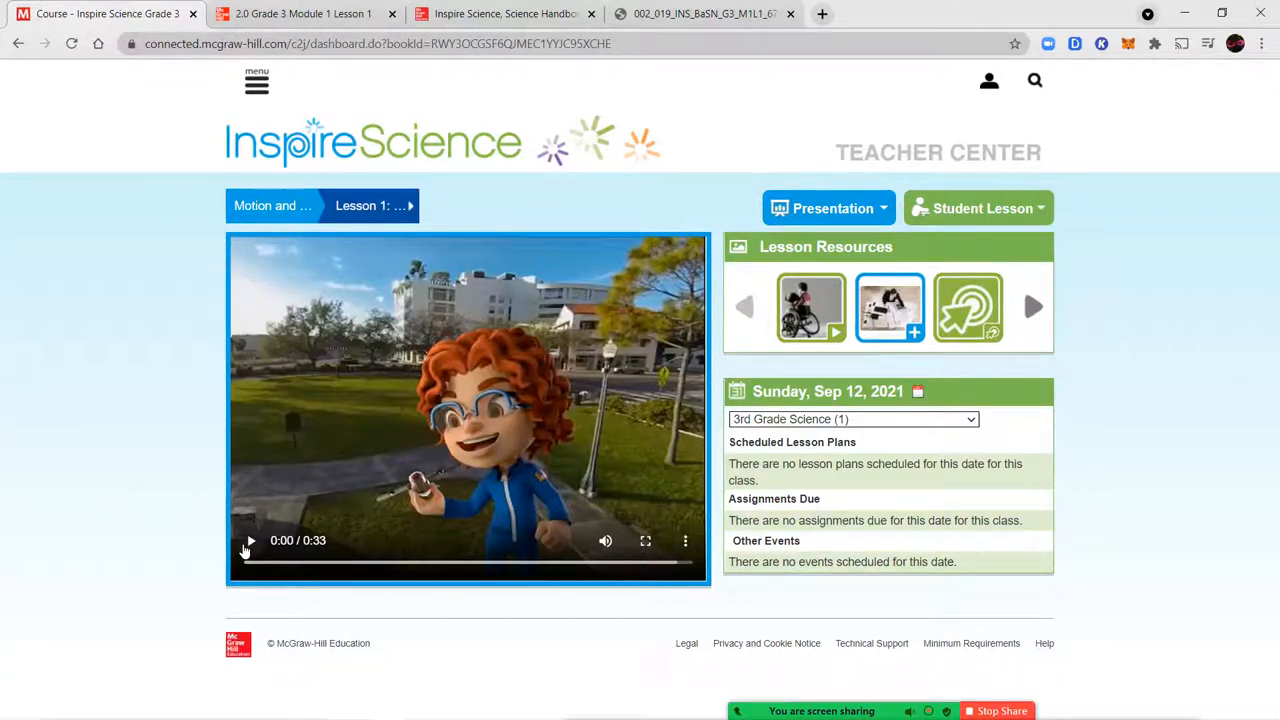
left_click(251, 540)
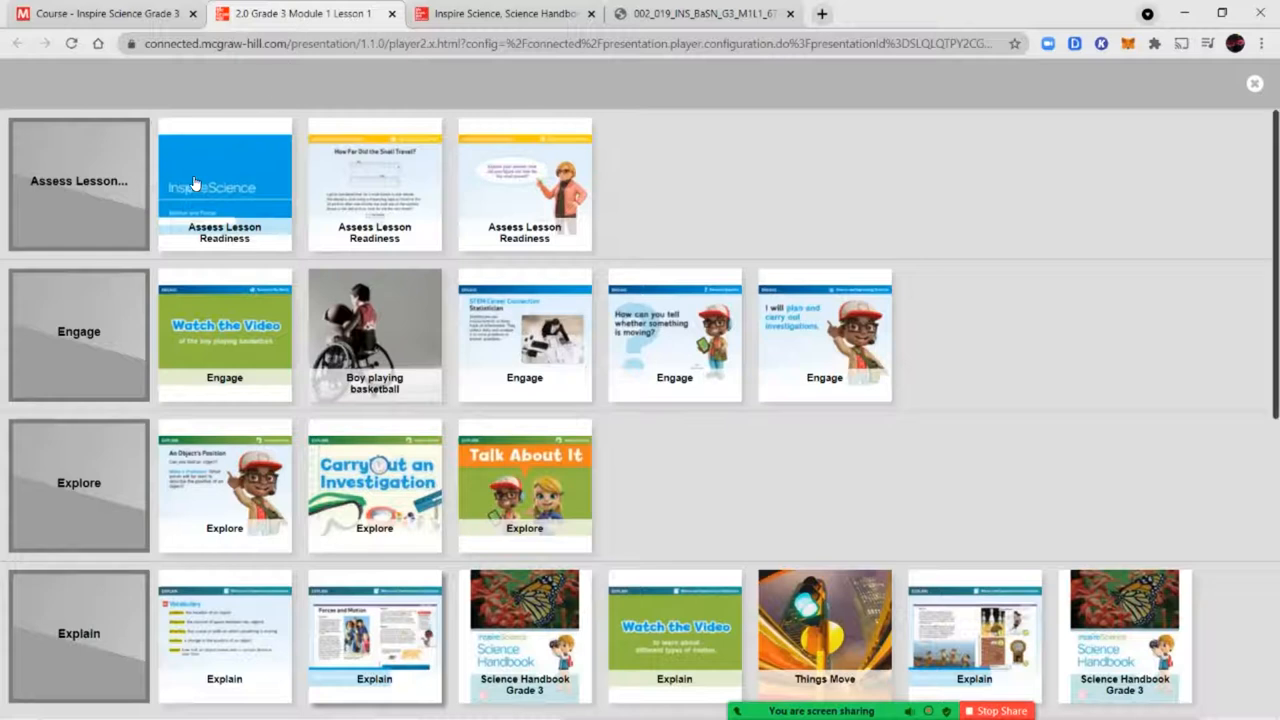
Open the first Assess Lesson Readiness slide and advance past the snail question to the explain-your-answer prompt.
left_click(224, 185)
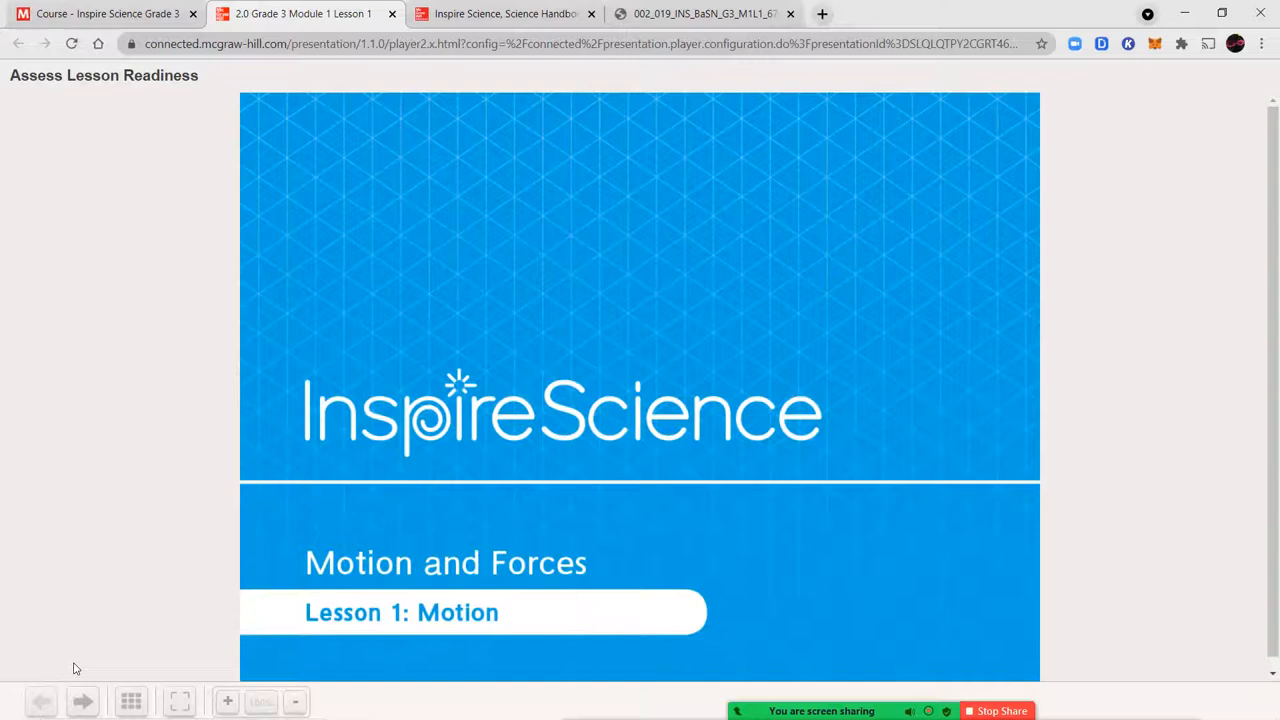
left_click(83, 701)
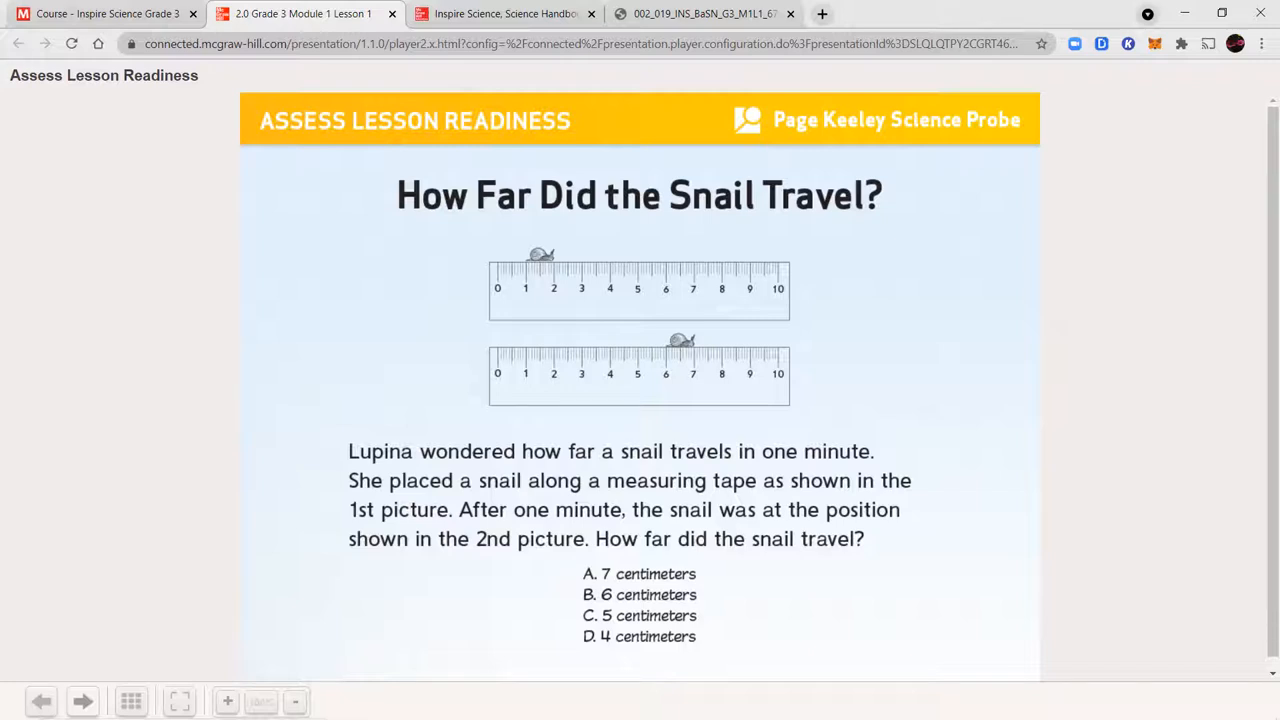
mouse_move(3, 531)
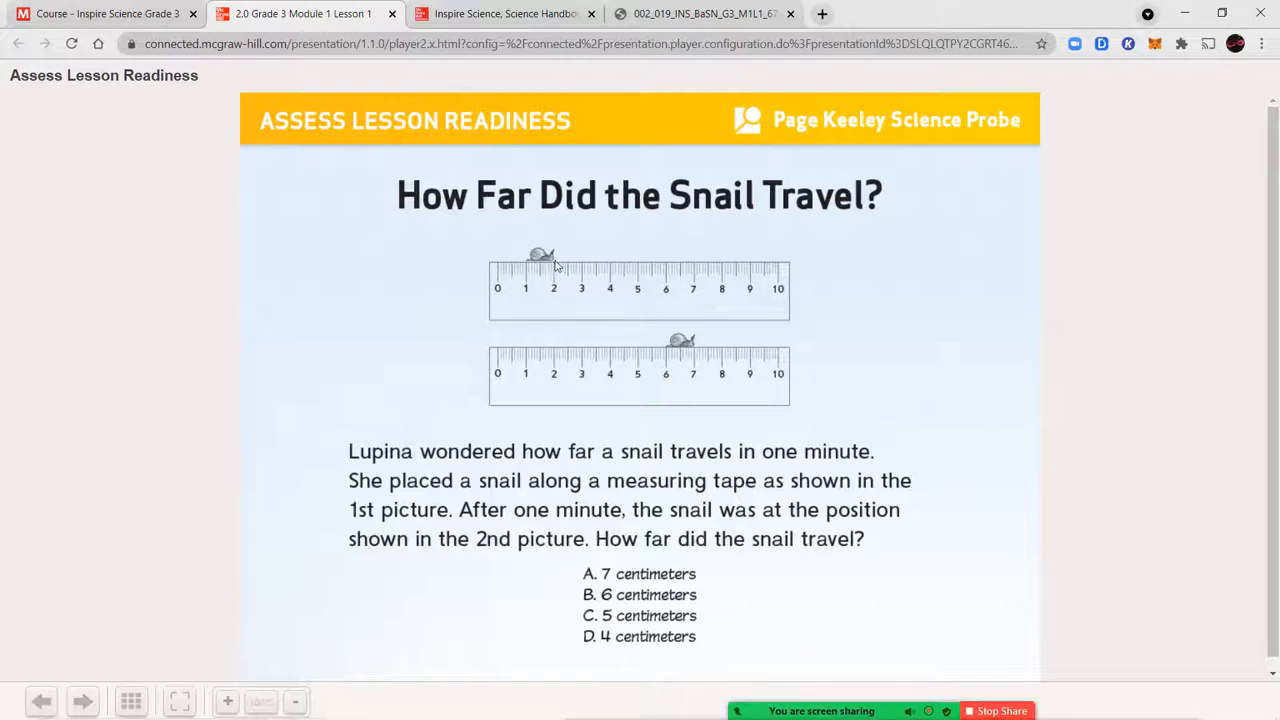
mouse_move(669, 377)
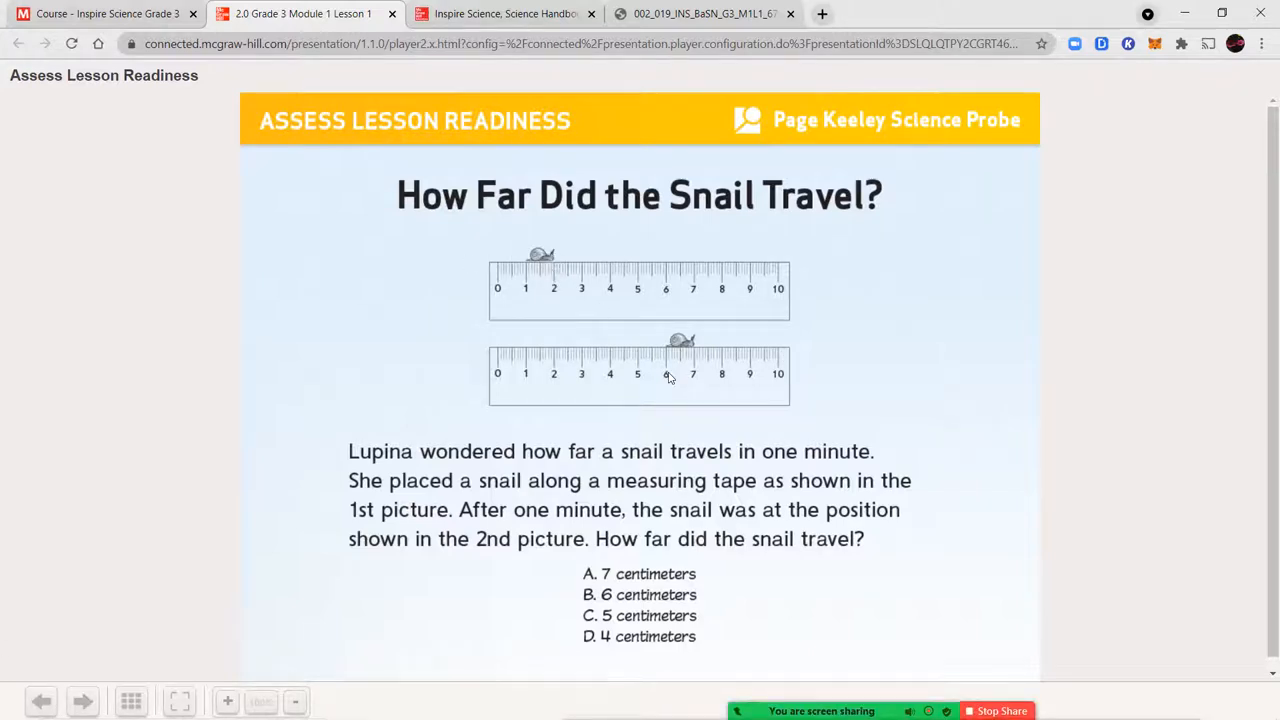
mouse_move(628, 411)
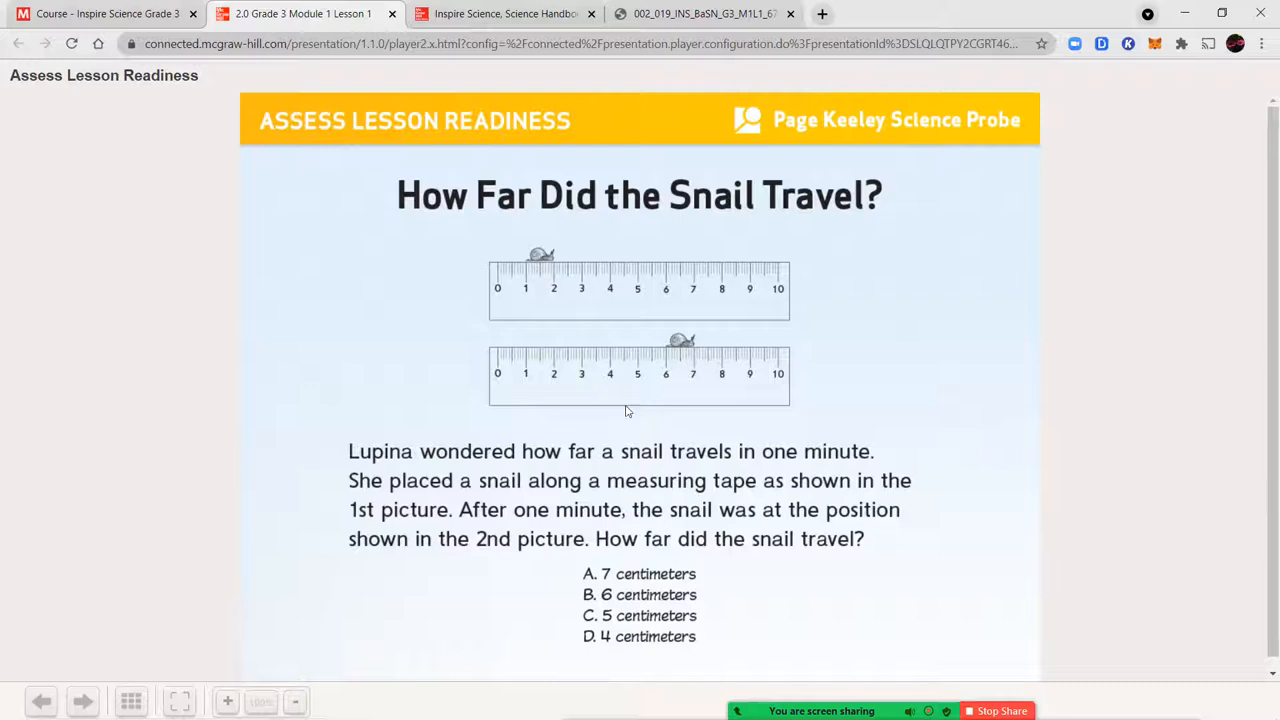
mouse_move(709, 466)
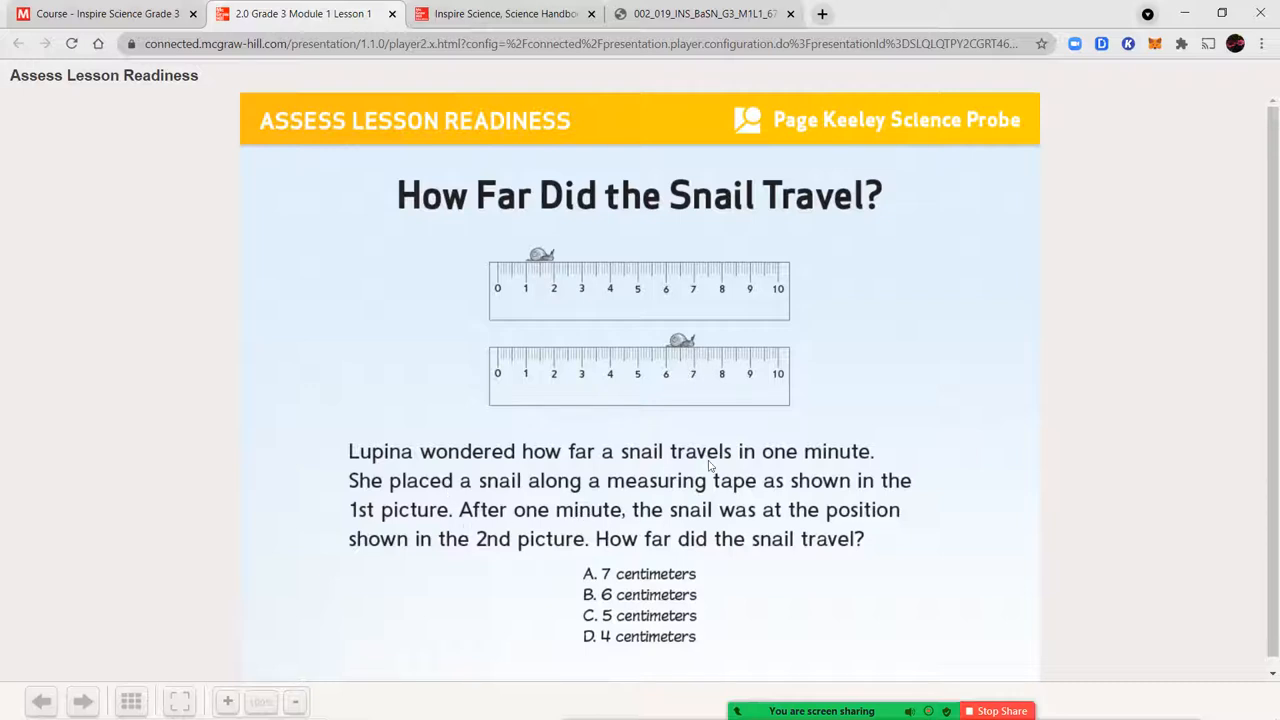
mouse_move(966, 457)
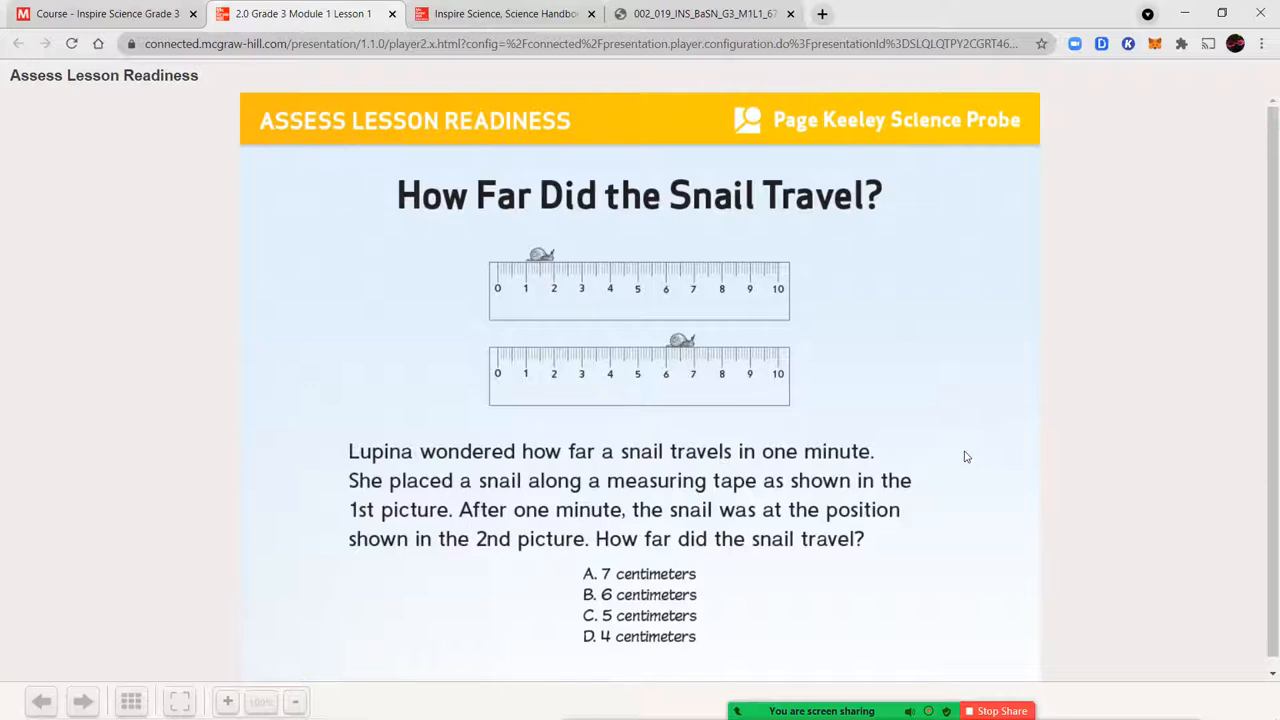
mouse_move(940, 482)
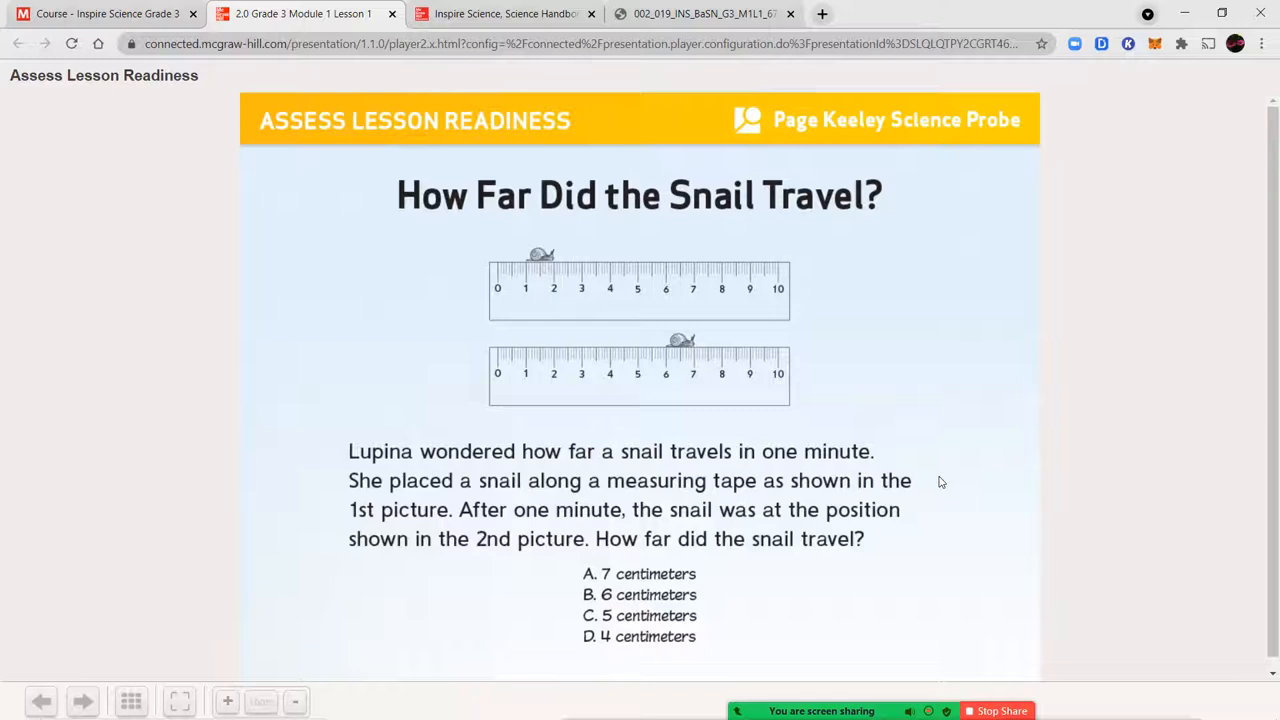
mouse_move(618, 527)
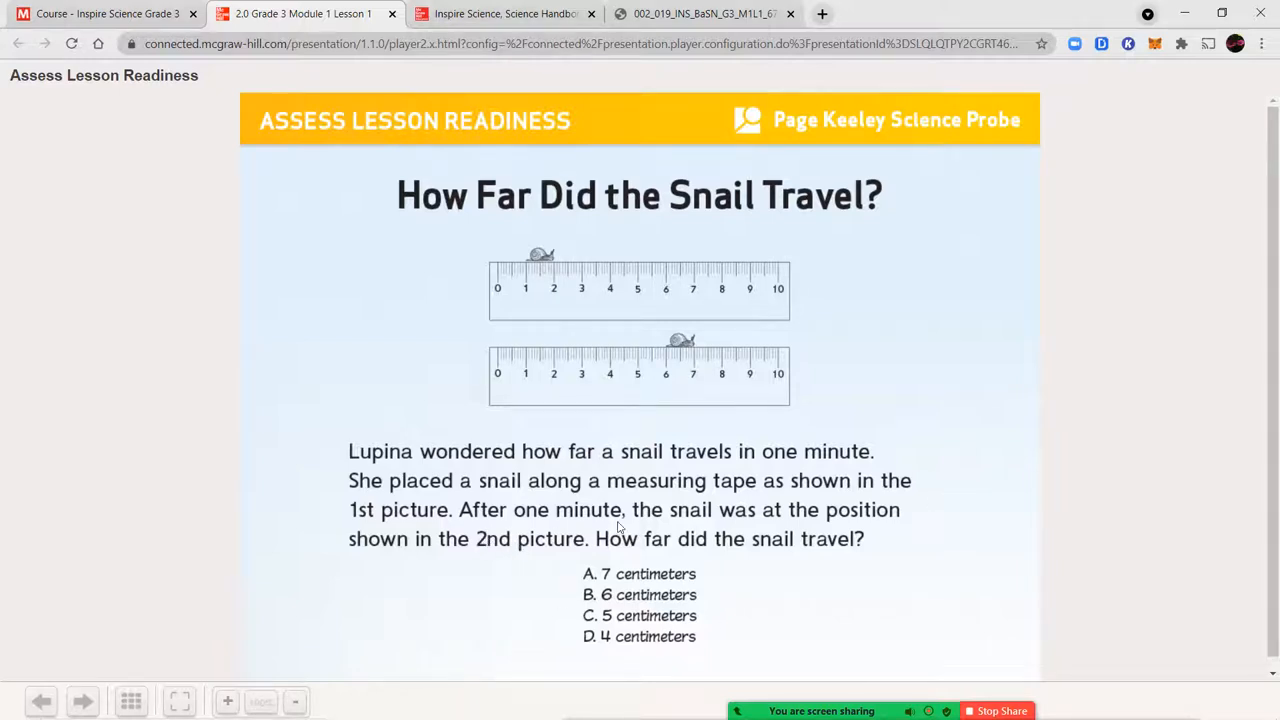
mouse_move(785, 554)
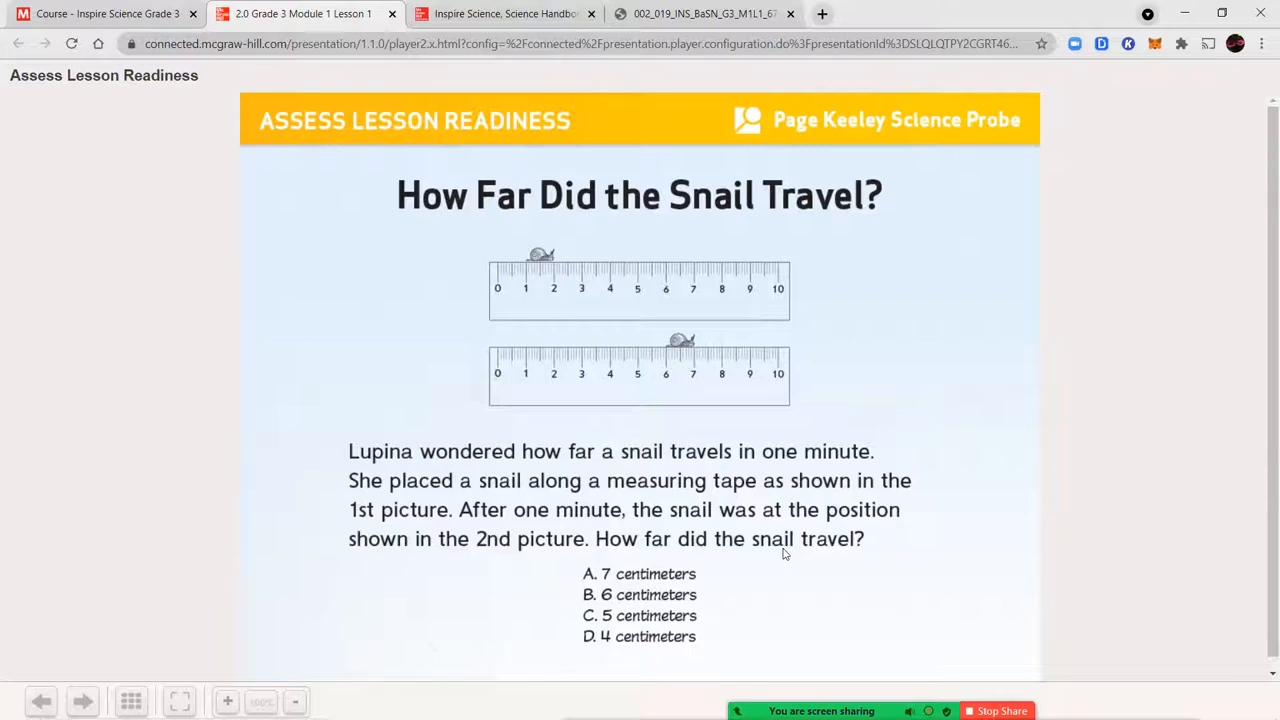
mouse_move(704, 375)
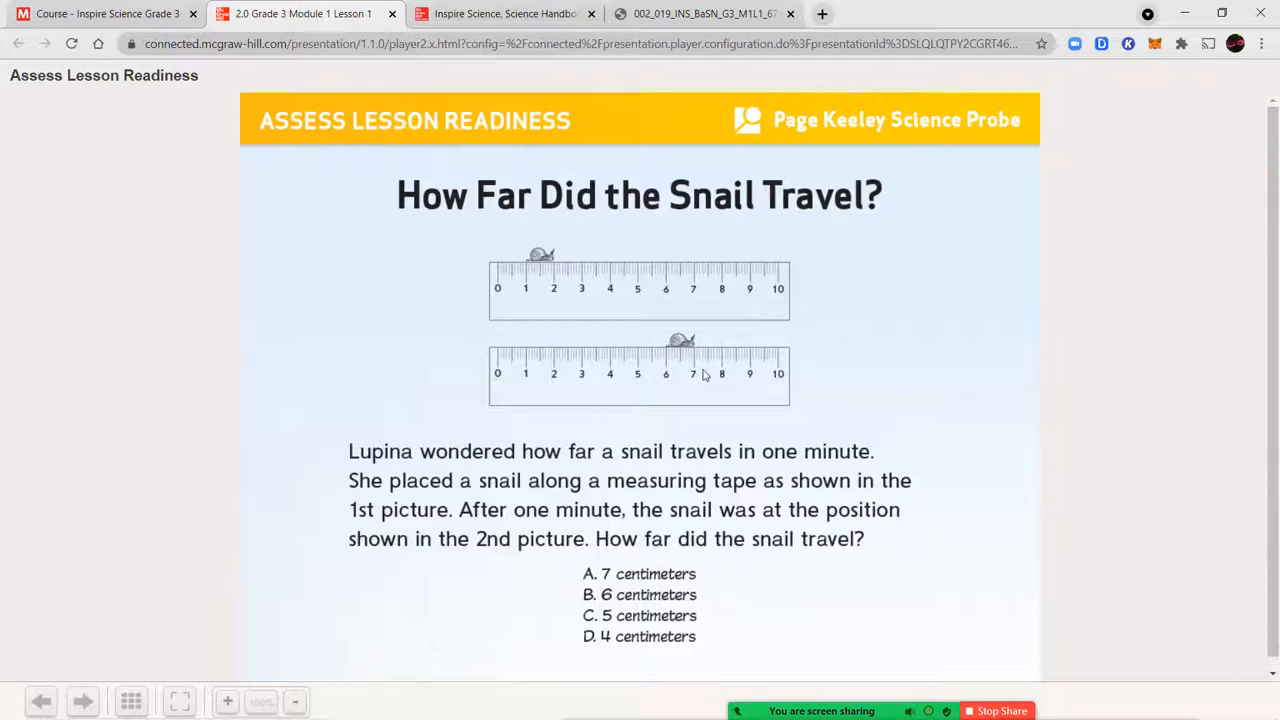
mouse_move(697, 345)
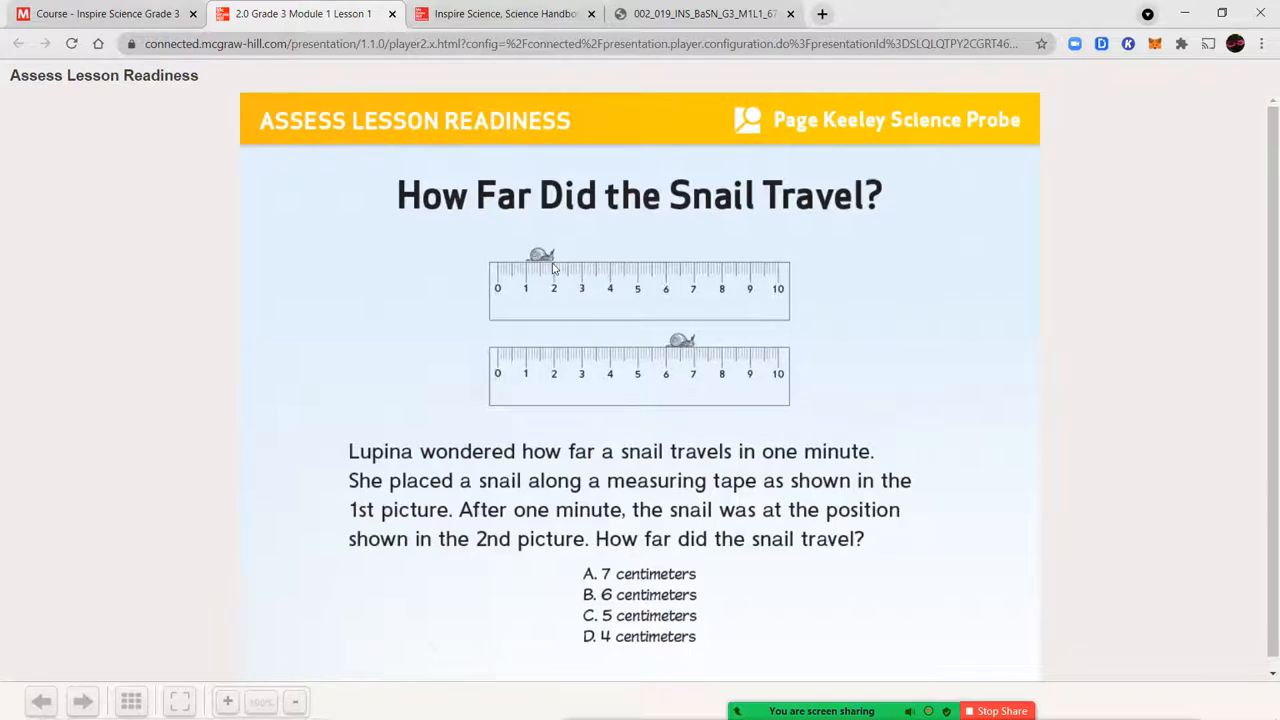
mouse_move(768, 603)
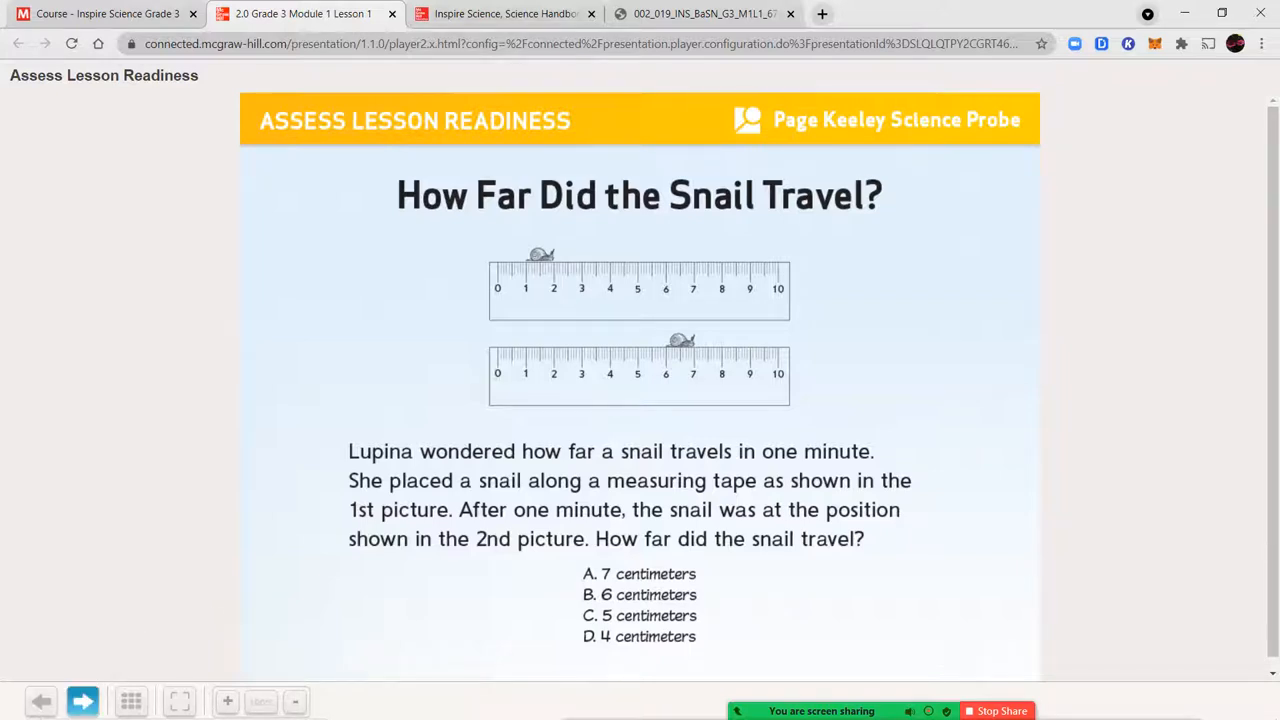
left_click(83, 701)
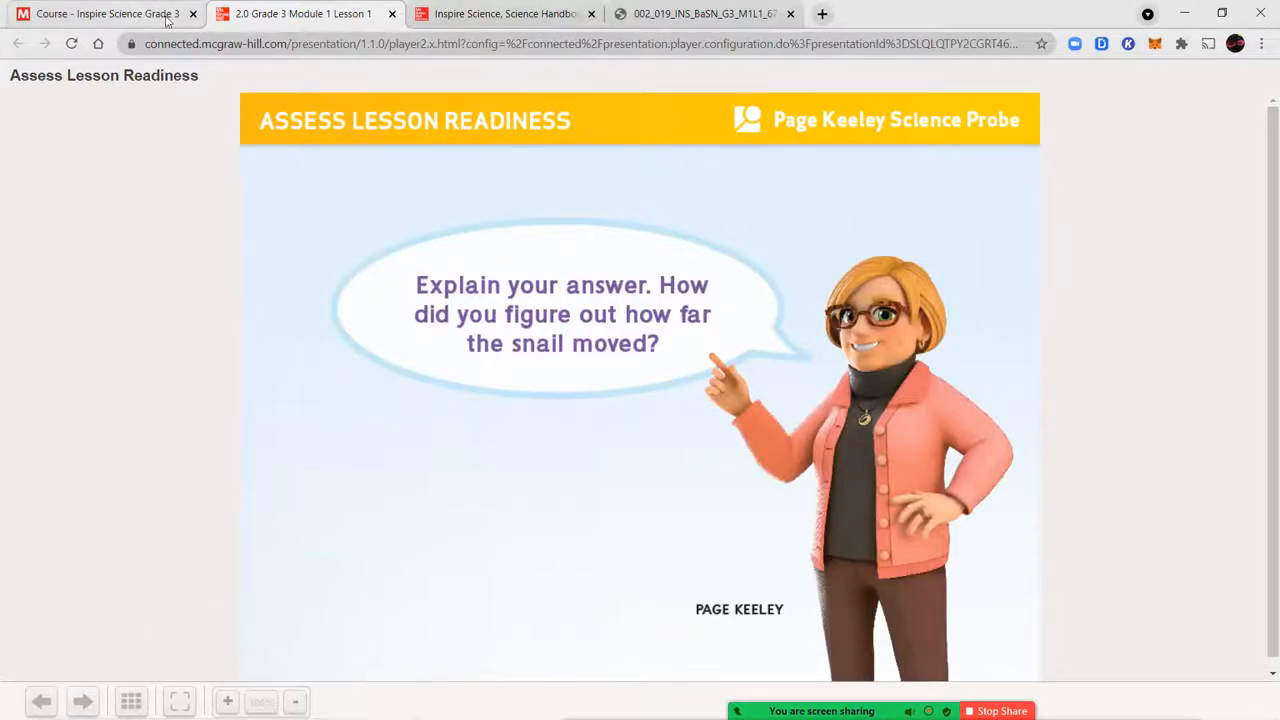
Pick the Boy playing basketball slide from the slide grid and play its video to the credits.
left_click(131, 701)
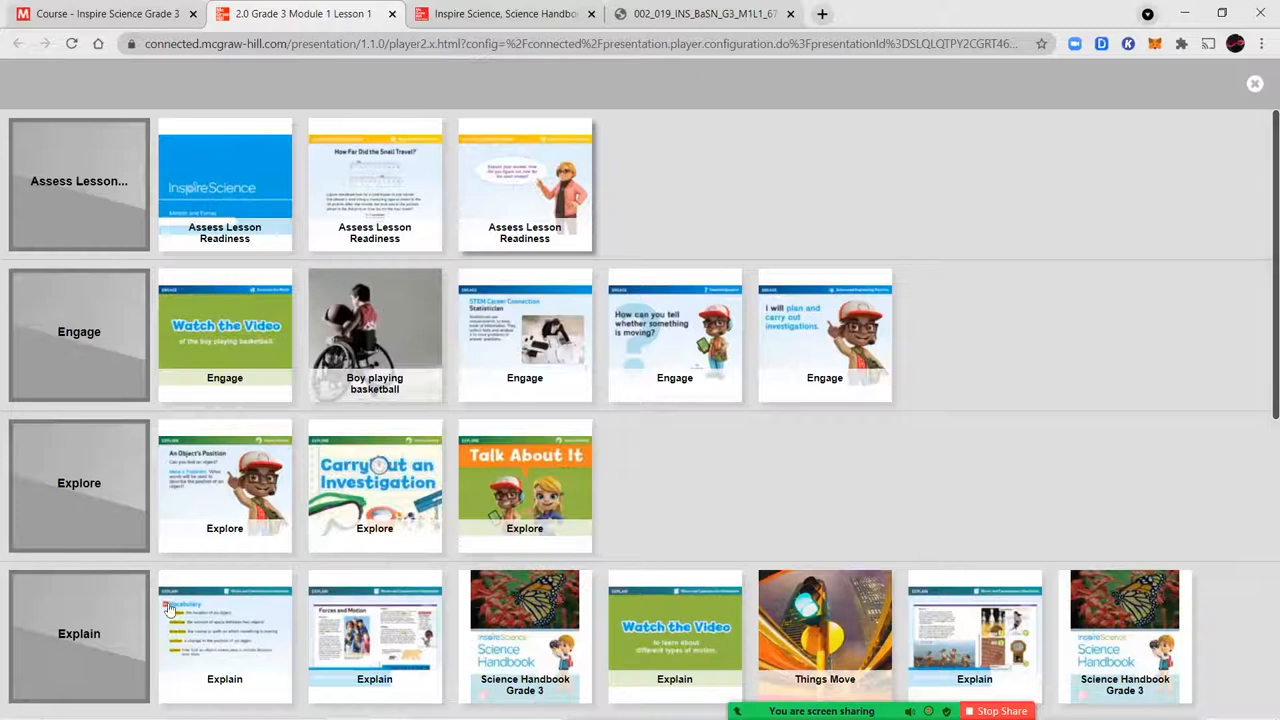
mouse_move(230, 335)
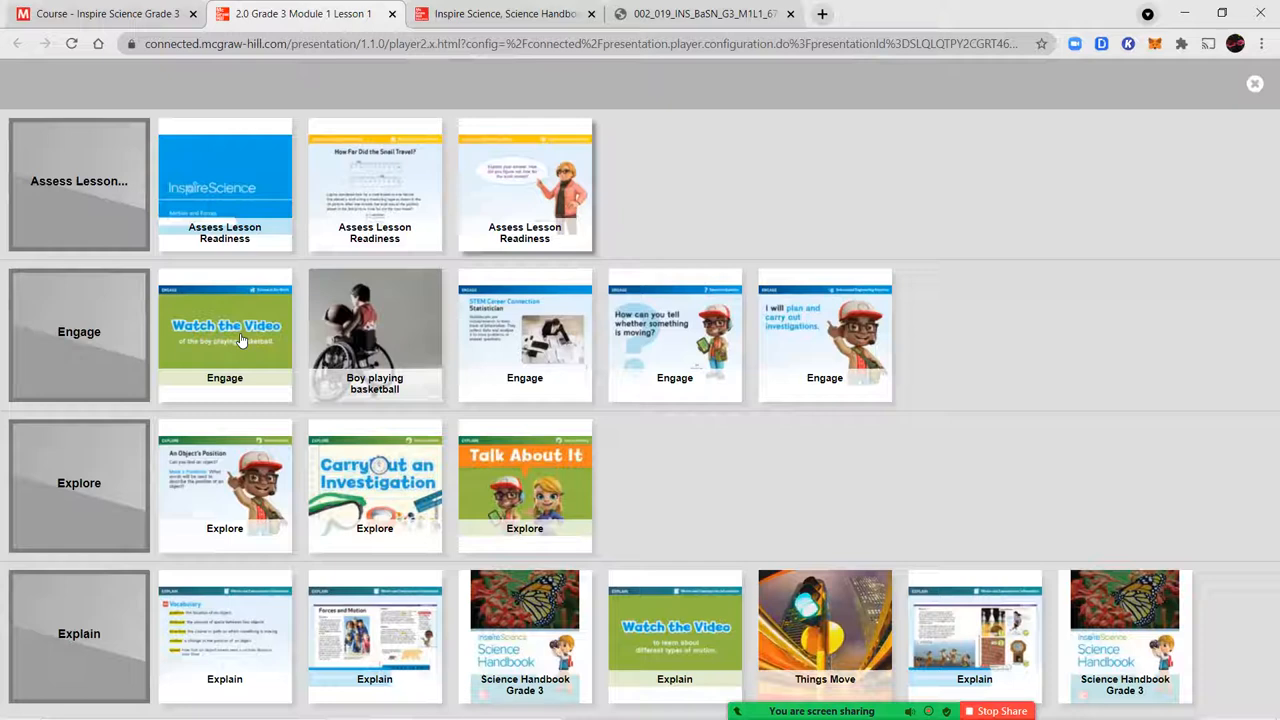
mouse_move(375, 333)
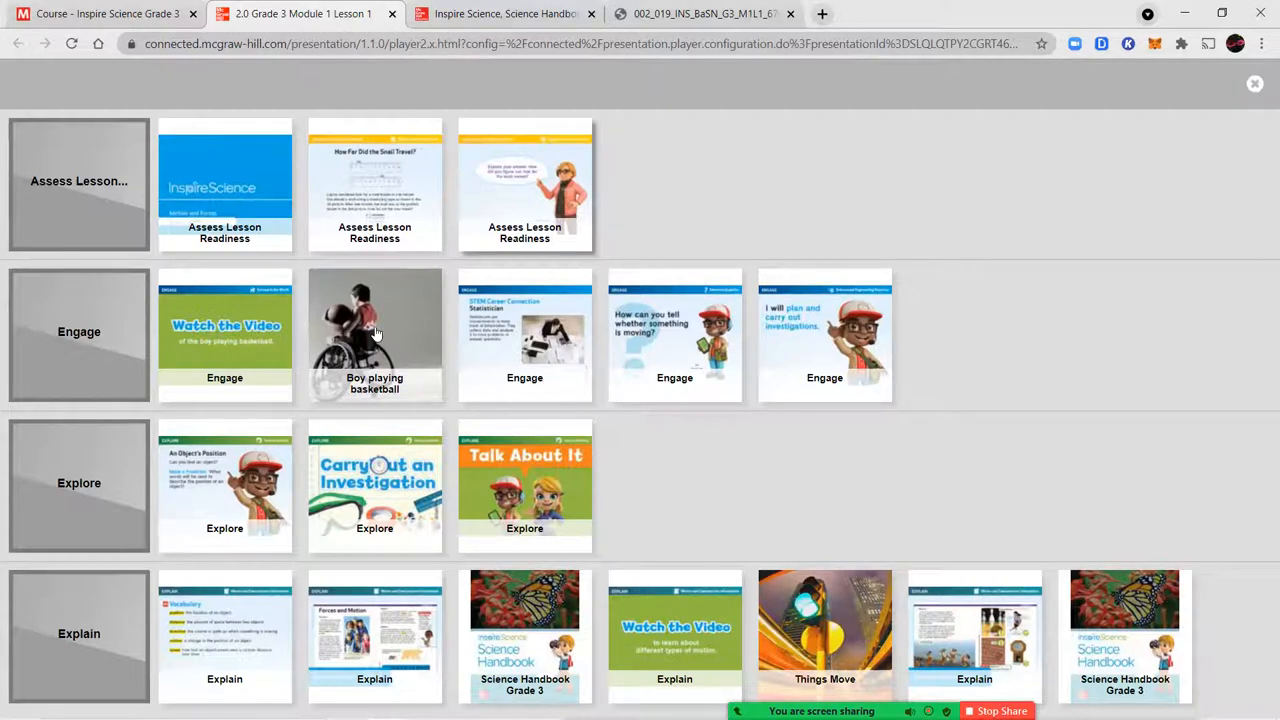
left_click(374, 335)
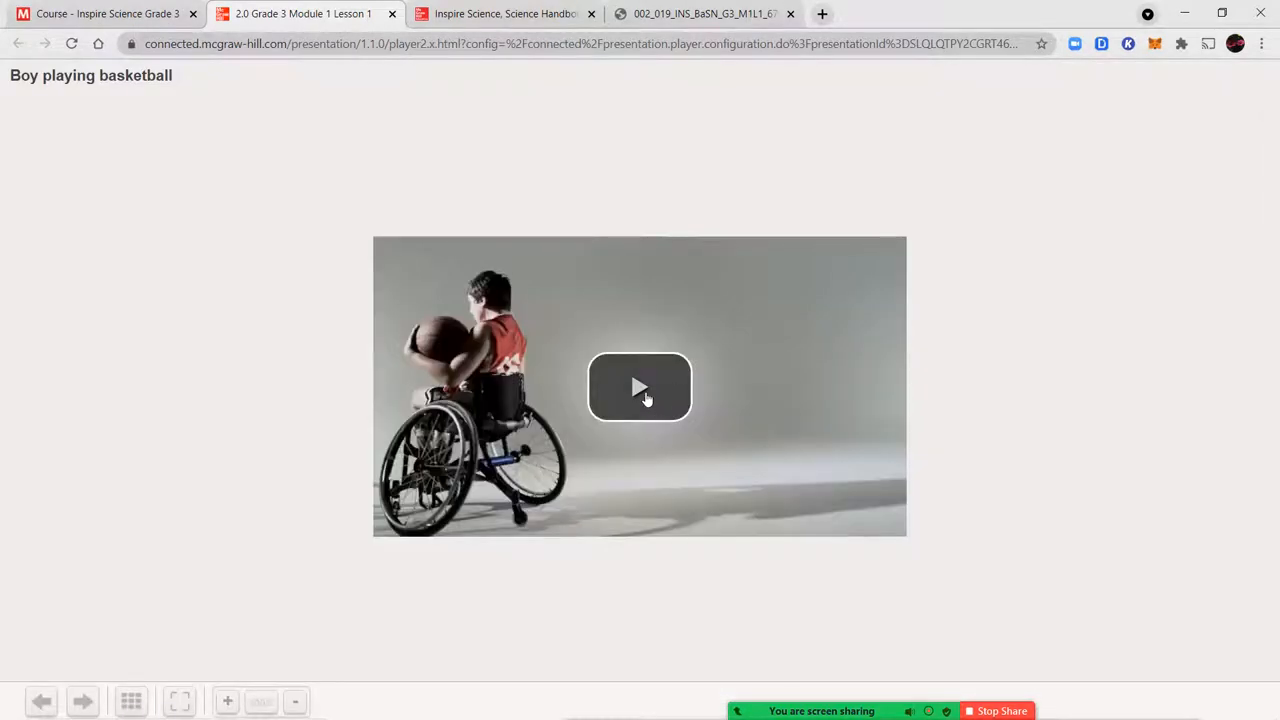
left_click(639, 387)
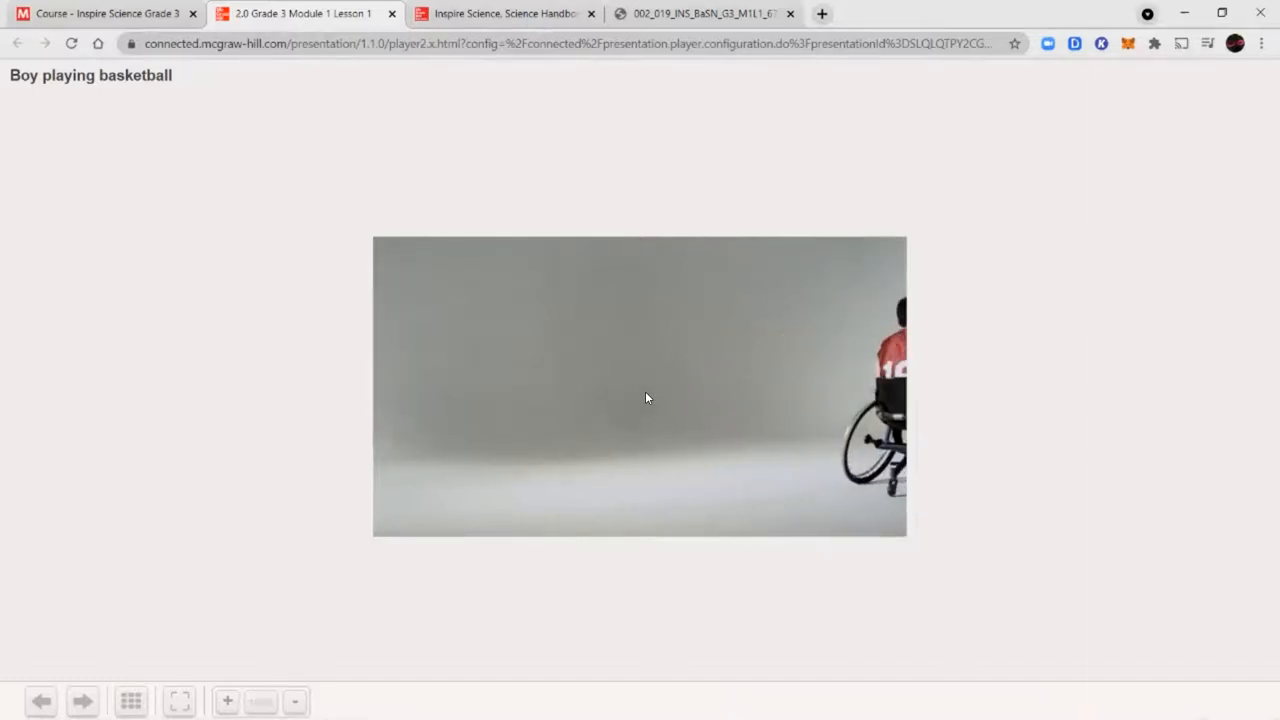
left_click(640, 387)
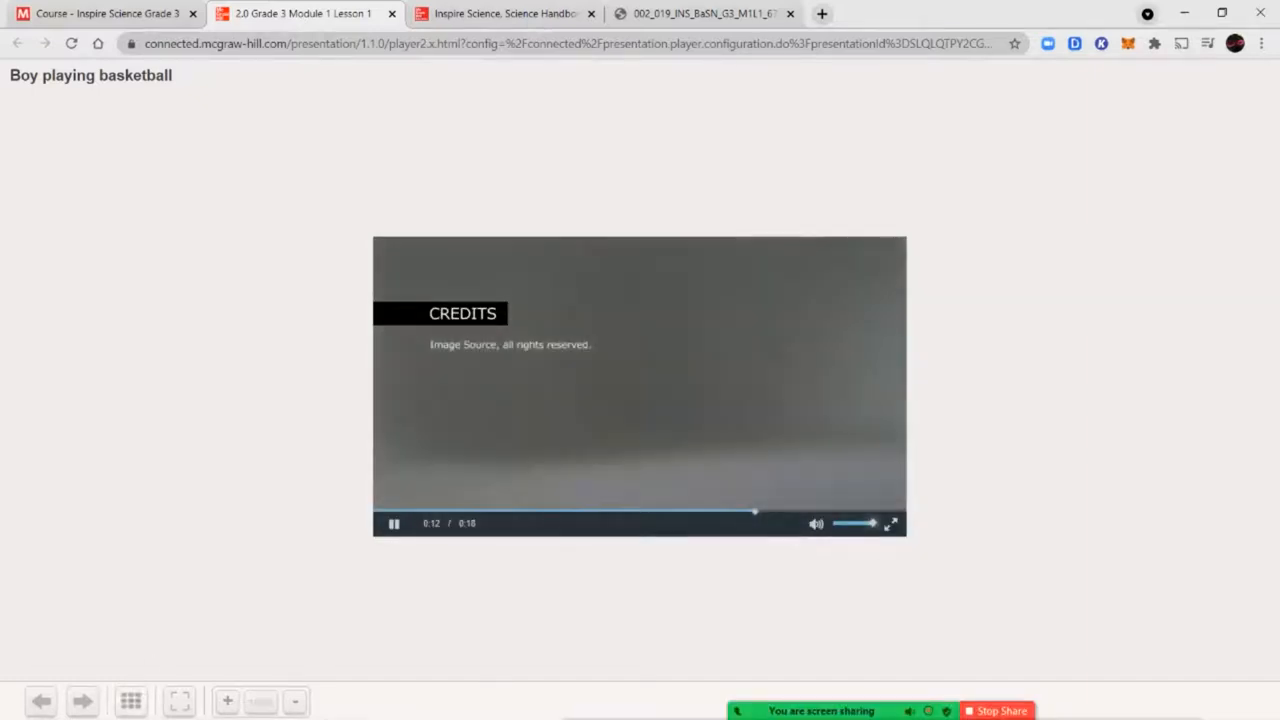
Jump from the slide overview grid to the Explore slide An Object's Position.
left_click(131, 701)
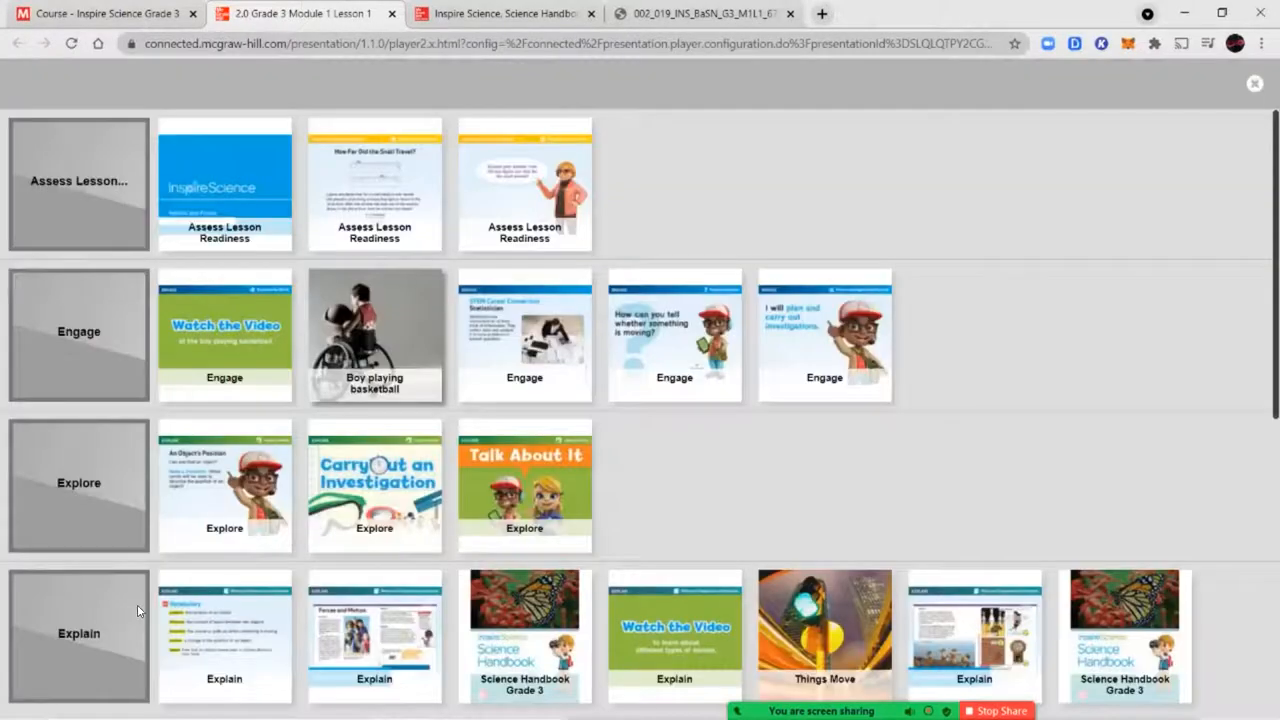
mouse_move(423, 291)
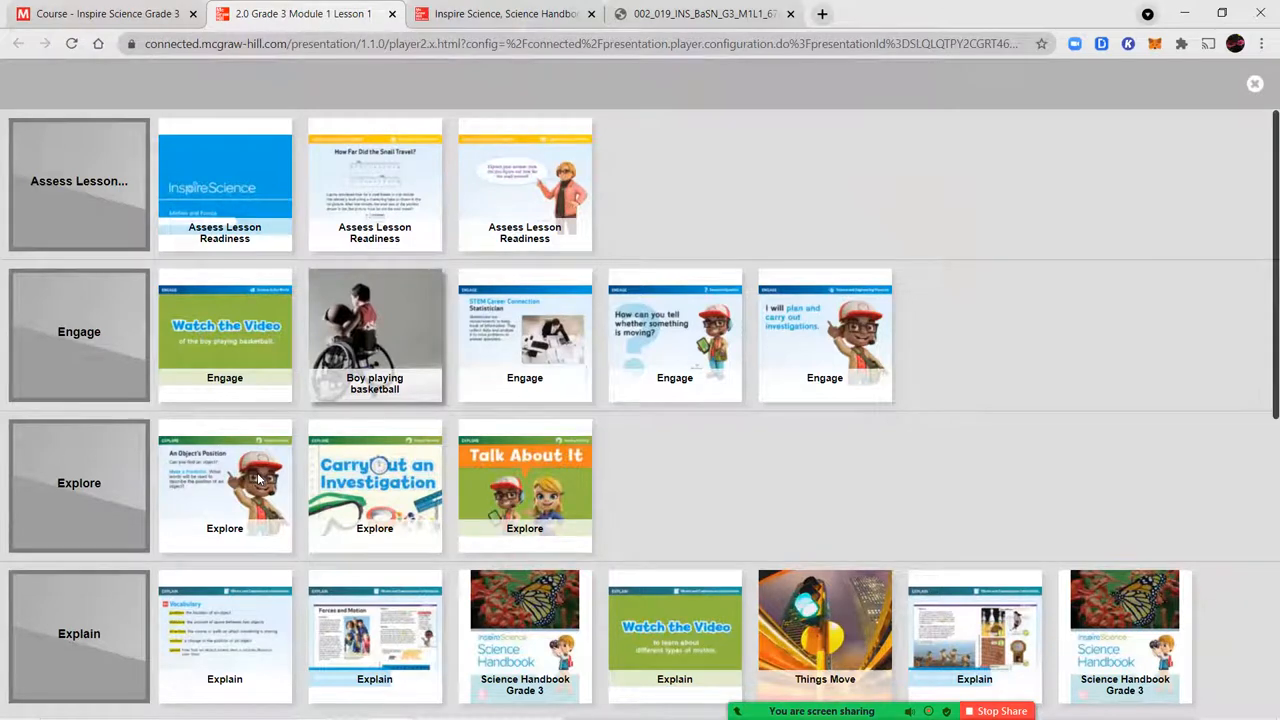
left_click(224, 485)
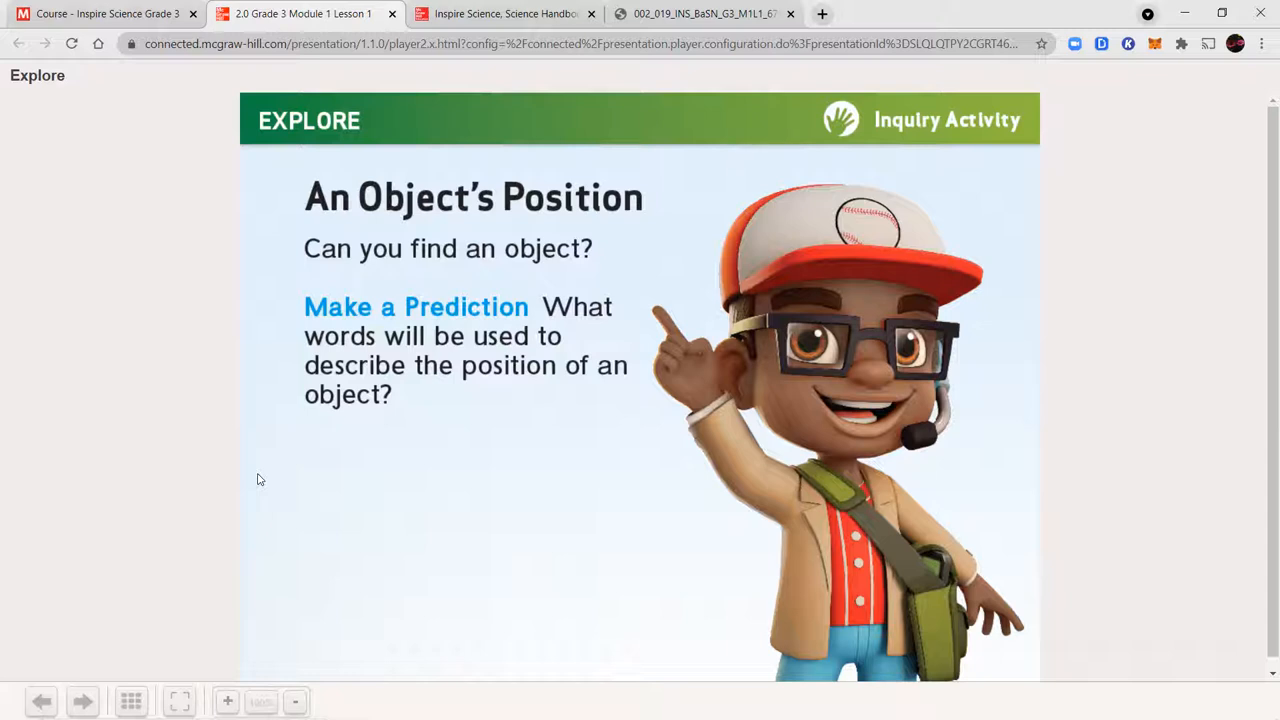
mouse_move(147, 626)
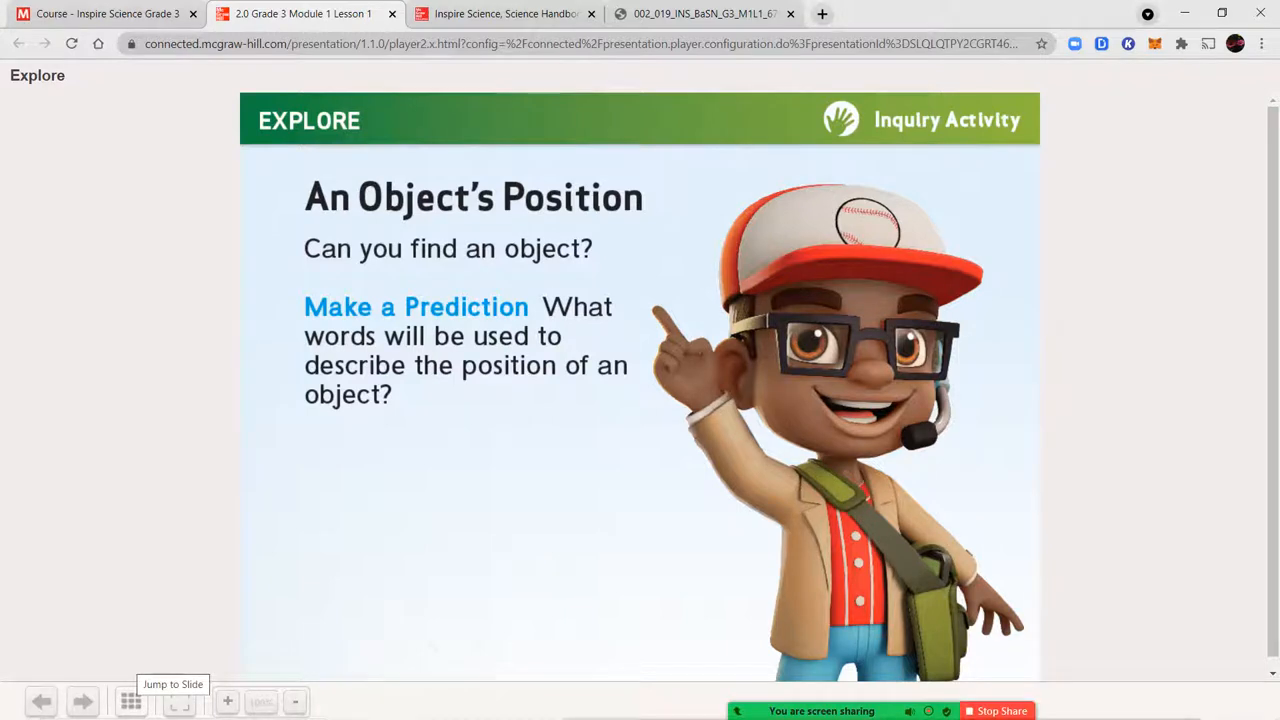
Advance past Carry Out an Investigation to the position, distance, direction, motion and speed Vocabulary slide.
left_click(83, 701)
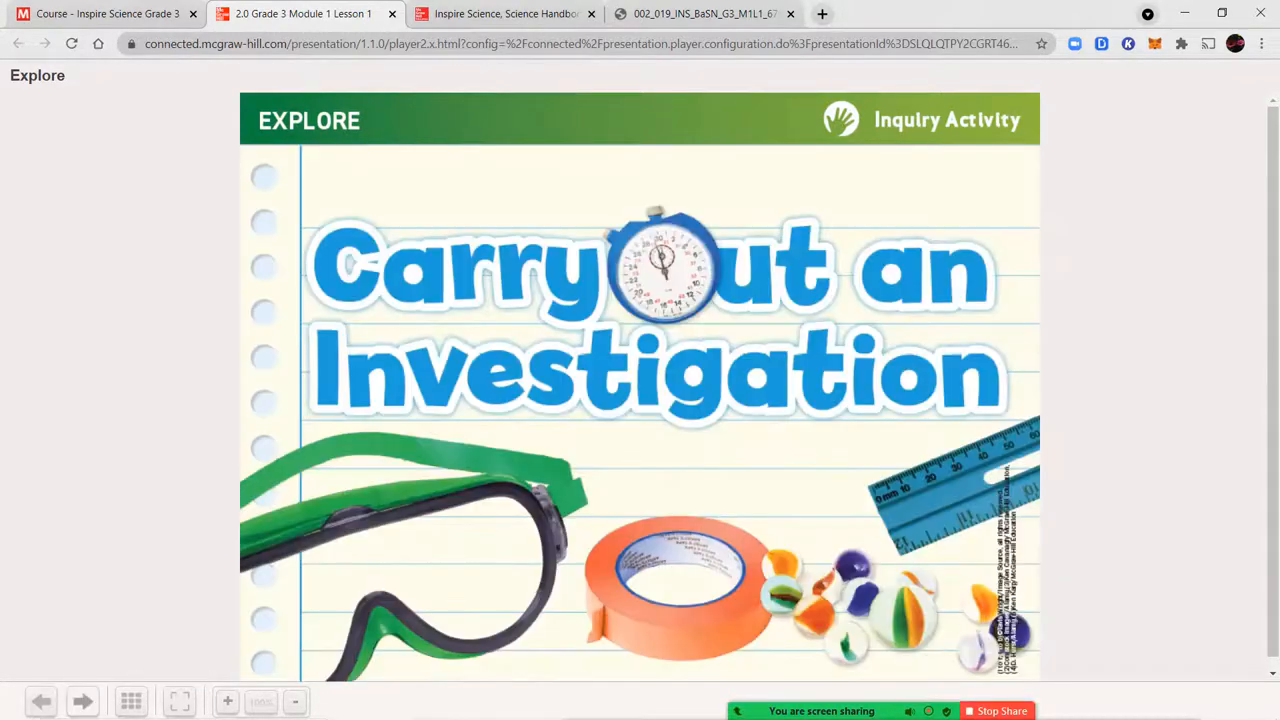
left_click(83, 701)
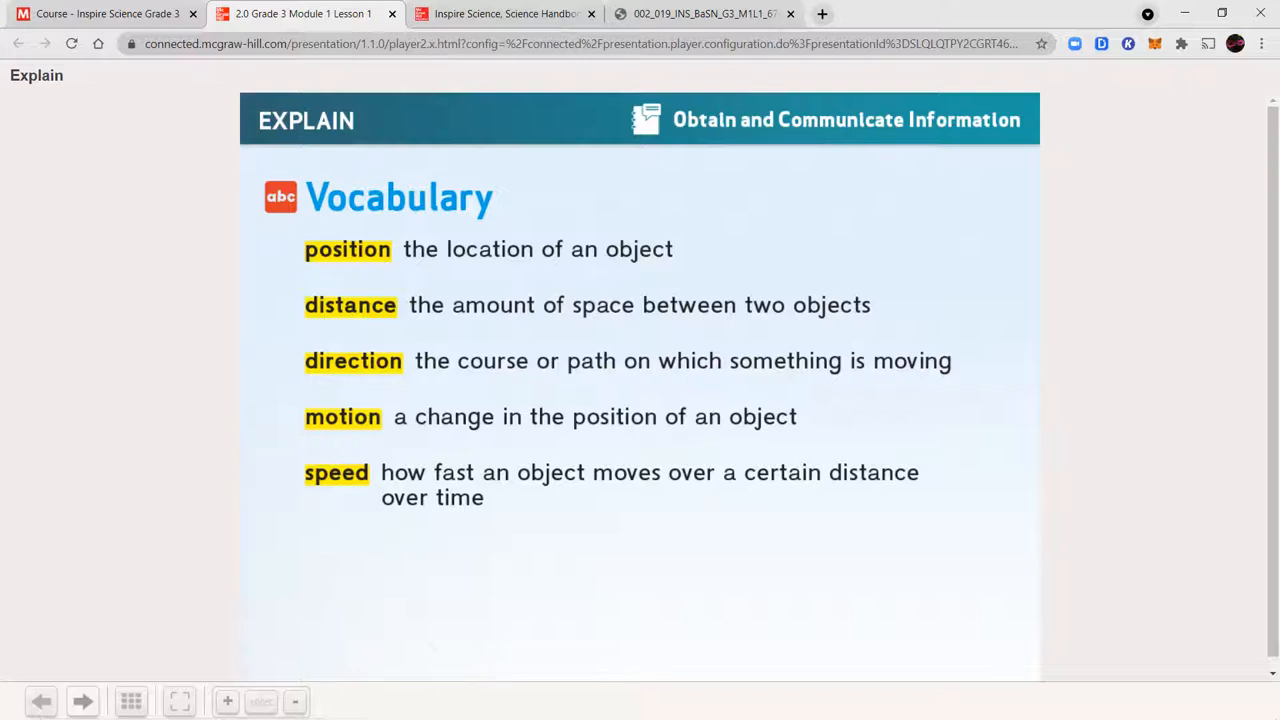
Advance to the Forces and Motion handbook slide and switch to the Science Handbook eBook at pages 220–221.
left_click(83, 701)
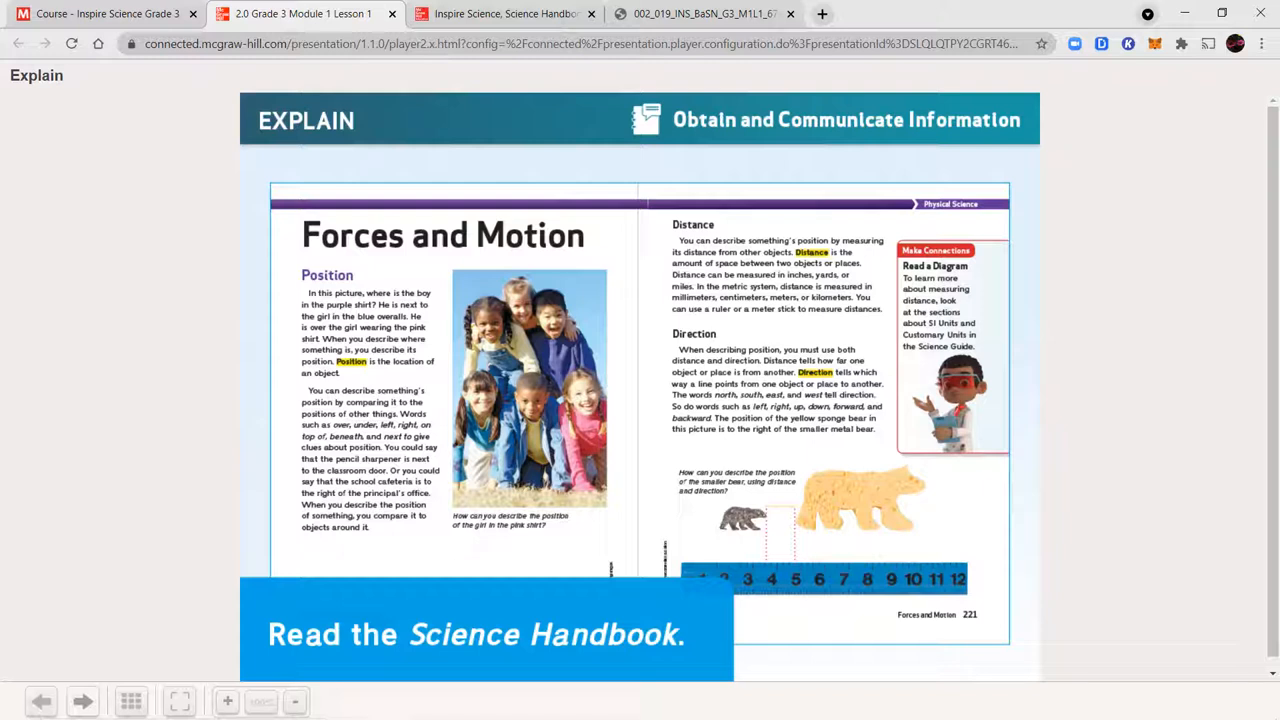
mouse_move(106, 670)
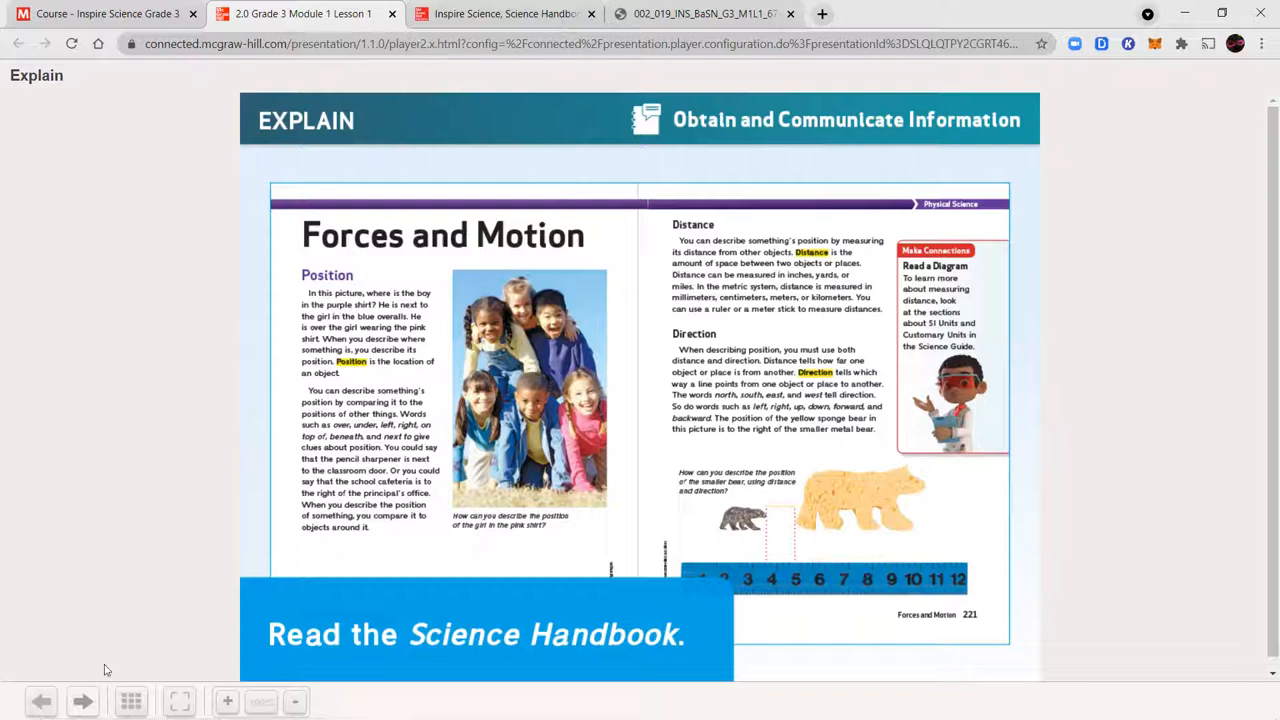
left_click(505, 14)
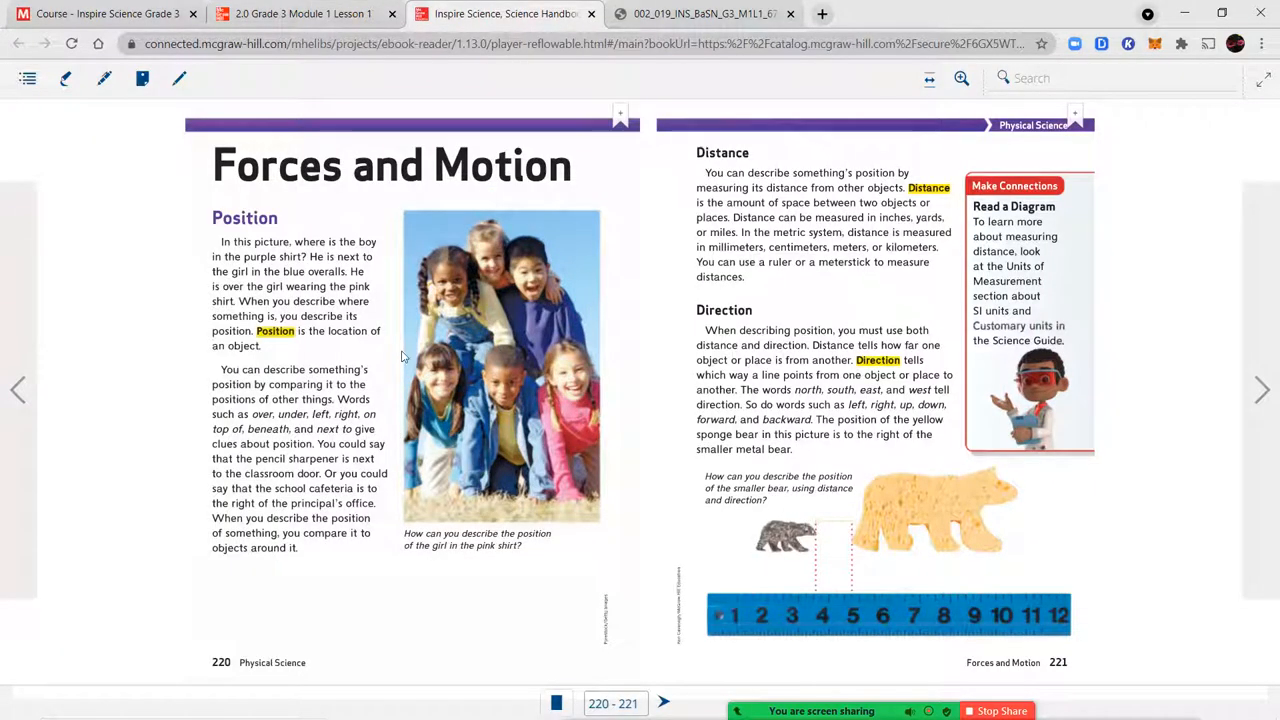
mouse_move(69, 444)
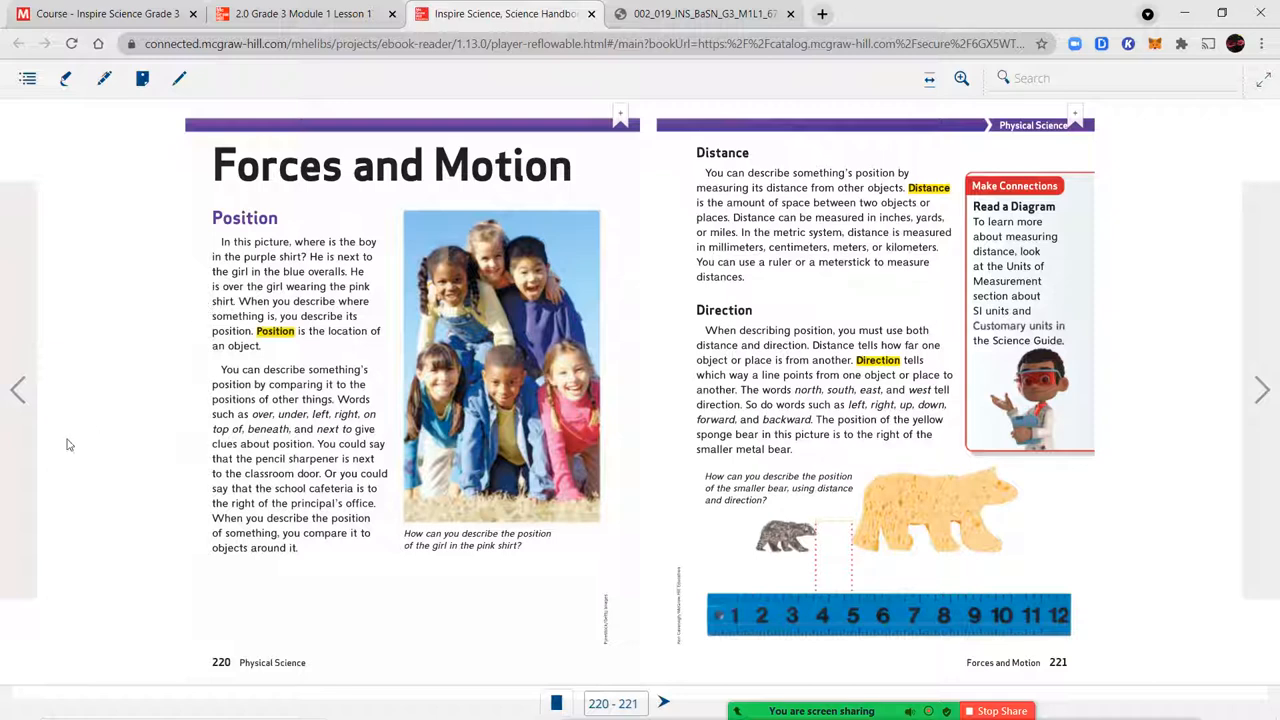
mouse_move(169, 257)
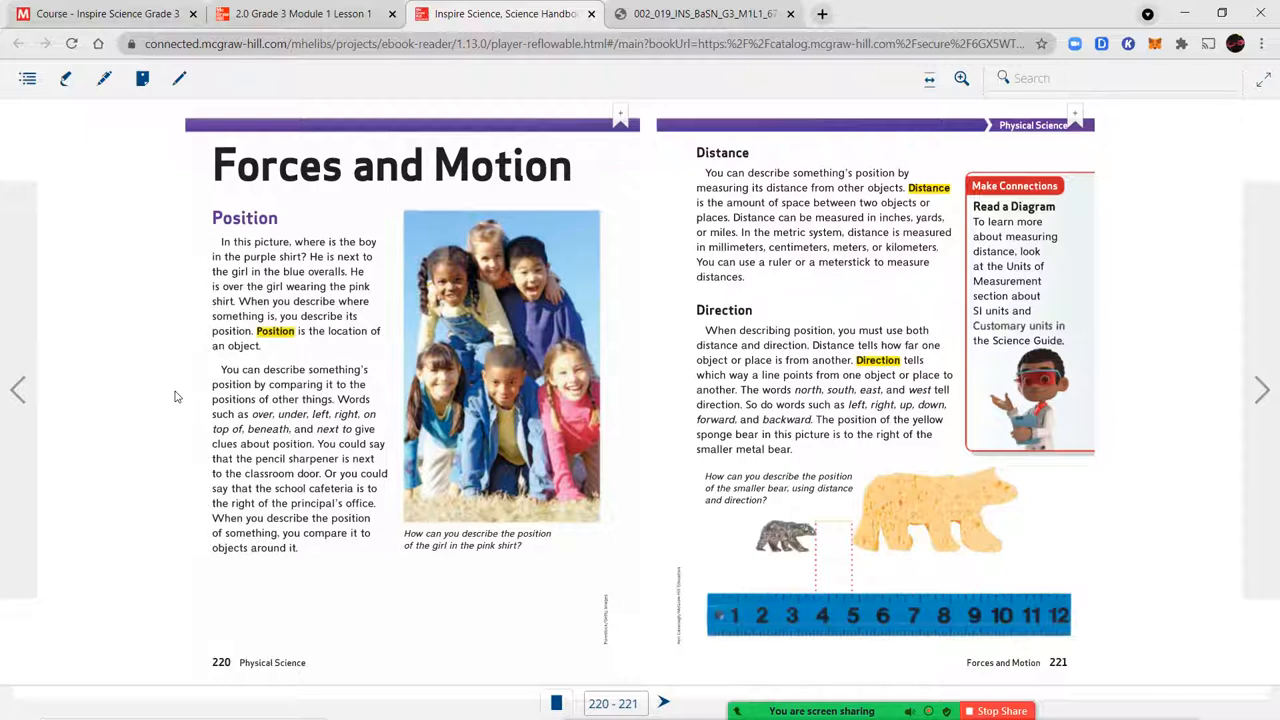
mouse_move(190, 420)
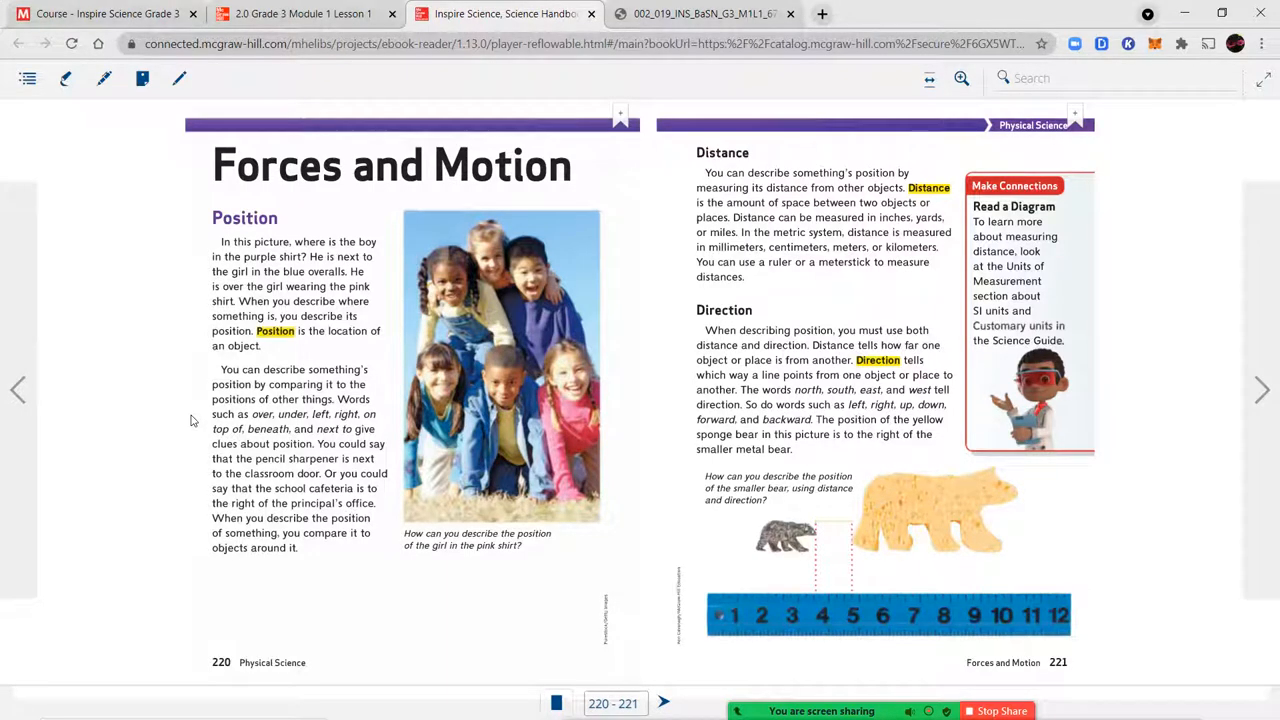
mouse_move(202, 460)
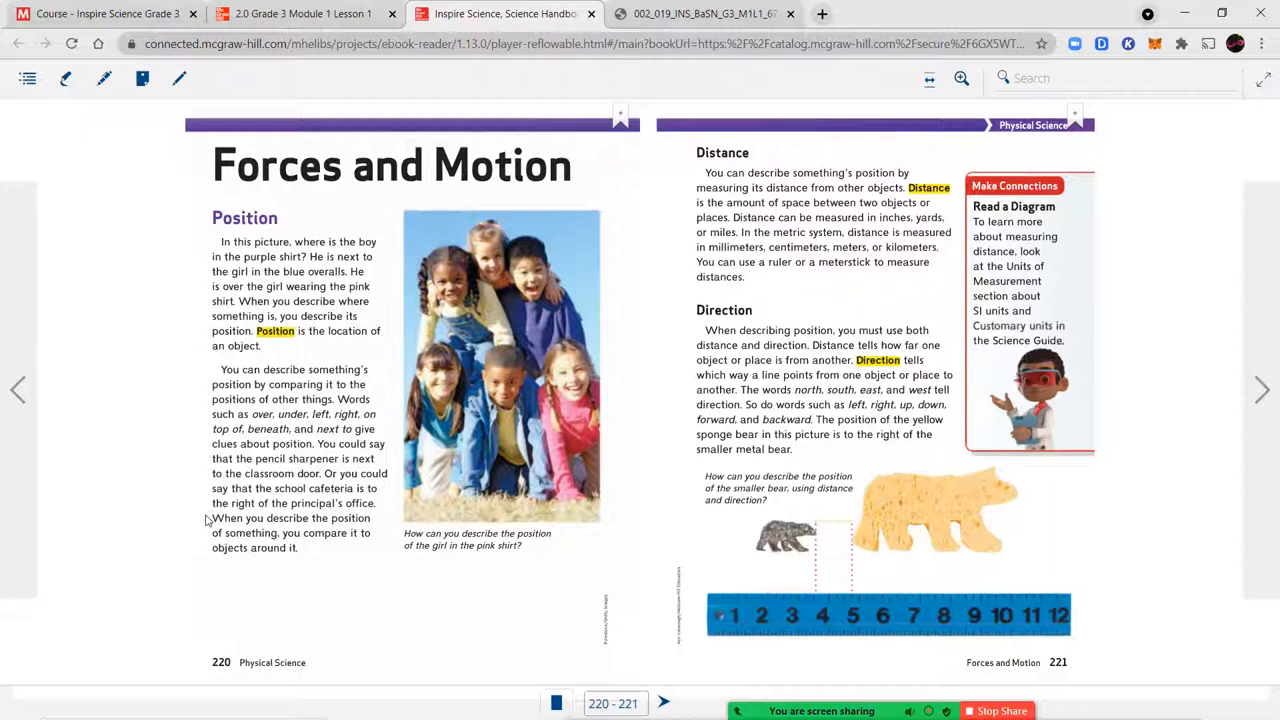
mouse_move(195, 540)
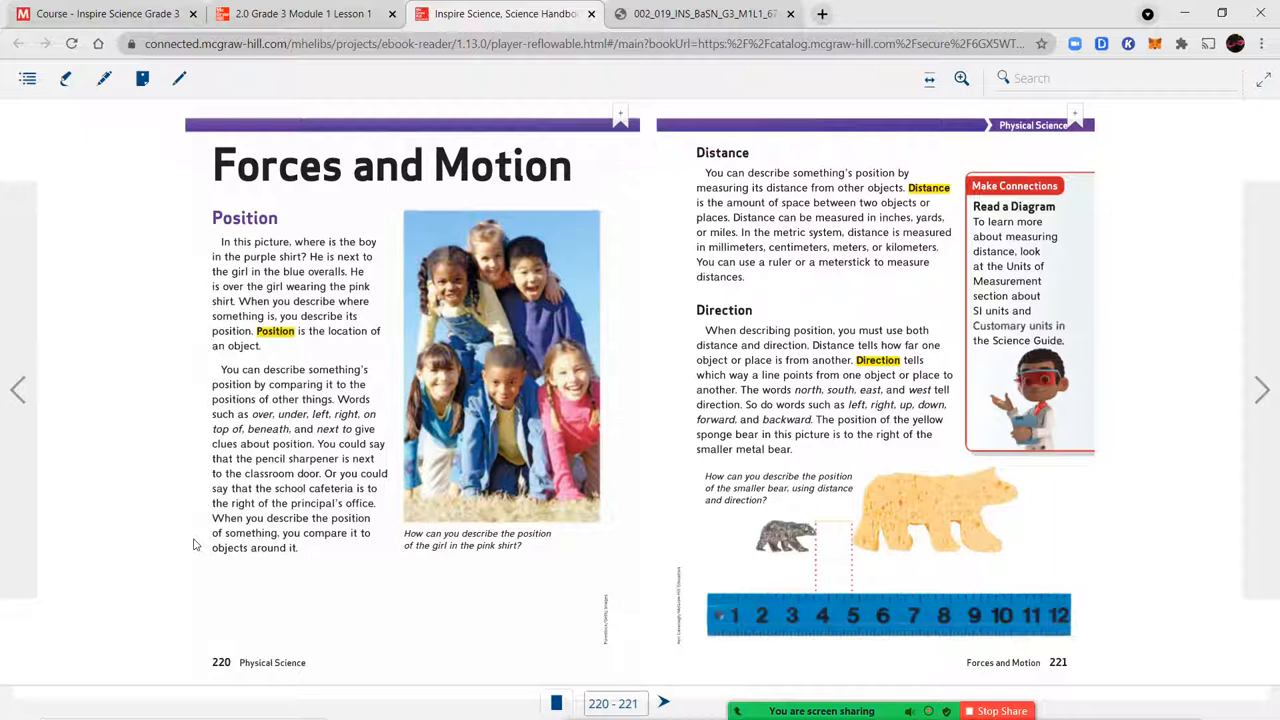
mouse_move(470, 540)
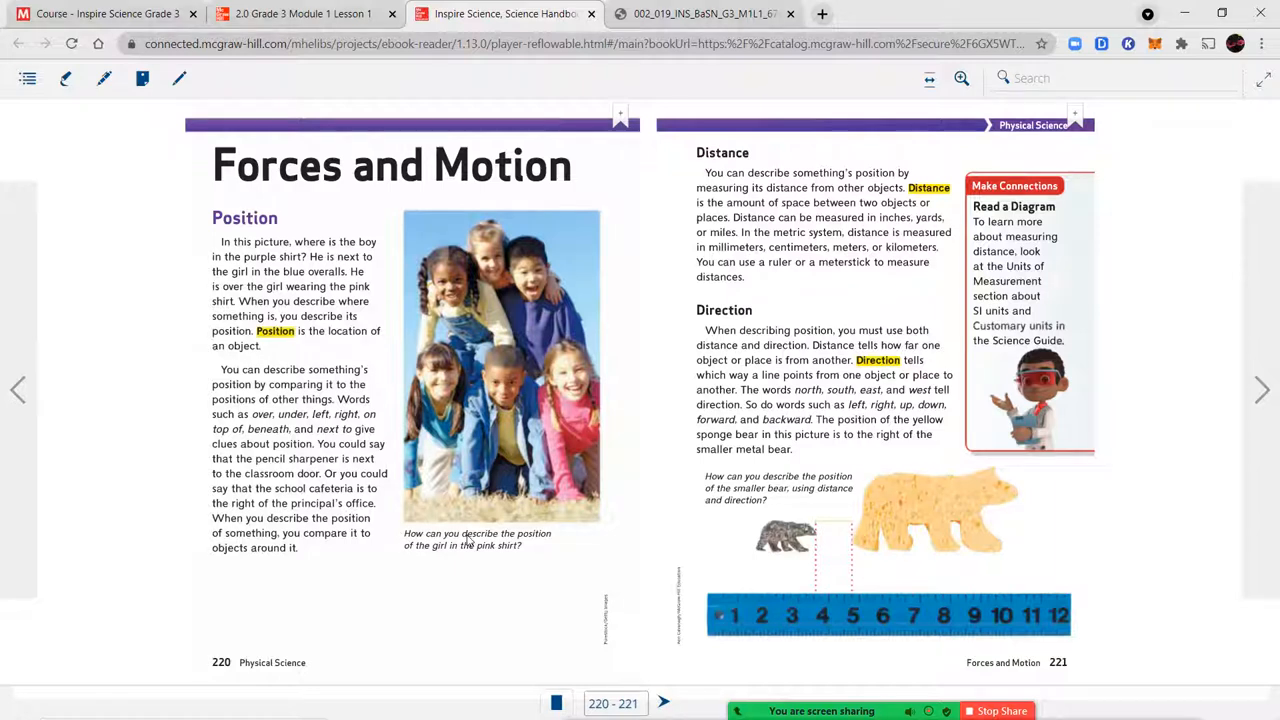
mouse_move(513, 562)
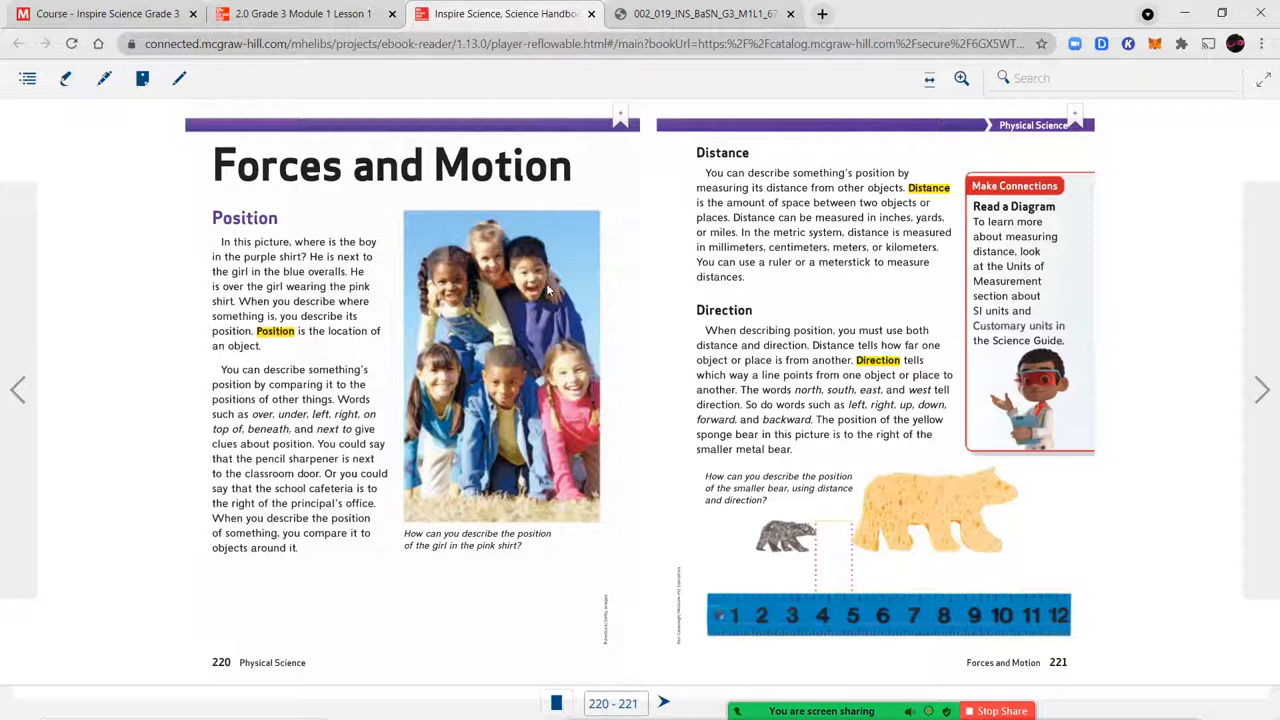
mouse_move(560, 392)
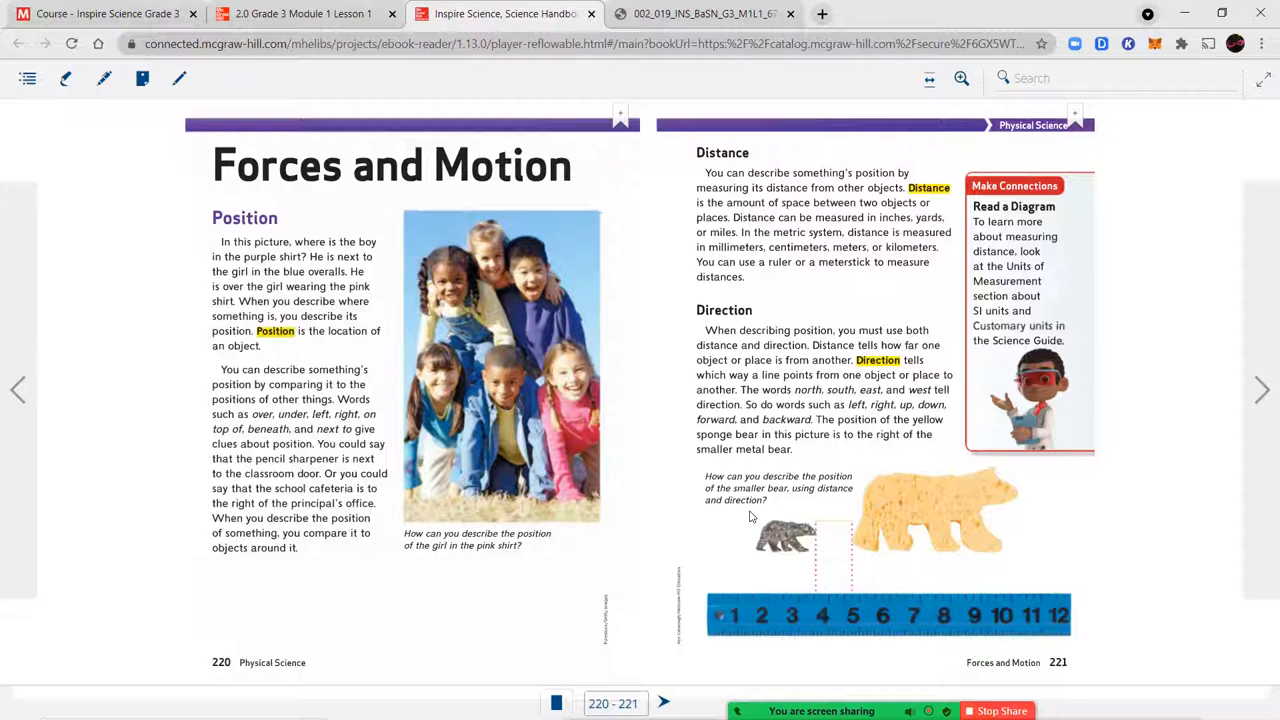
mouse_move(775, 540)
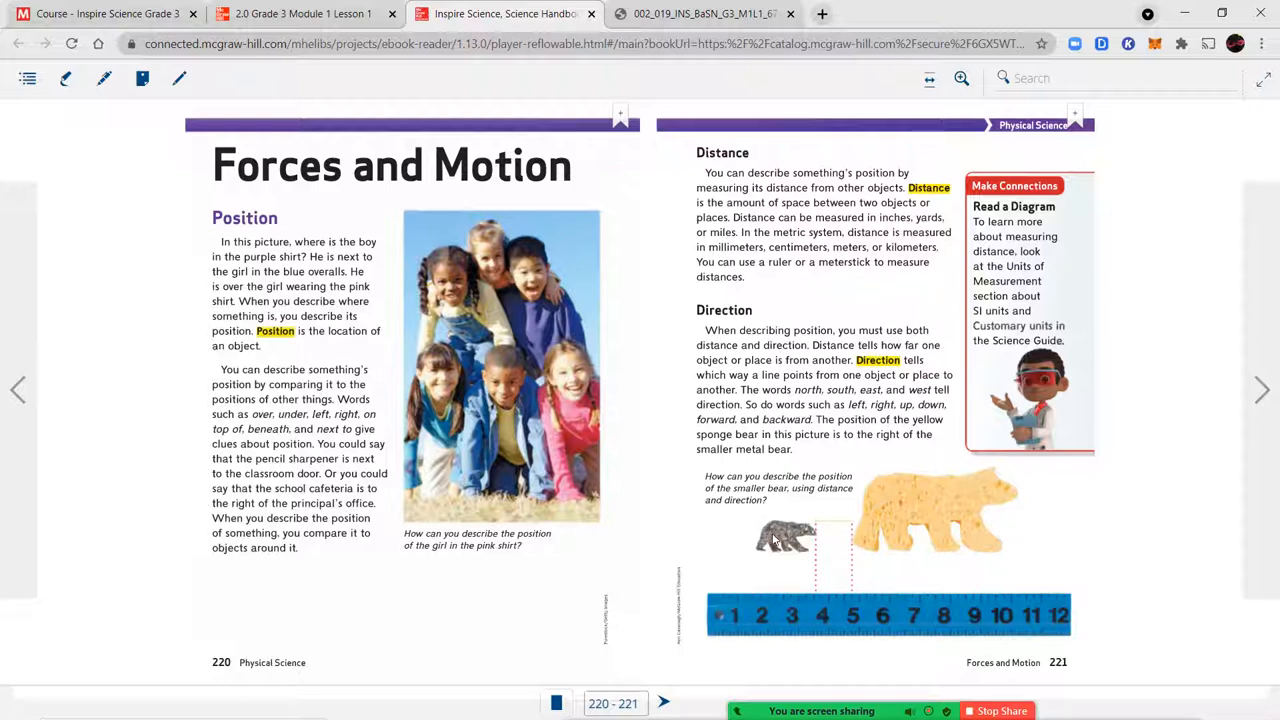
mouse_move(818, 603)
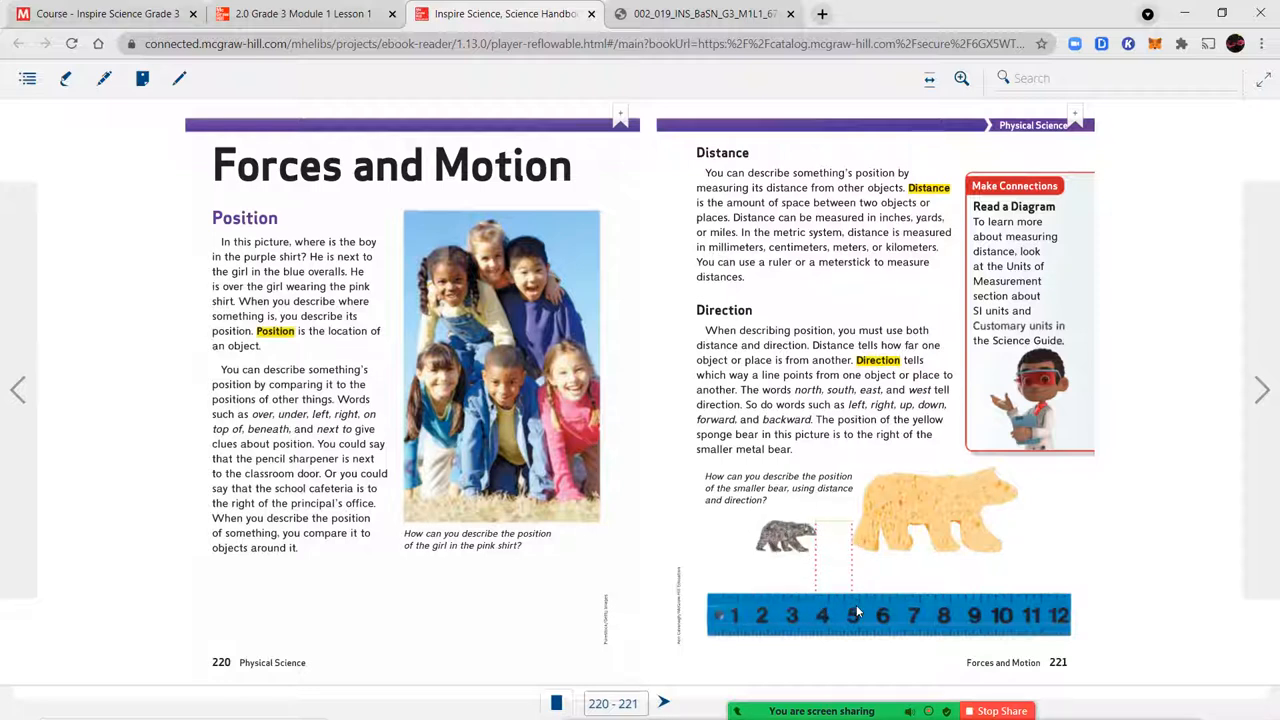
mouse_move(846, 588)
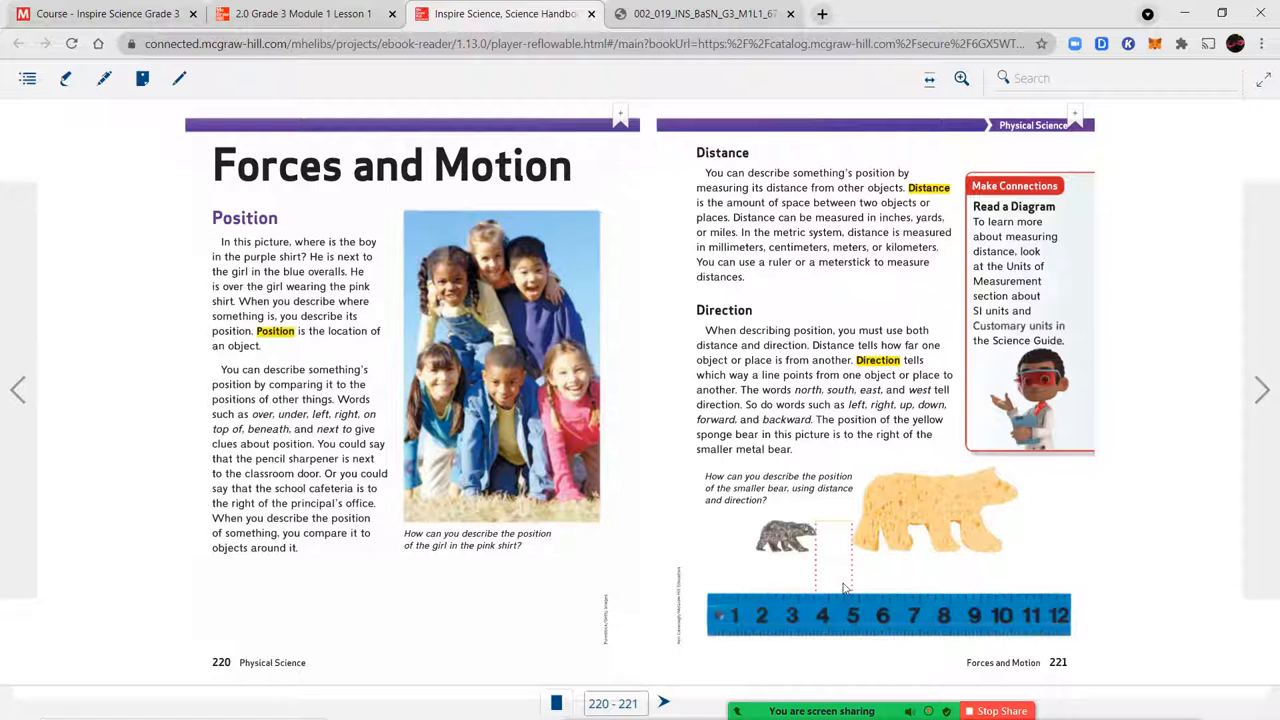
mouse_move(923, 505)
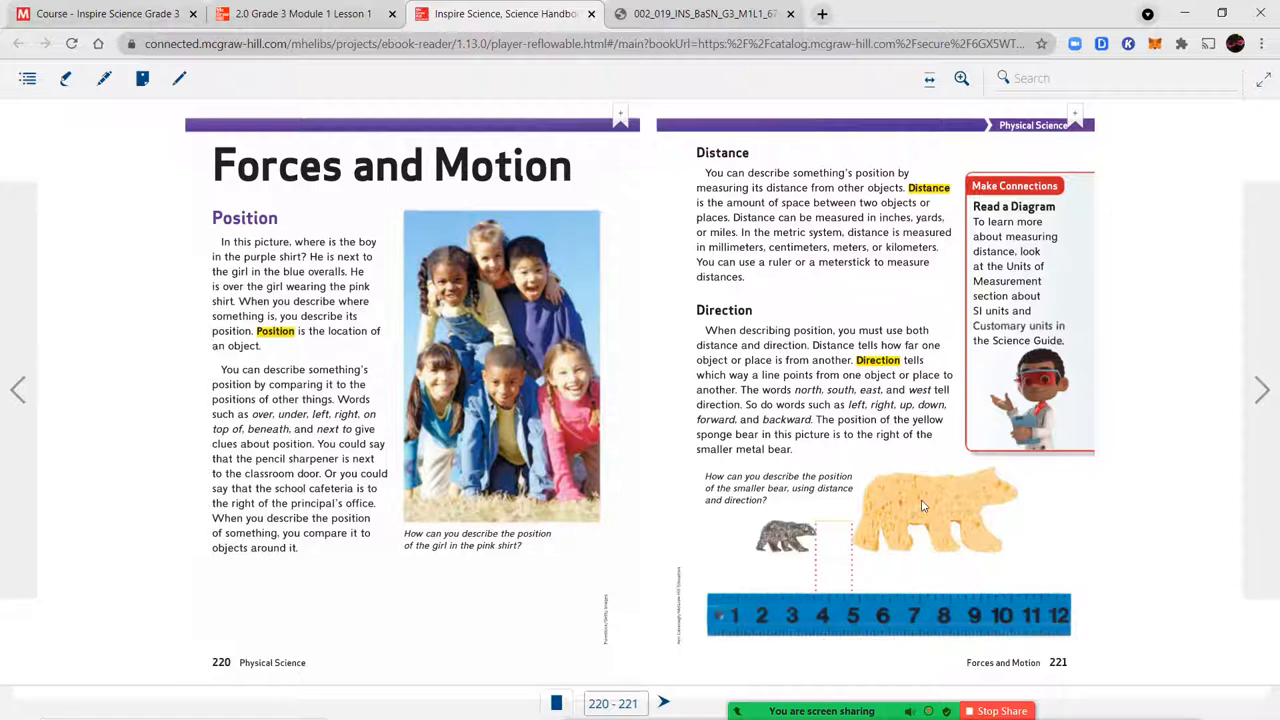
mouse_move(900, 510)
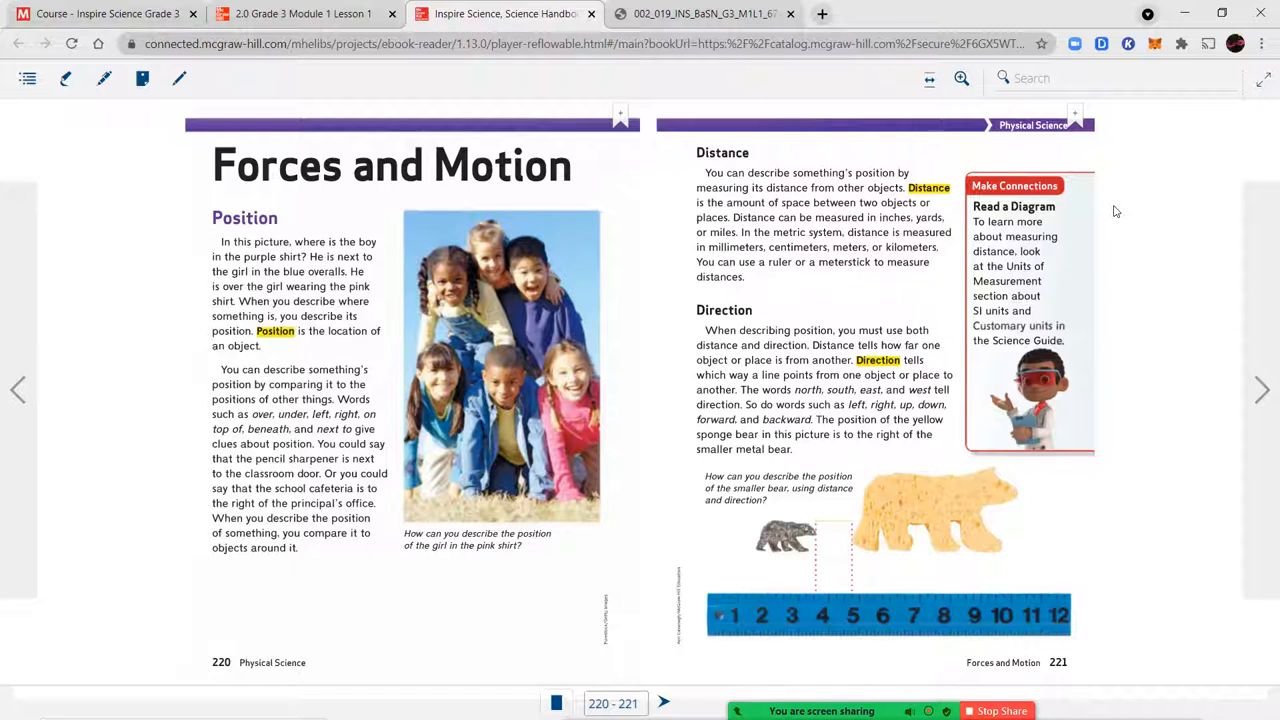
mouse_move(1111, 268)
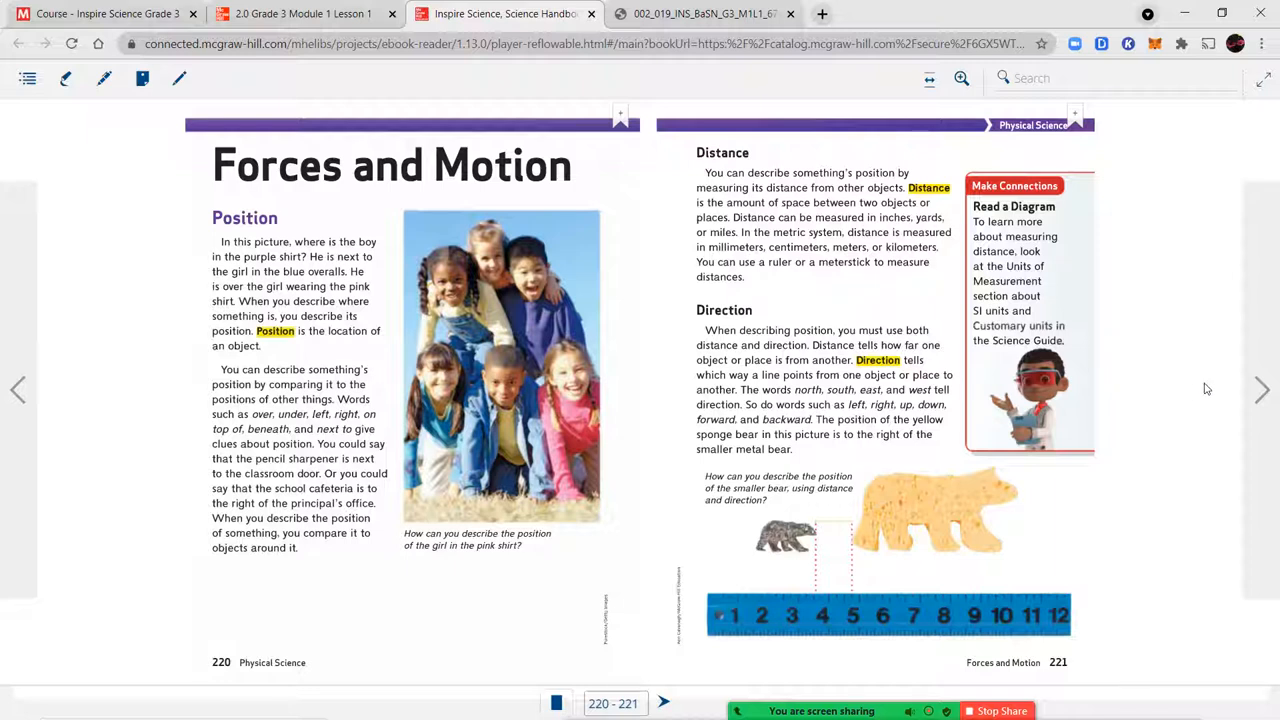
Turn to the Motion spread, then go via the lesson tab to the Obtain and Communicate Information worksheet.
left_click(1261, 390)
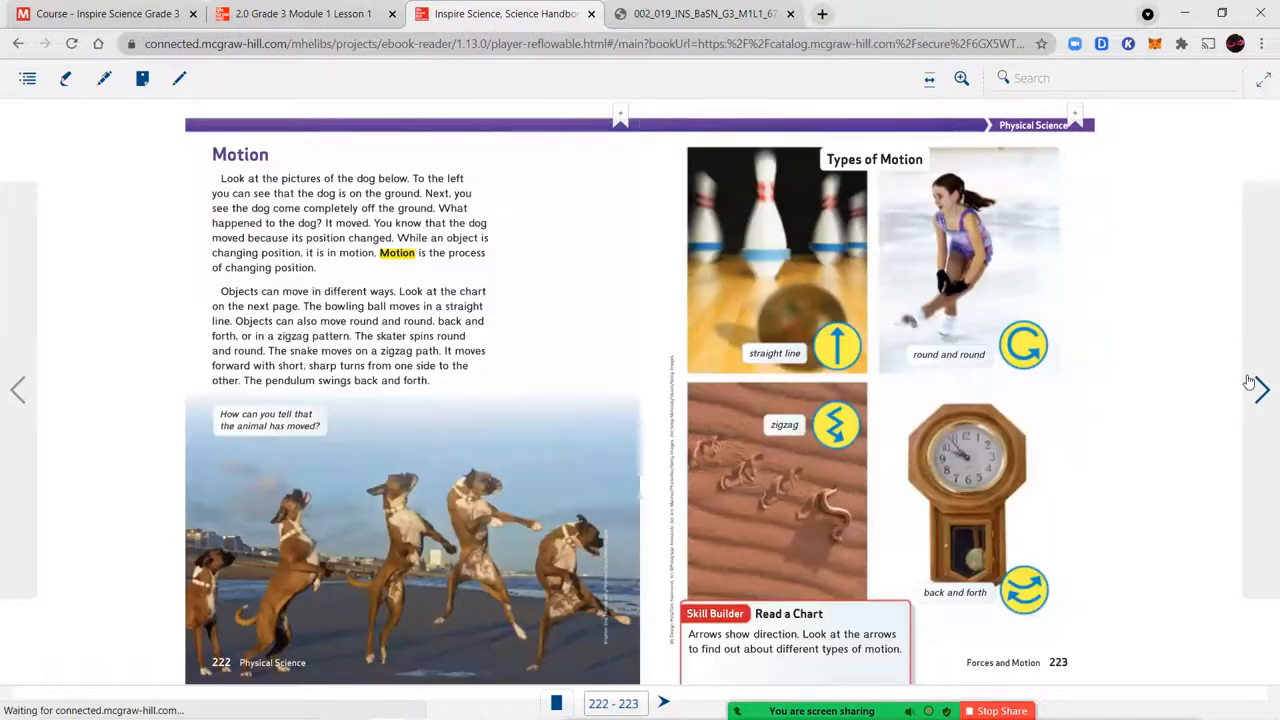
left_click(300, 13)
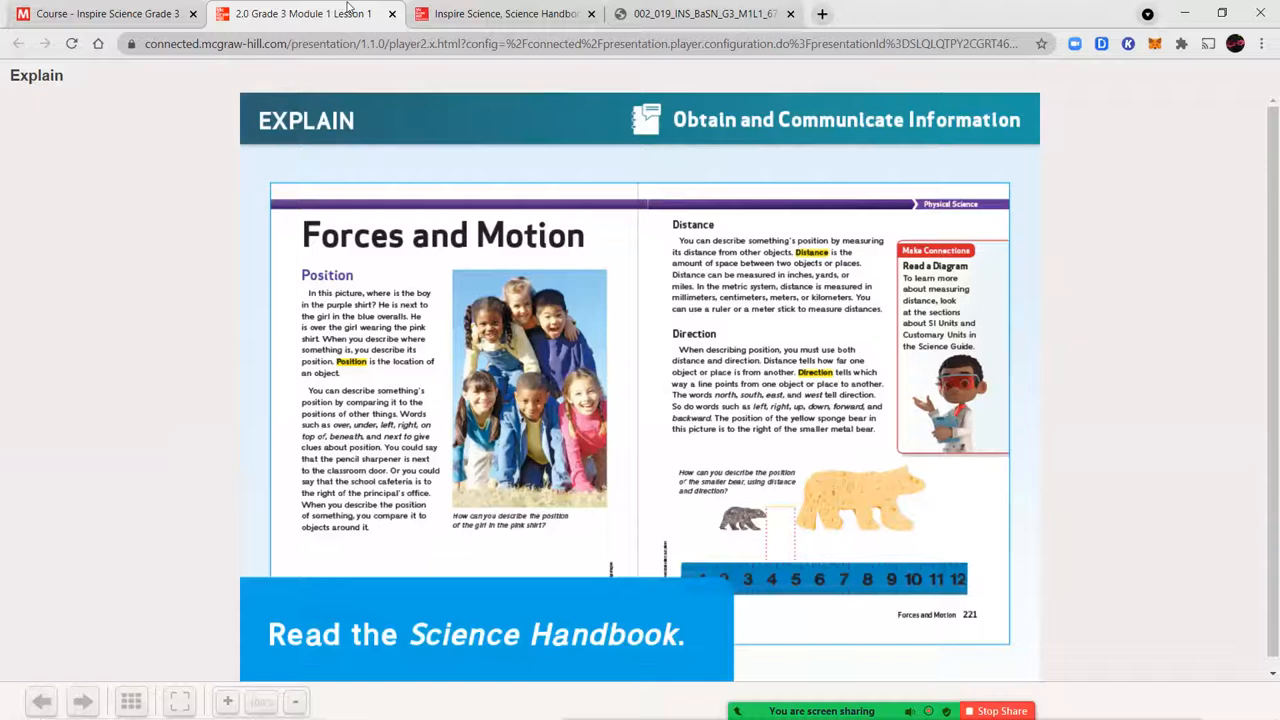
left_click(700, 14)
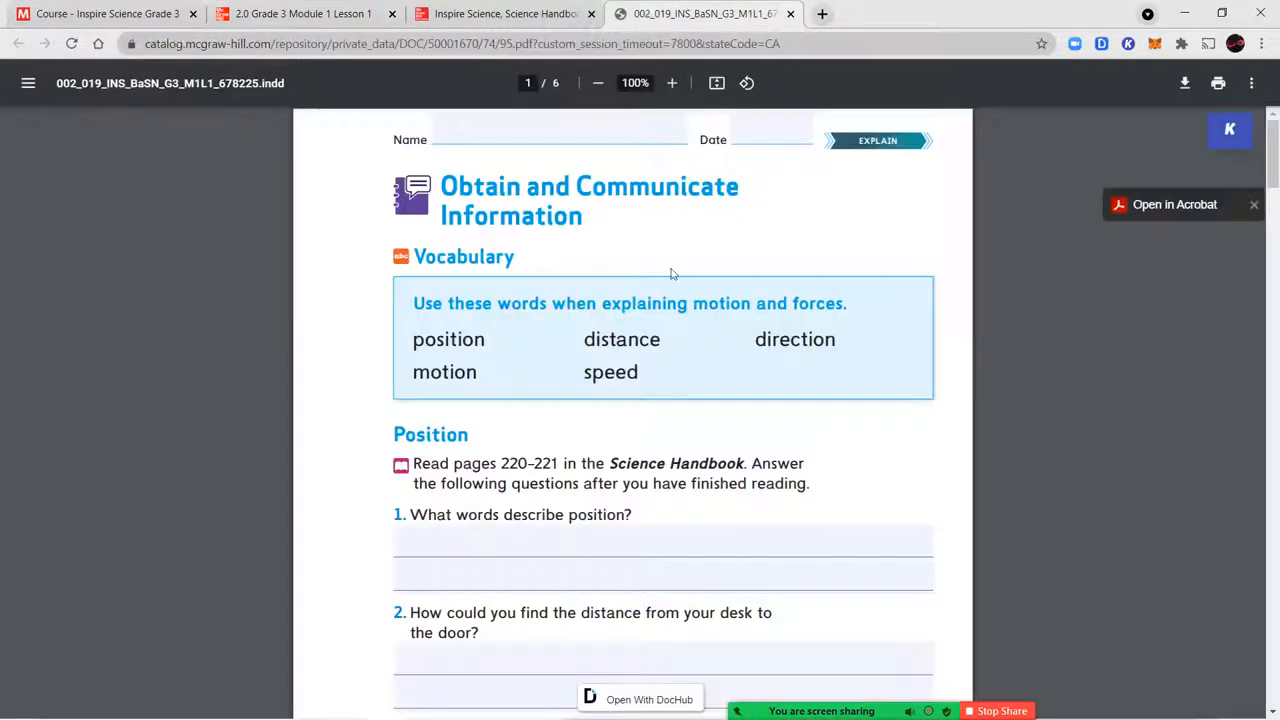
Scroll the worksheet, check the Forces and Motion spread, then return to the Position questions.
scroll("down", 3)
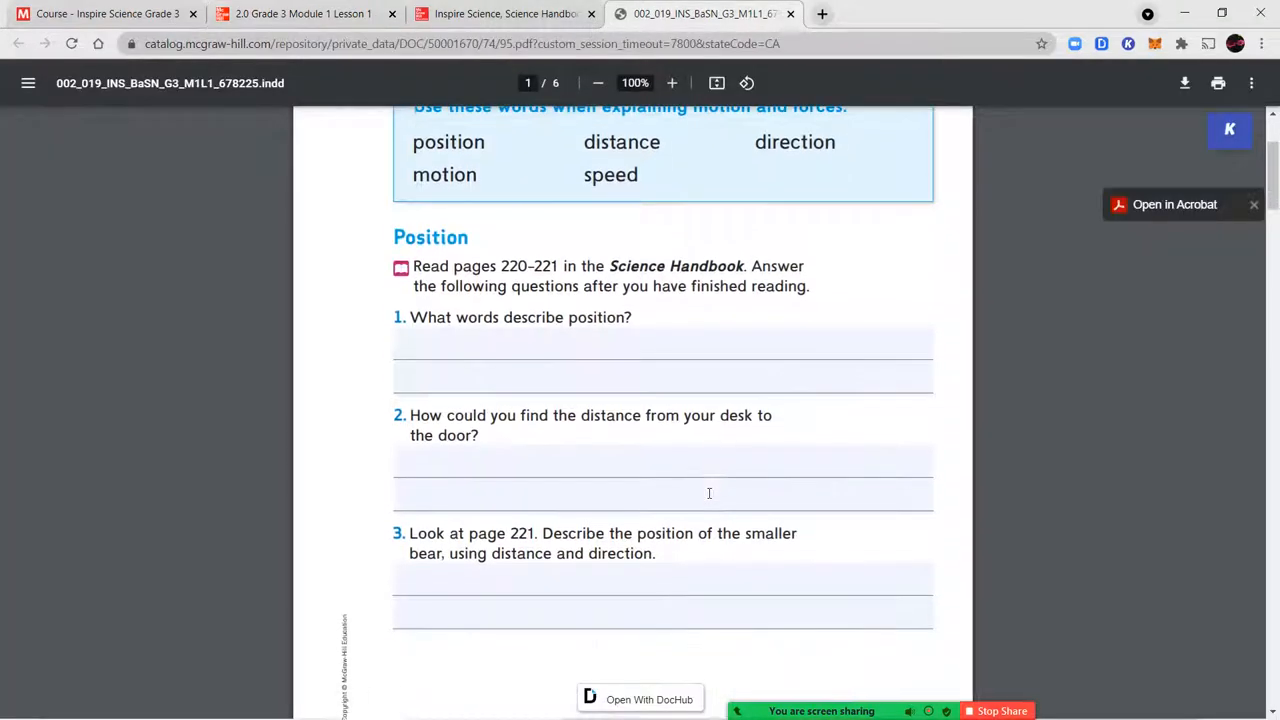
scroll("down", 3)
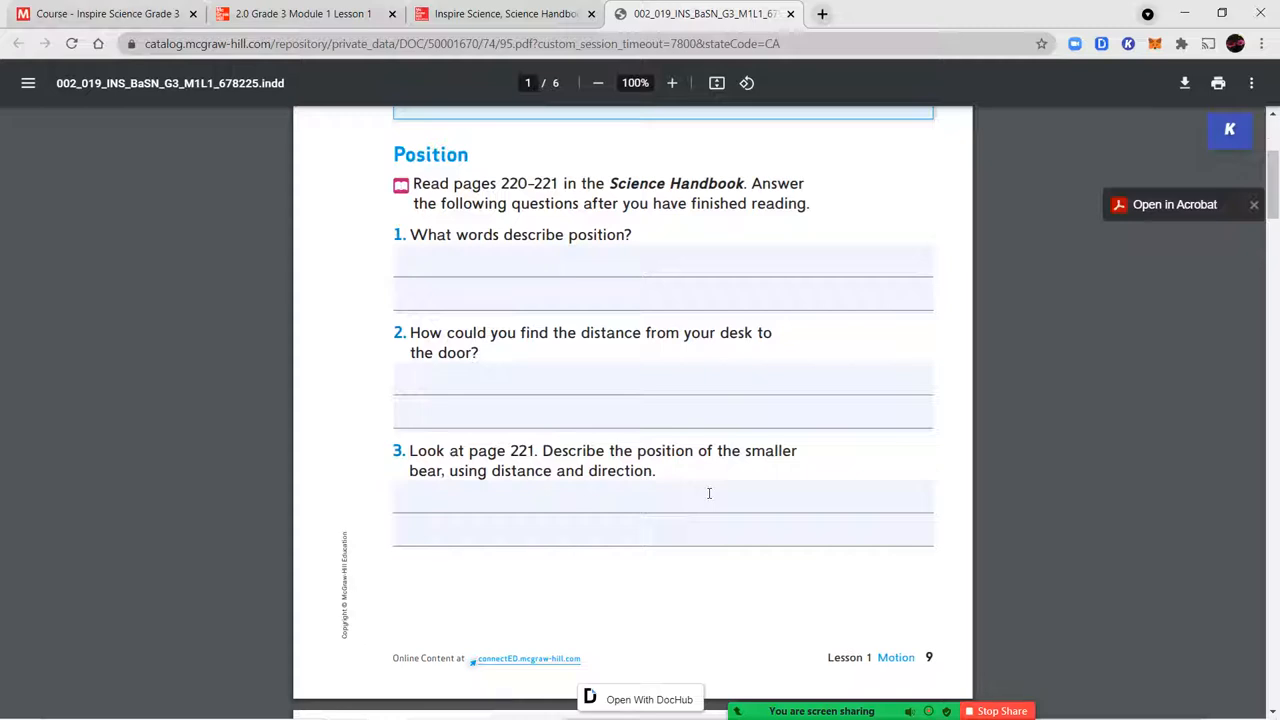
left_click(503, 13)
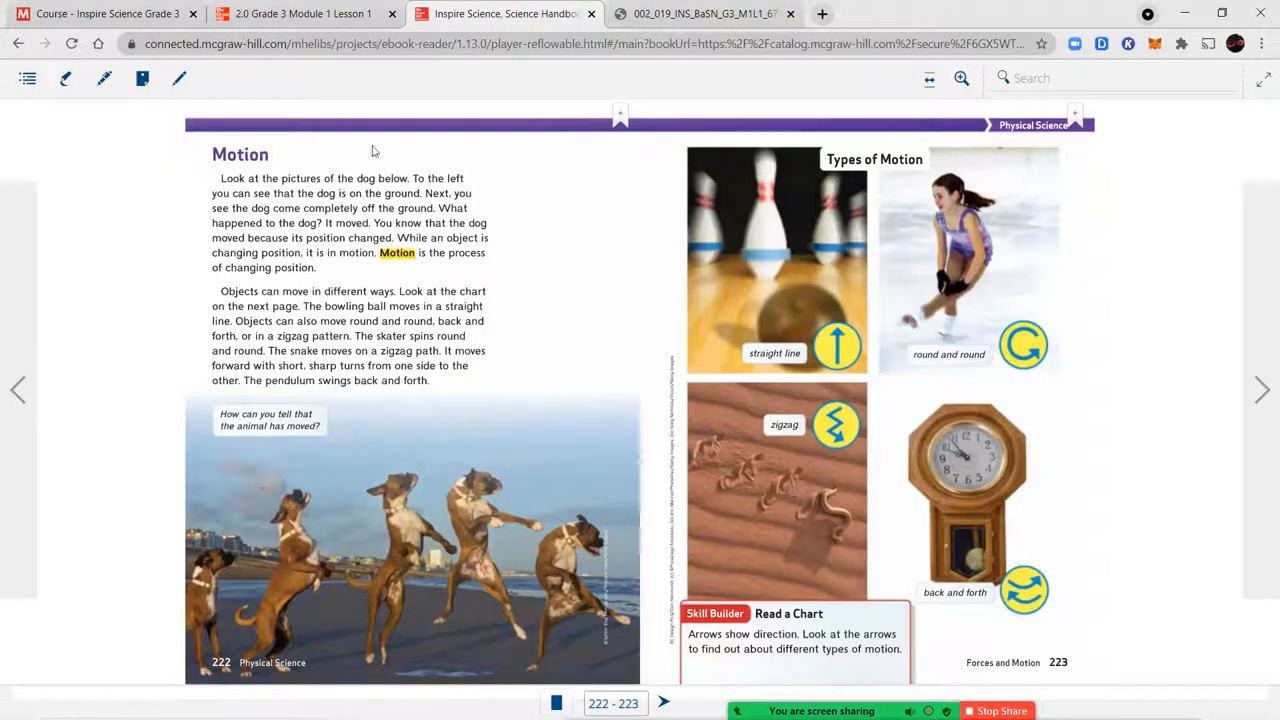
left_click(18, 390)
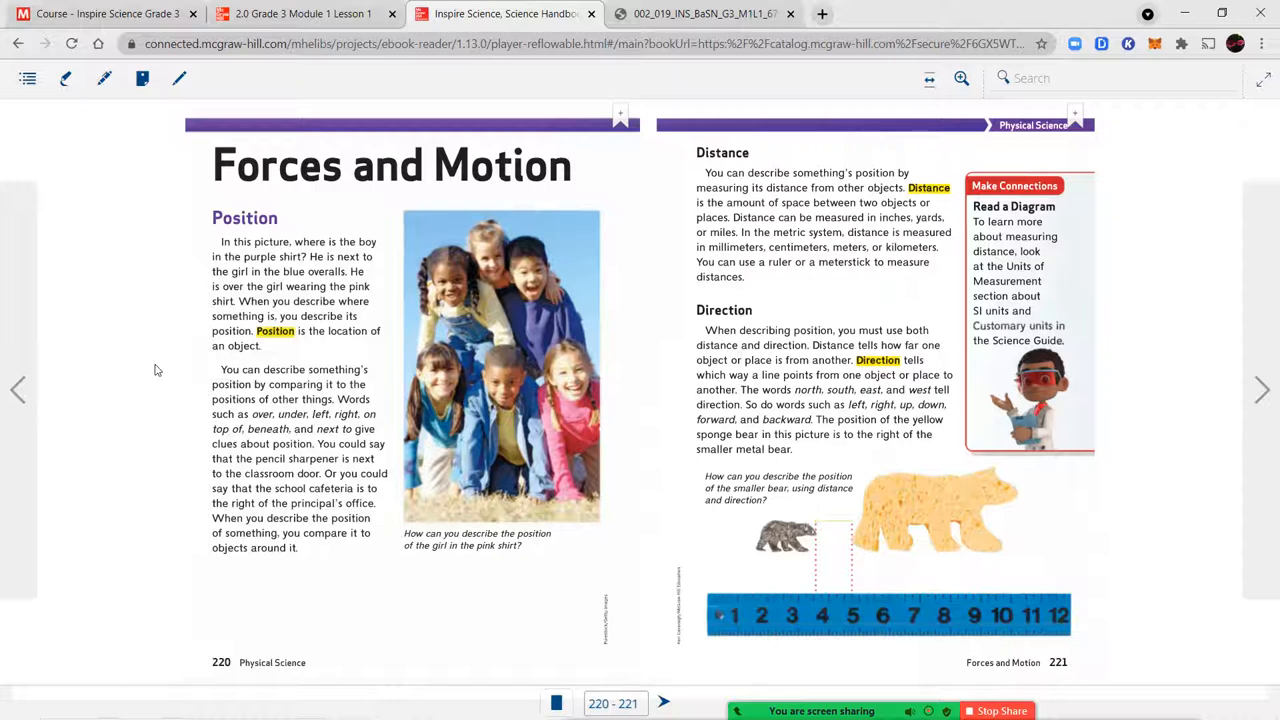
mouse_move(283, 537)
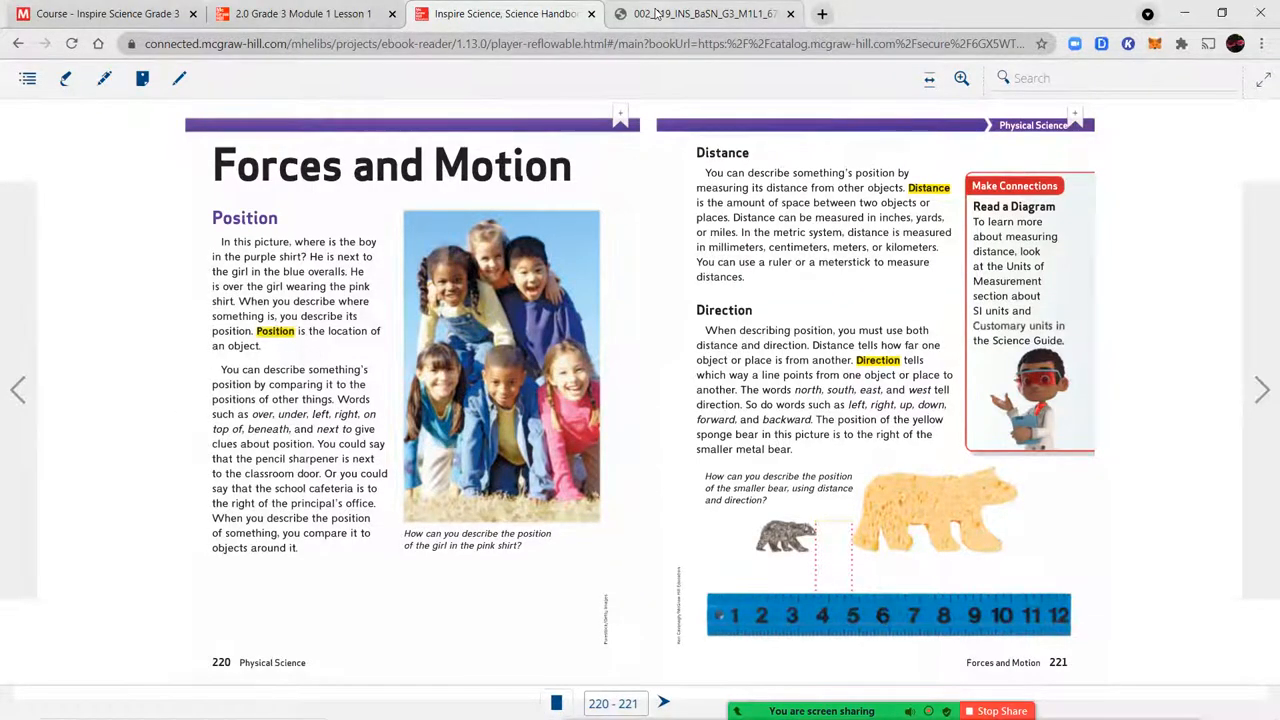
left_click(700, 13)
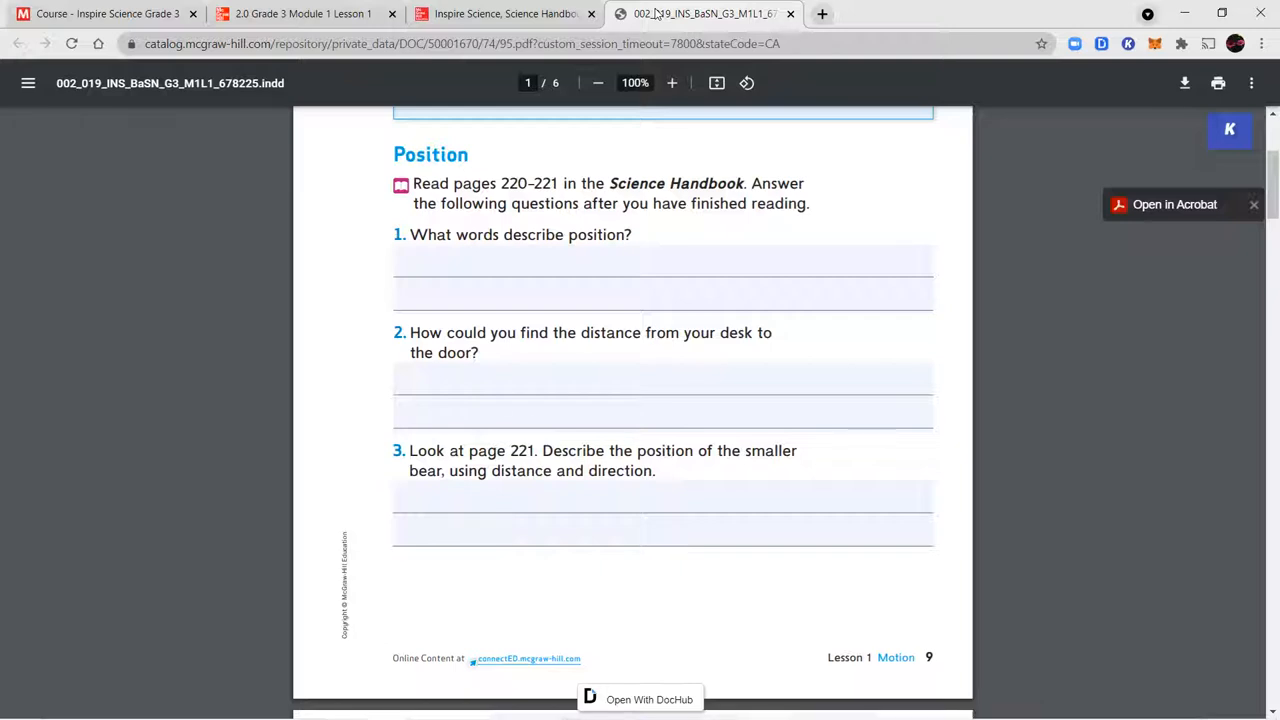
Compare the handbook against the worksheet's position and motion questions, then return to the lesson slideshow.
left_click(505, 13)
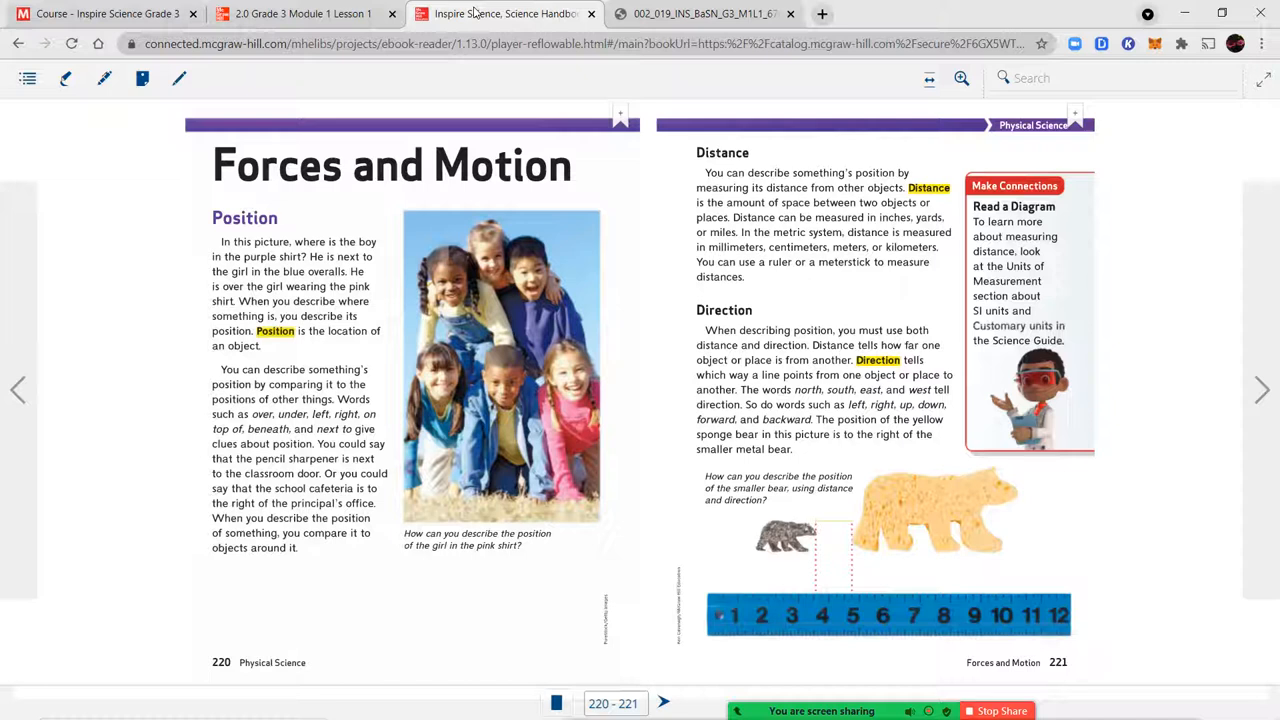
mouse_move(860, 627)
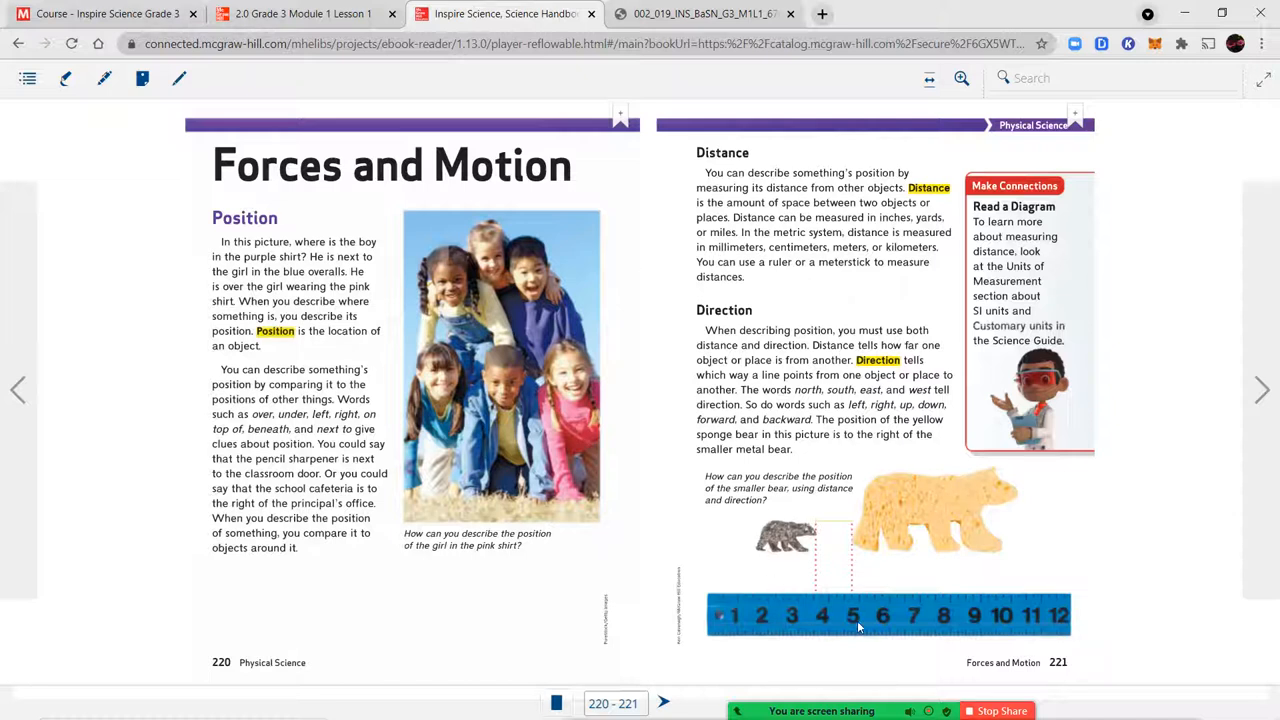
mouse_move(799, 561)
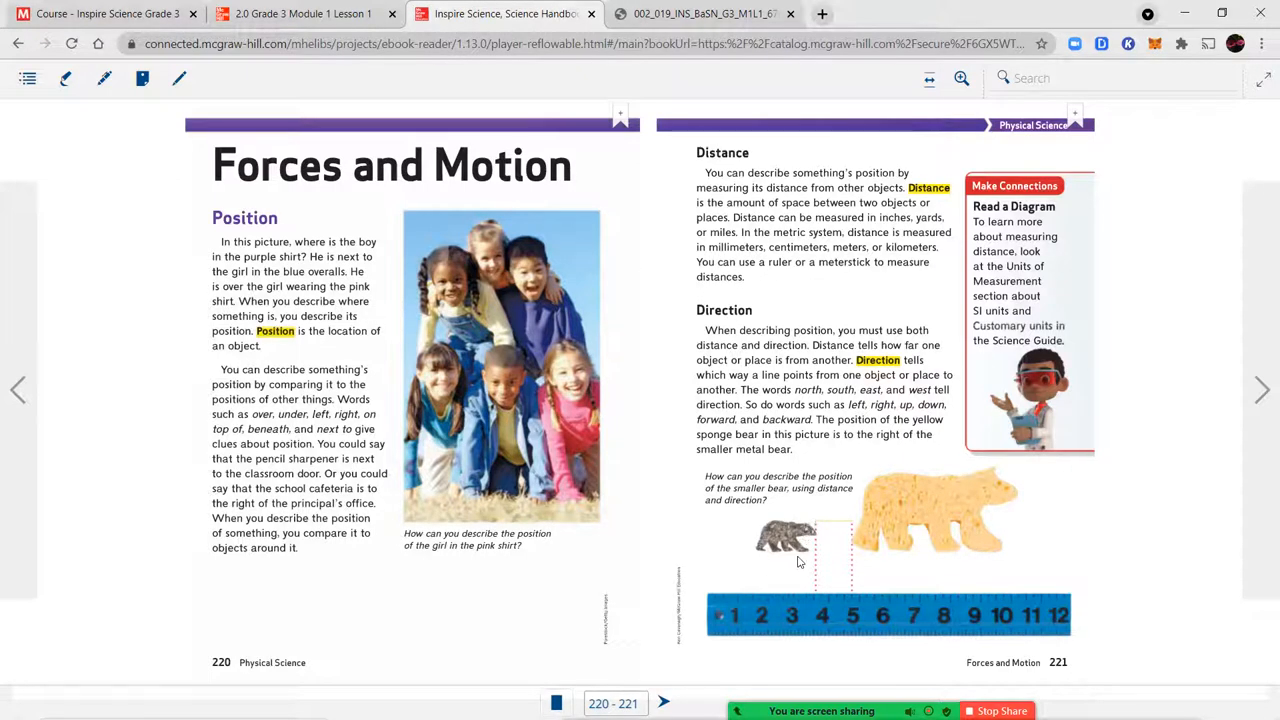
mouse_move(770, 527)
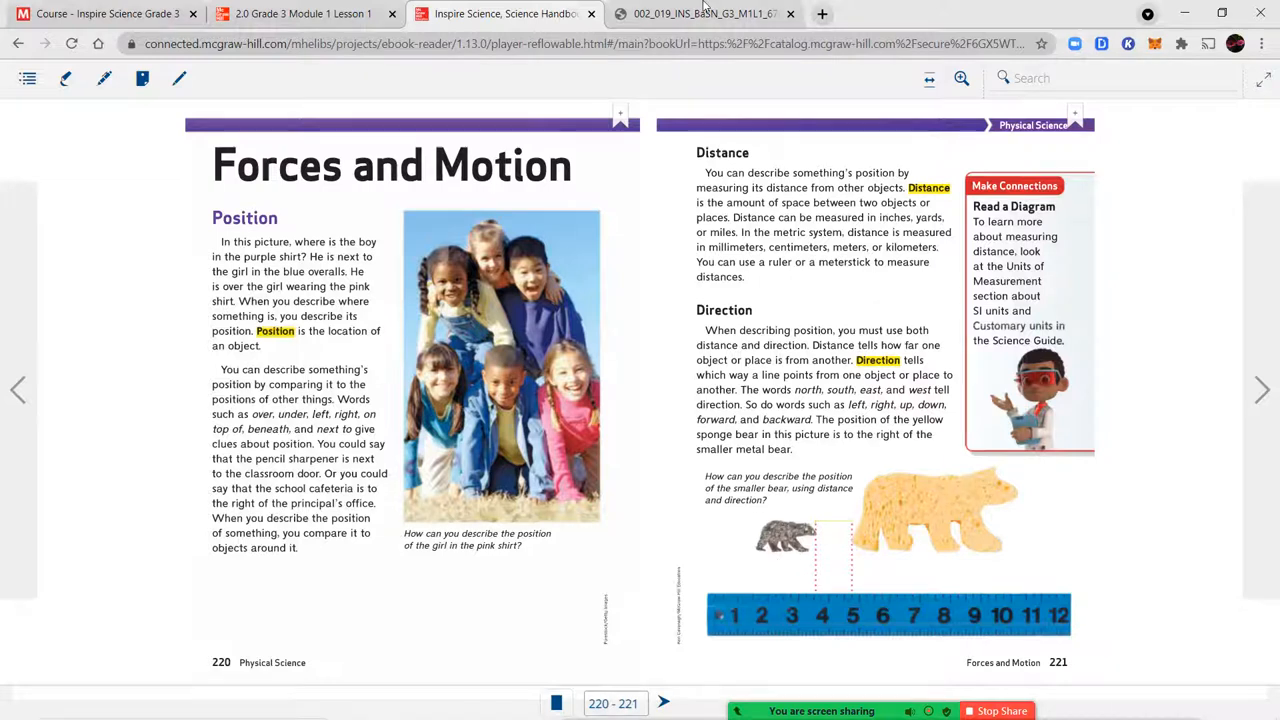
left_click(700, 13)
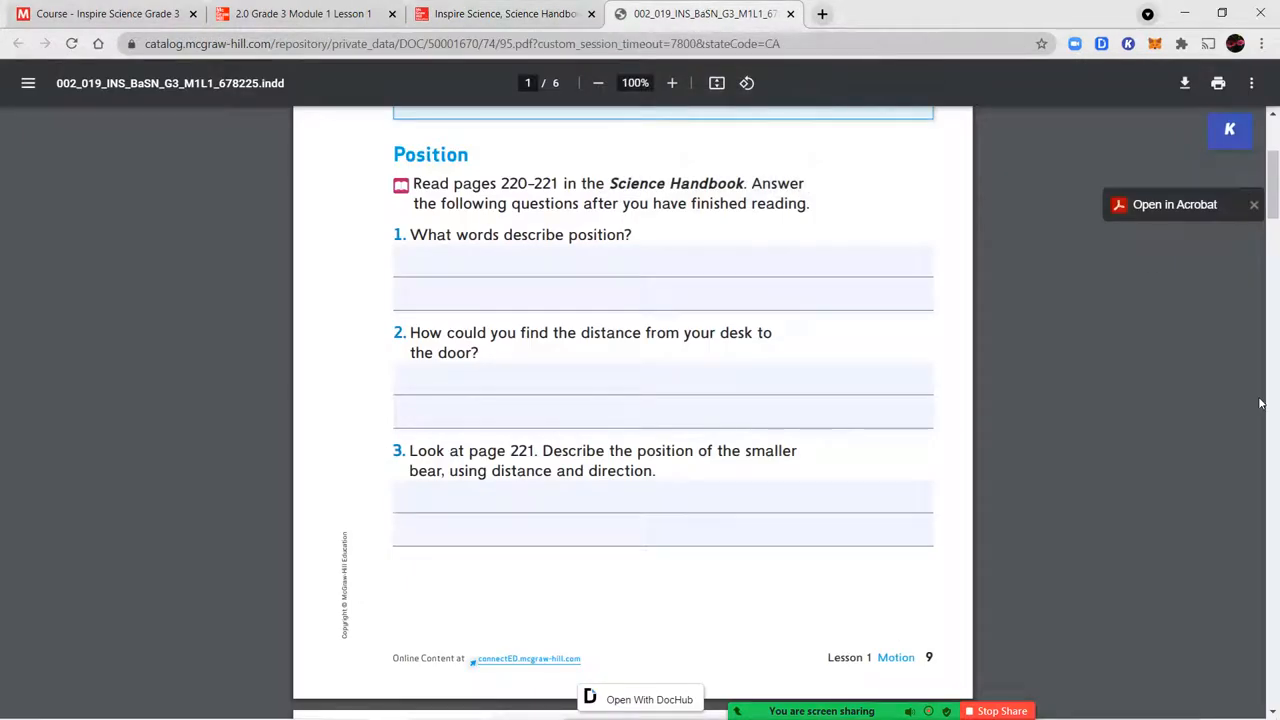
scroll("down", 3)
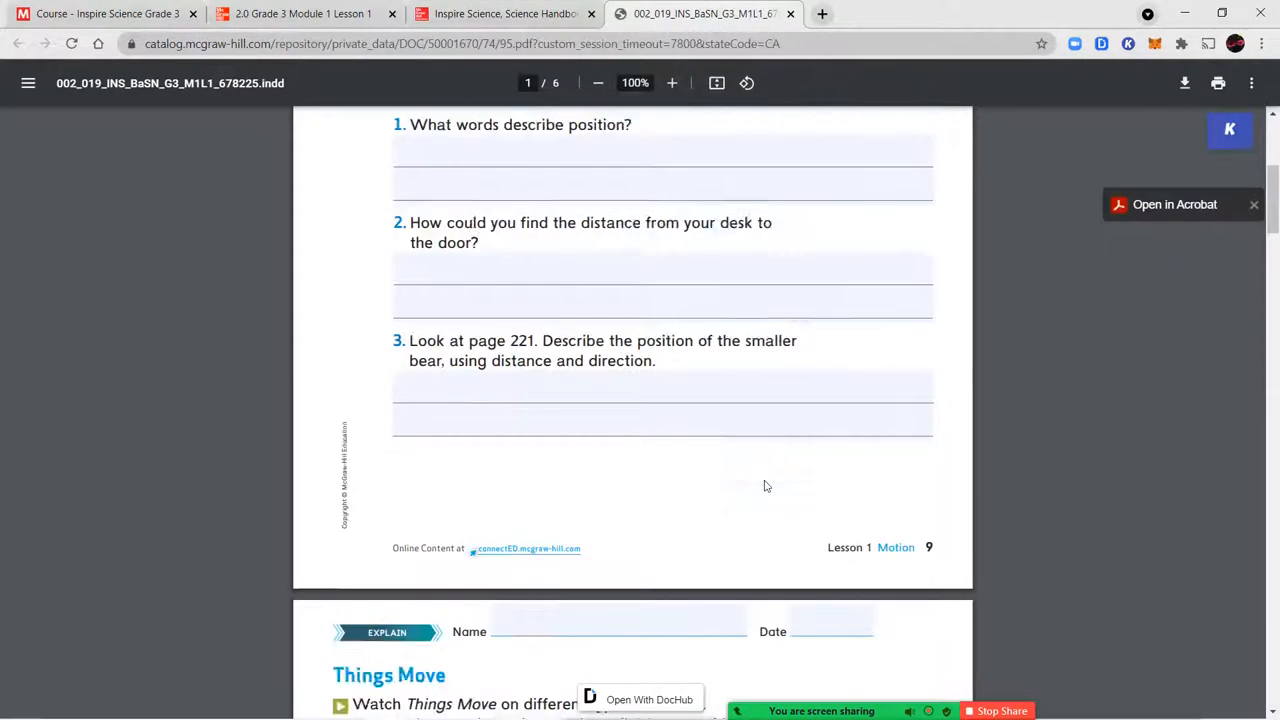
scroll("down", 3)
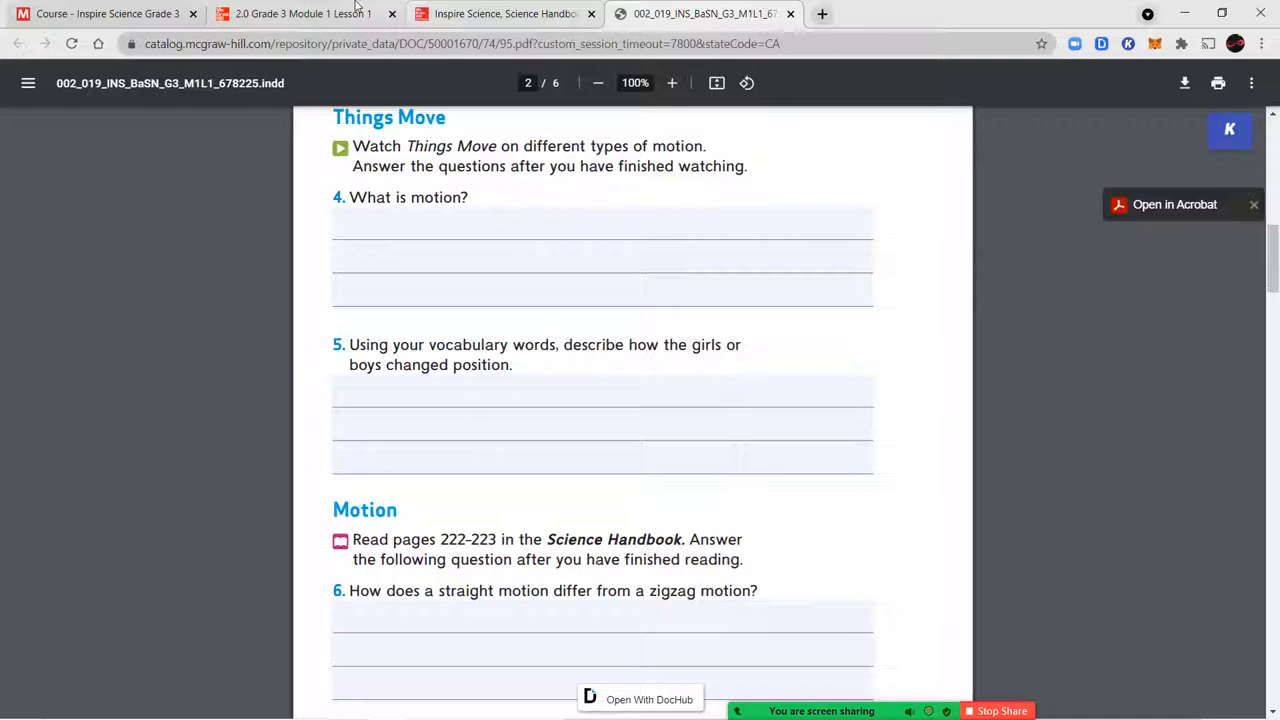
left_click(300, 13)
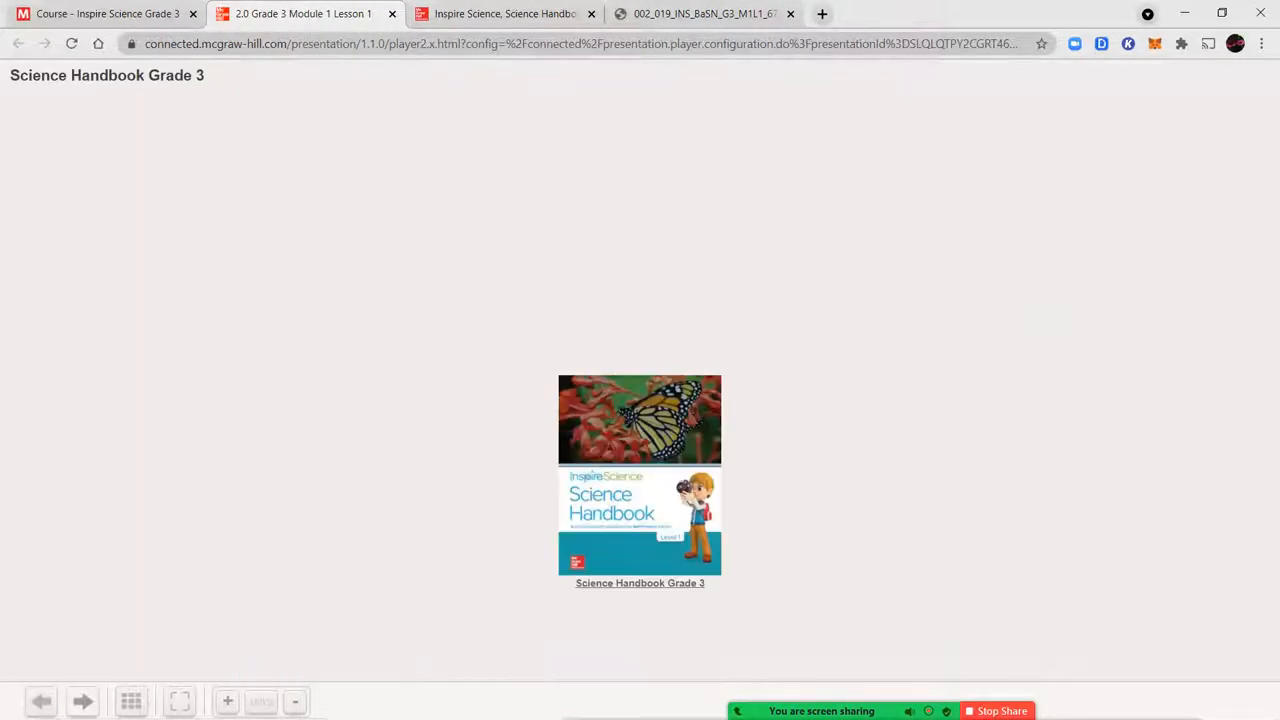
Advance two slides to Things Move and play the types-of-motion video to its credits.
left_click(83, 700)
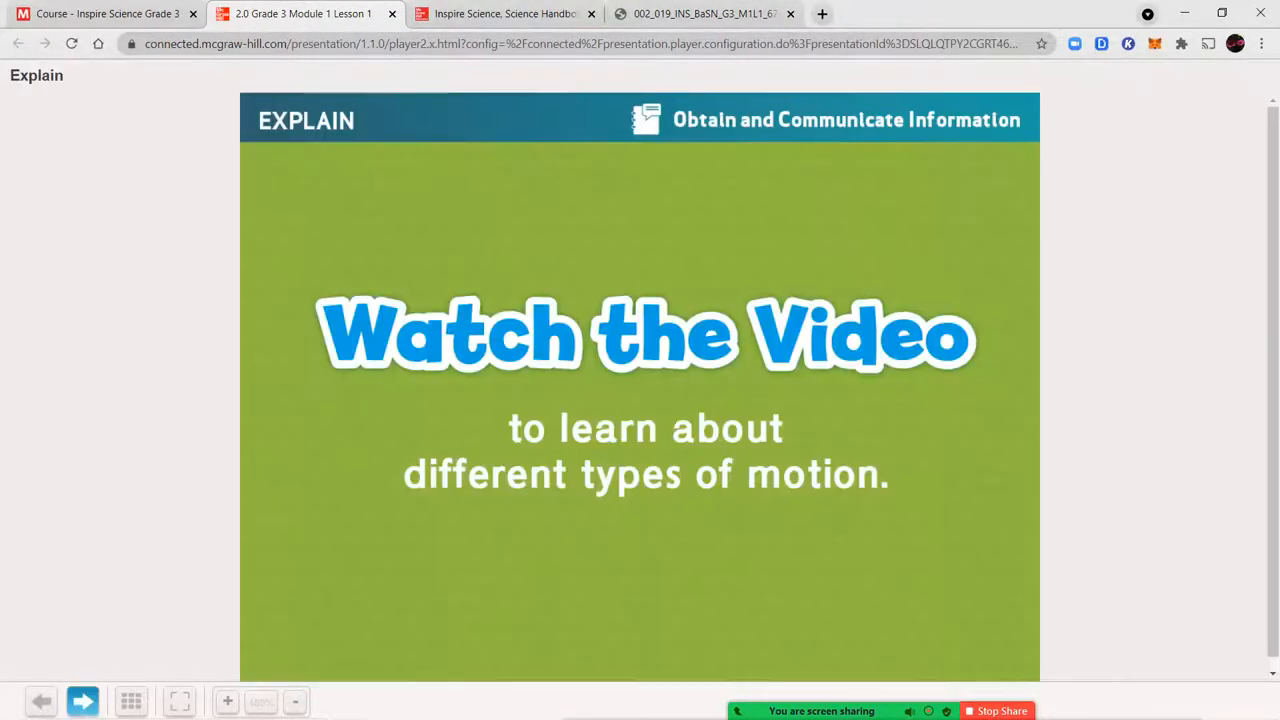
left_click(83, 700)
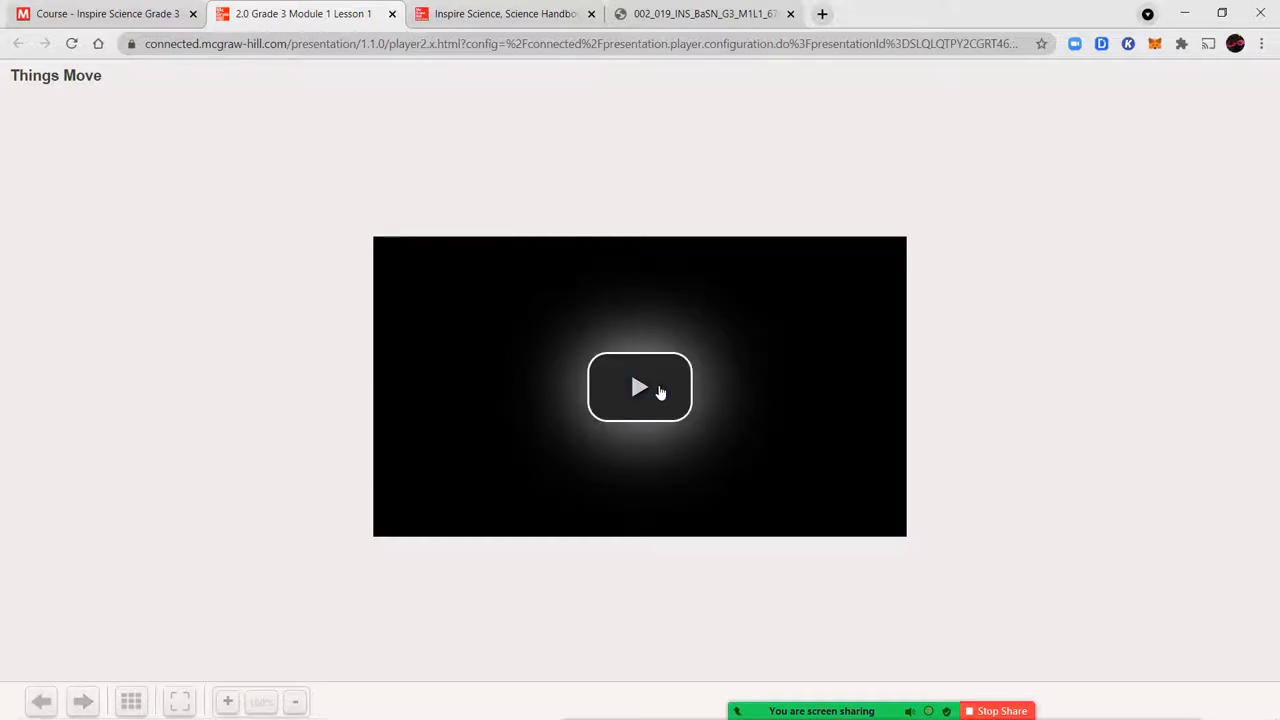
left_click(639, 387)
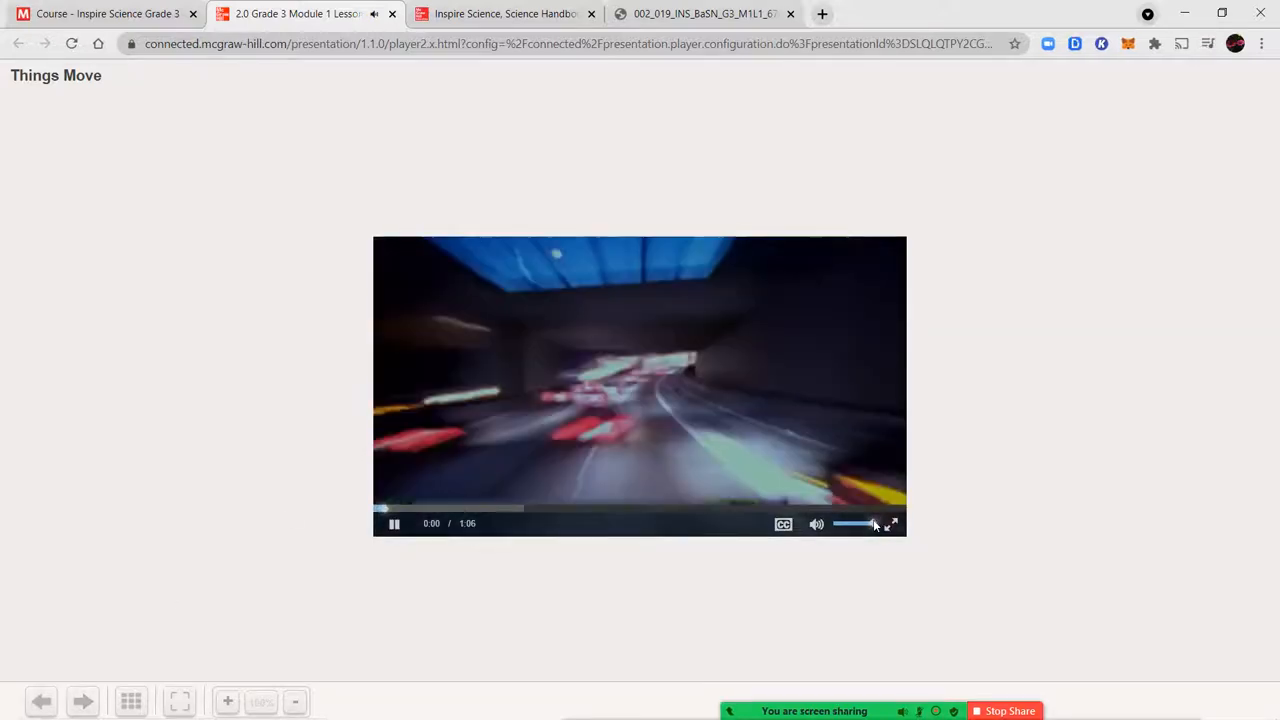
left_click(892, 523)
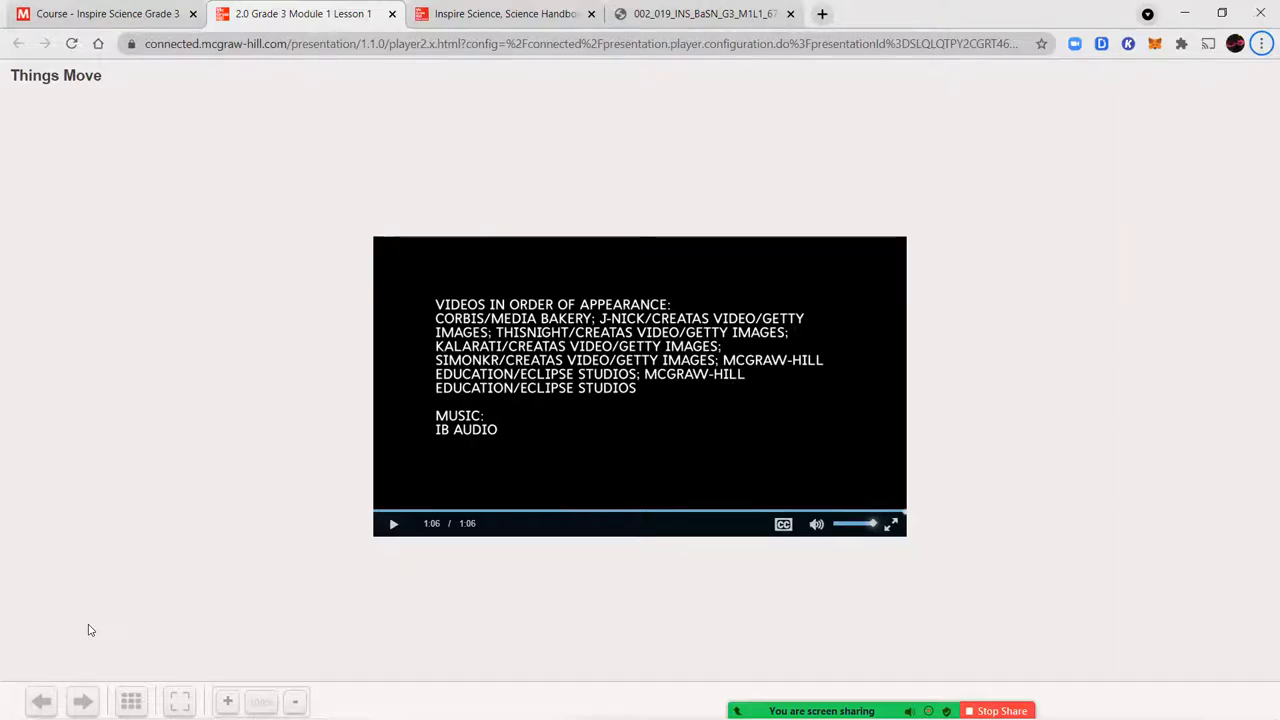
mouse_move(504, 82)
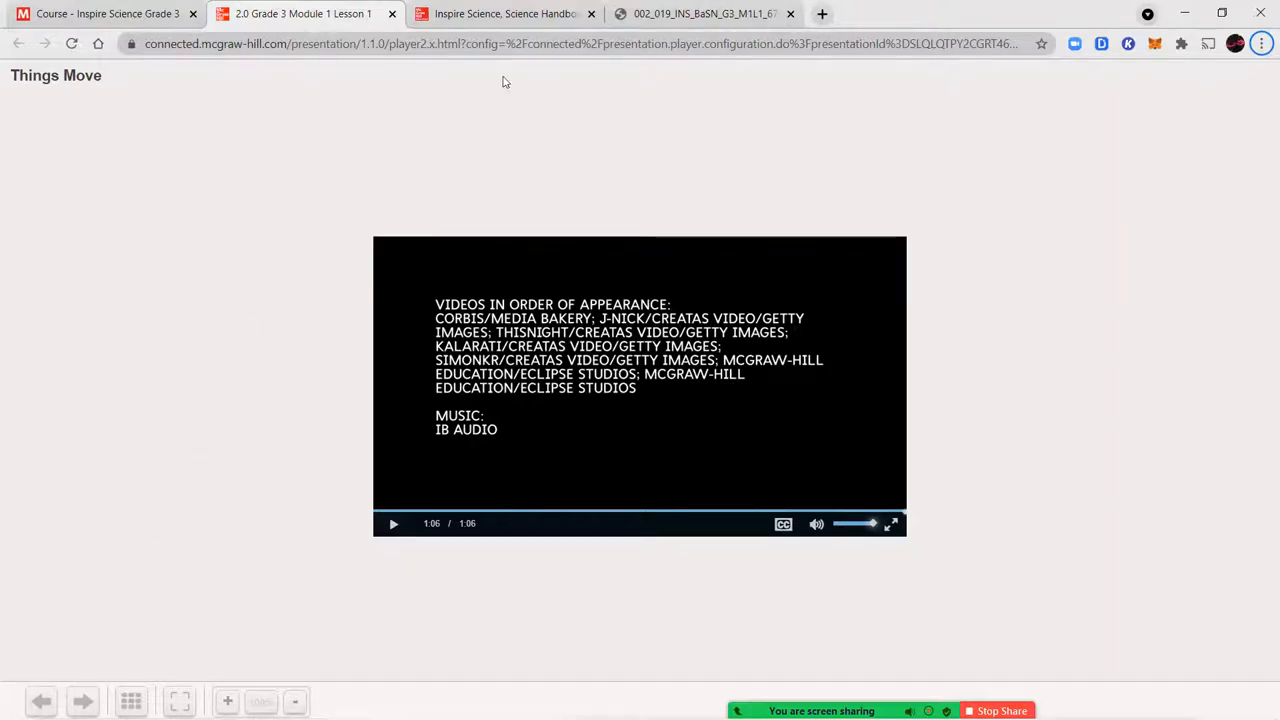
View worksheet question 6 on straight versus zigzag motion, then reopen the handbook's Forces and Motion spread.
left_click(700, 13)
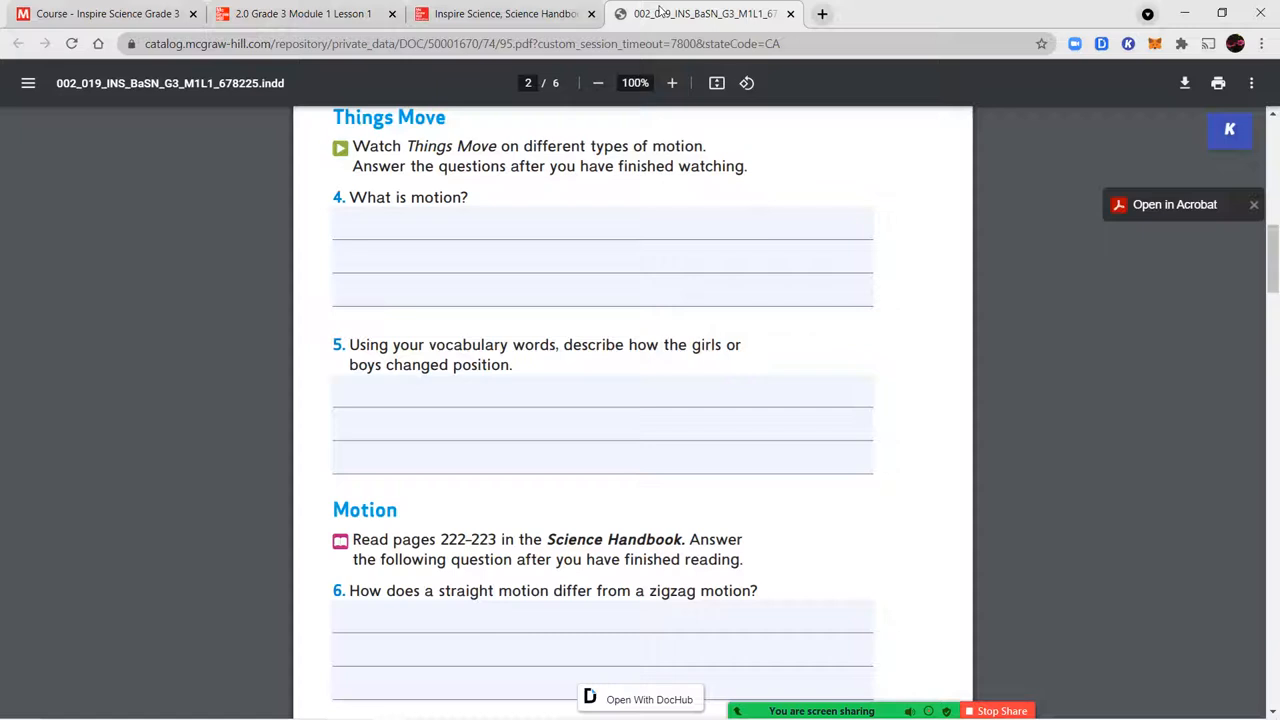
scroll("down", 3)
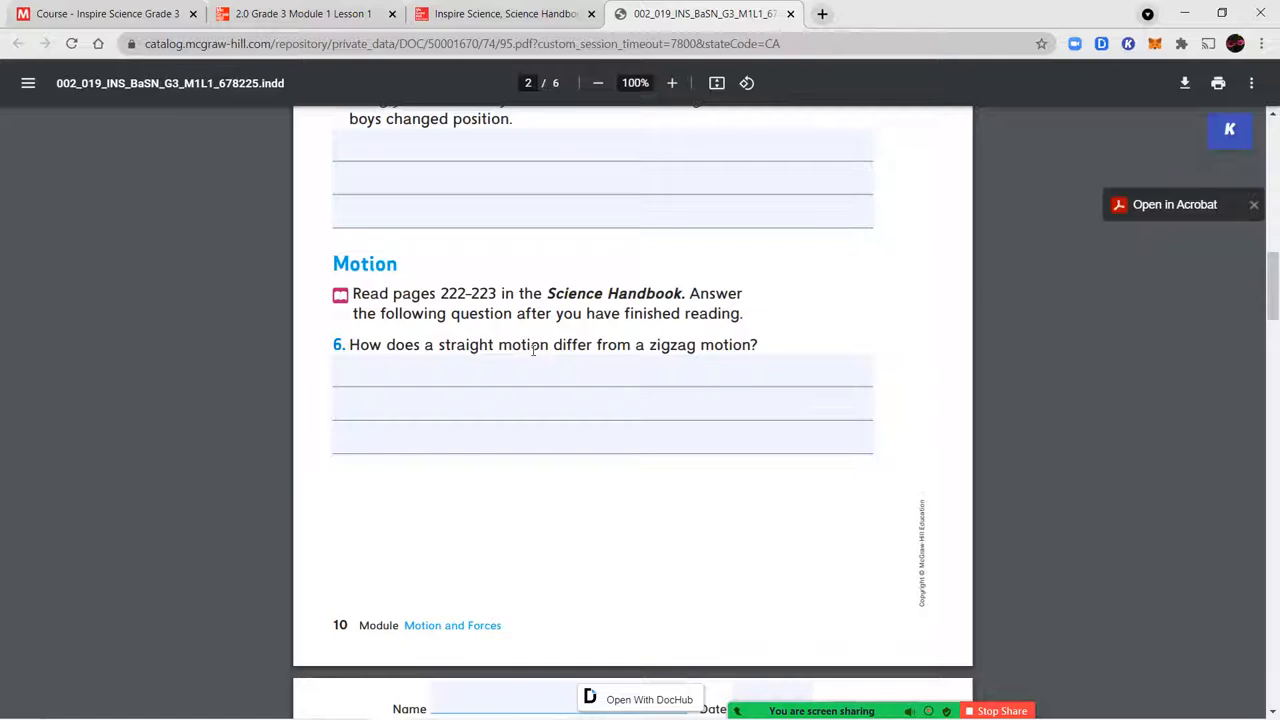
mouse_move(573, 351)
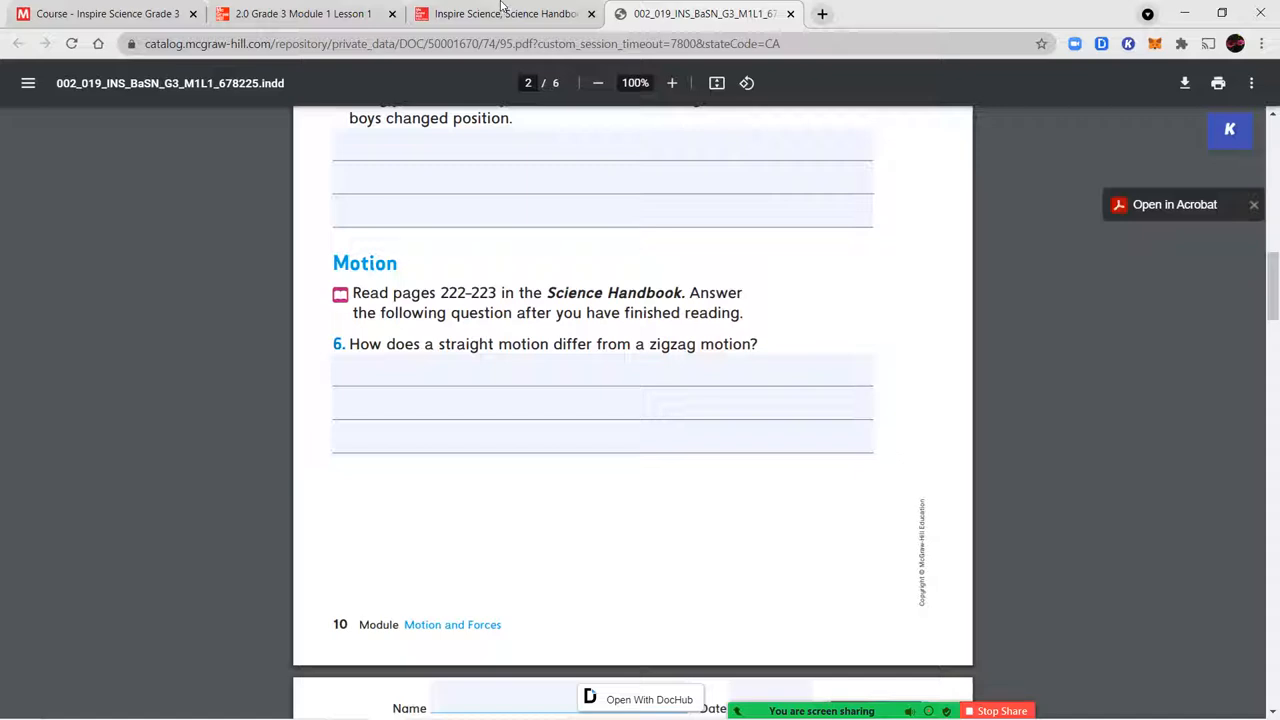
left_click(505, 13)
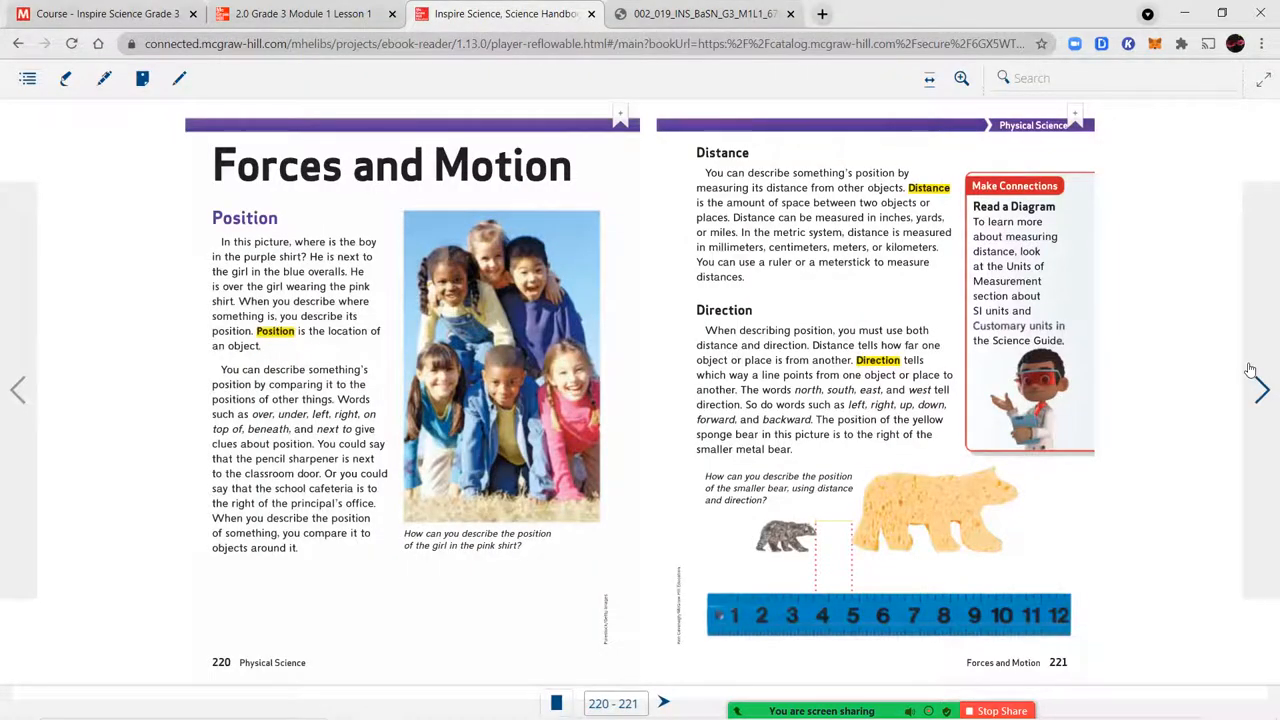
Turn the Science Handbook to the Motion spread on pages 222–223 showing types of motion.
left_click(1262, 389)
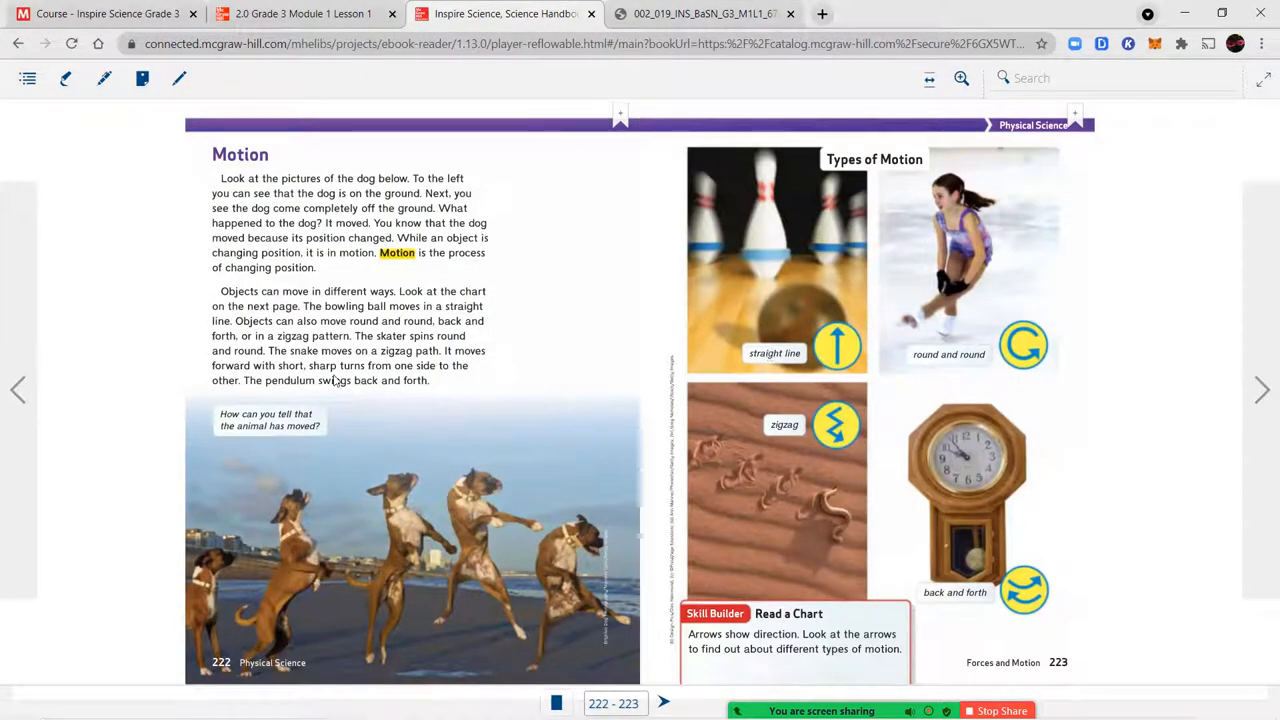
mouse_move(198, 522)
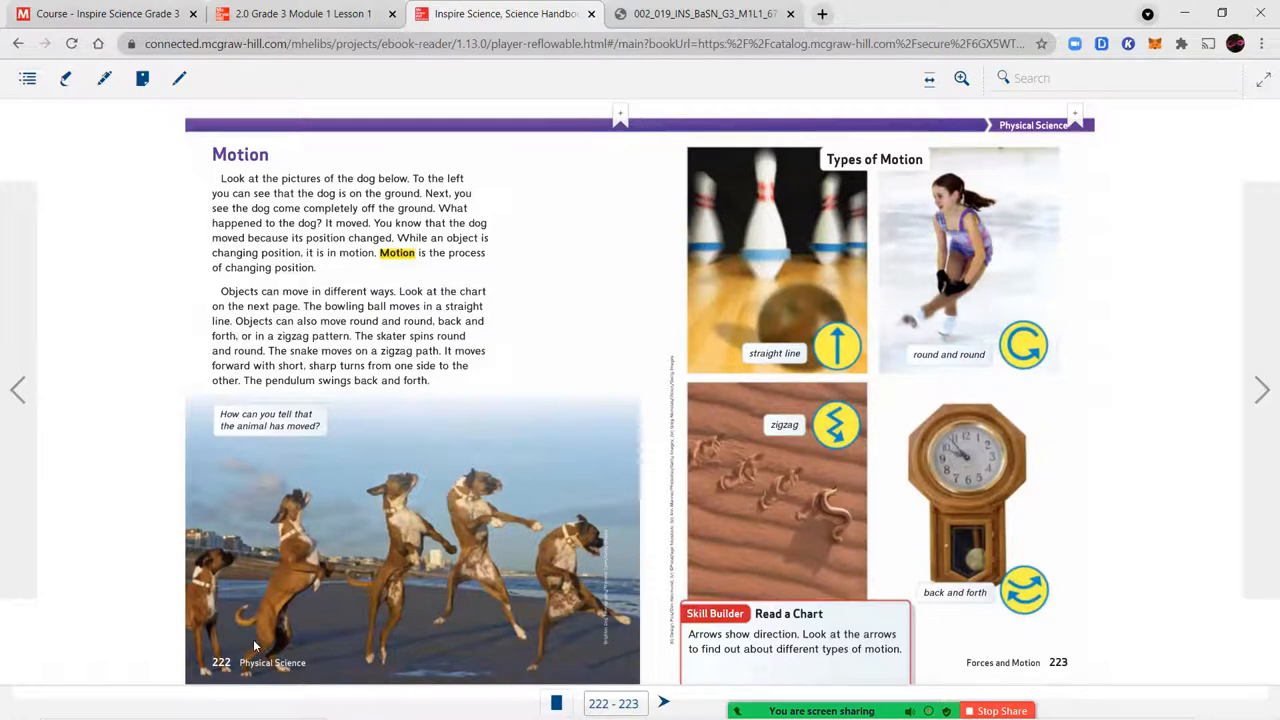
mouse_move(405, 487)
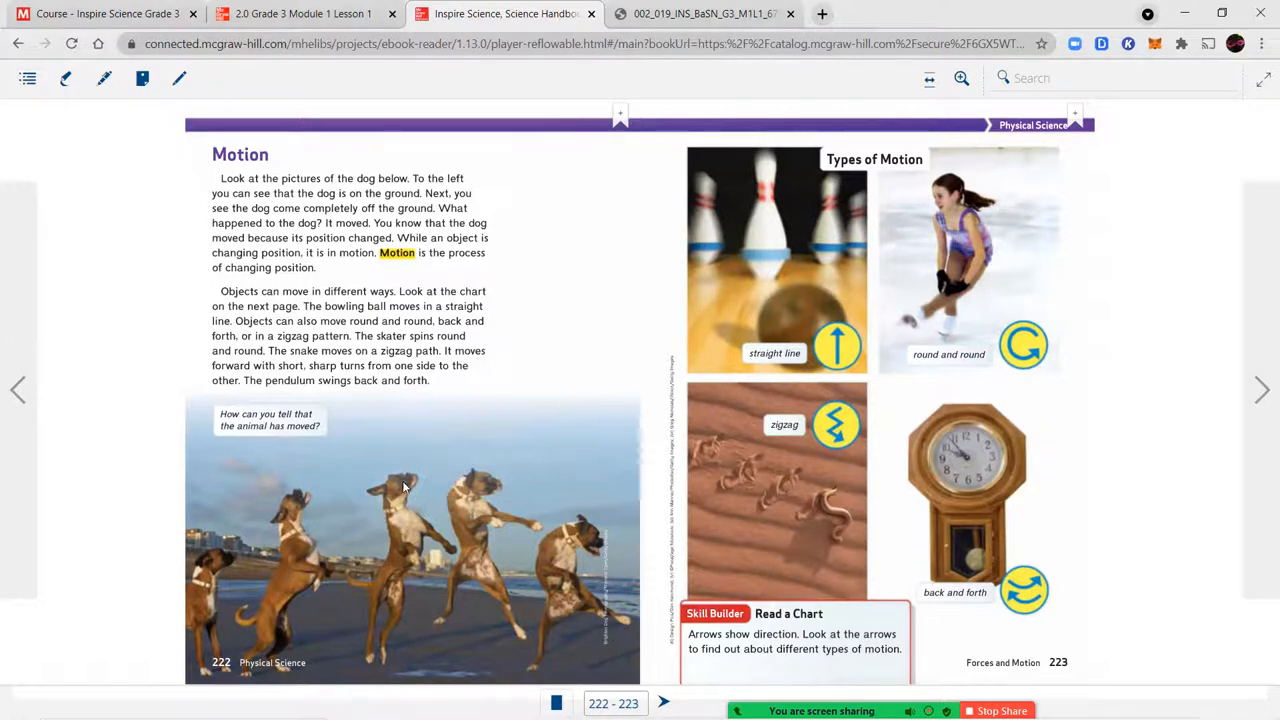
mouse_move(552, 499)
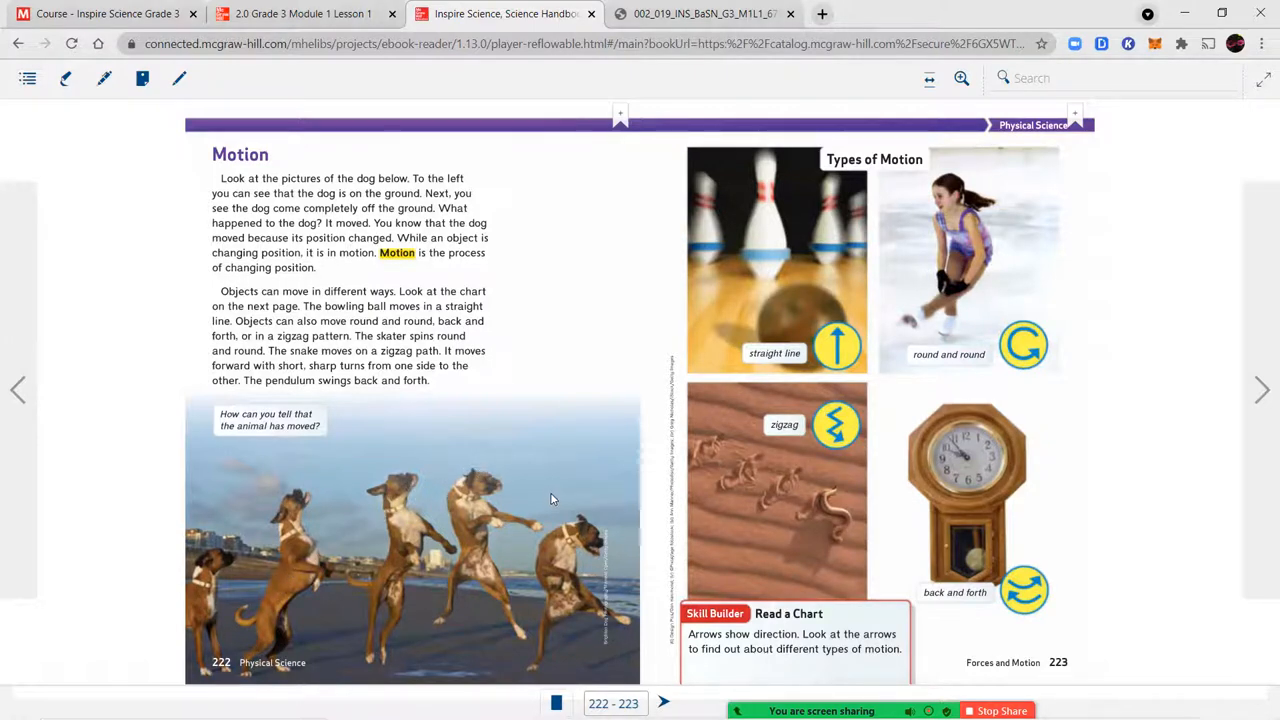
mouse_move(593, 531)
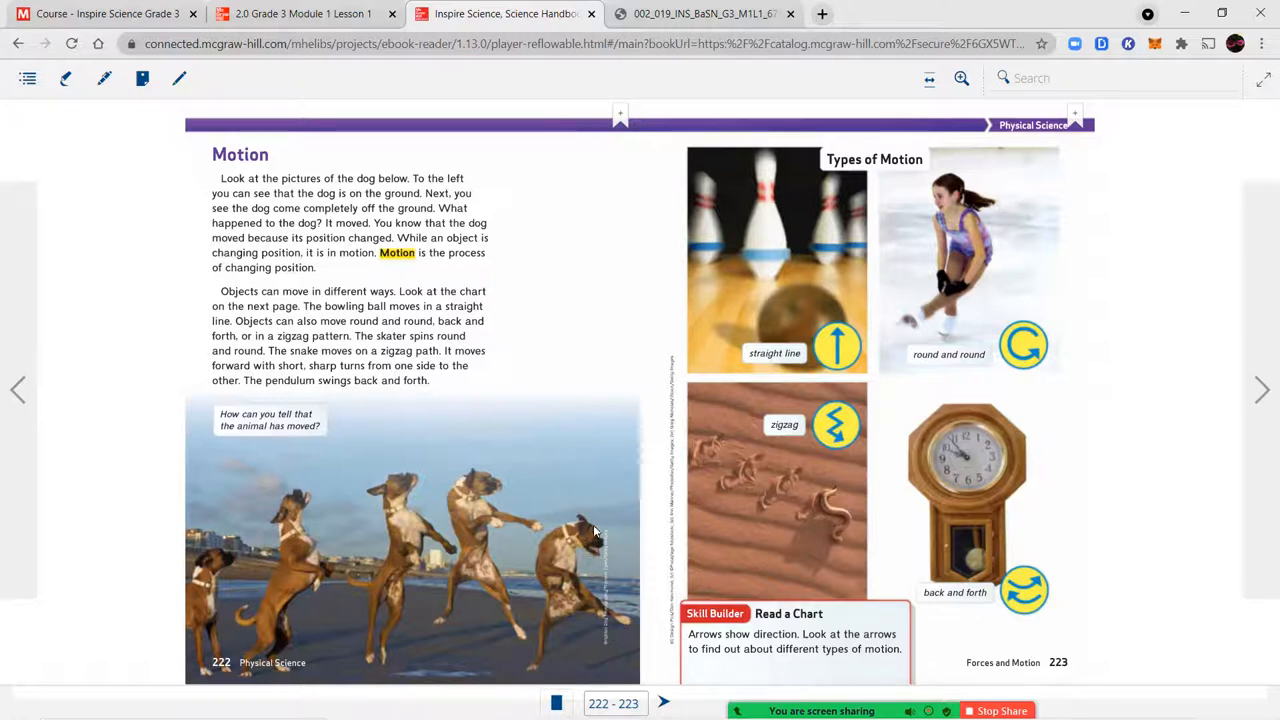
mouse_move(805, 285)
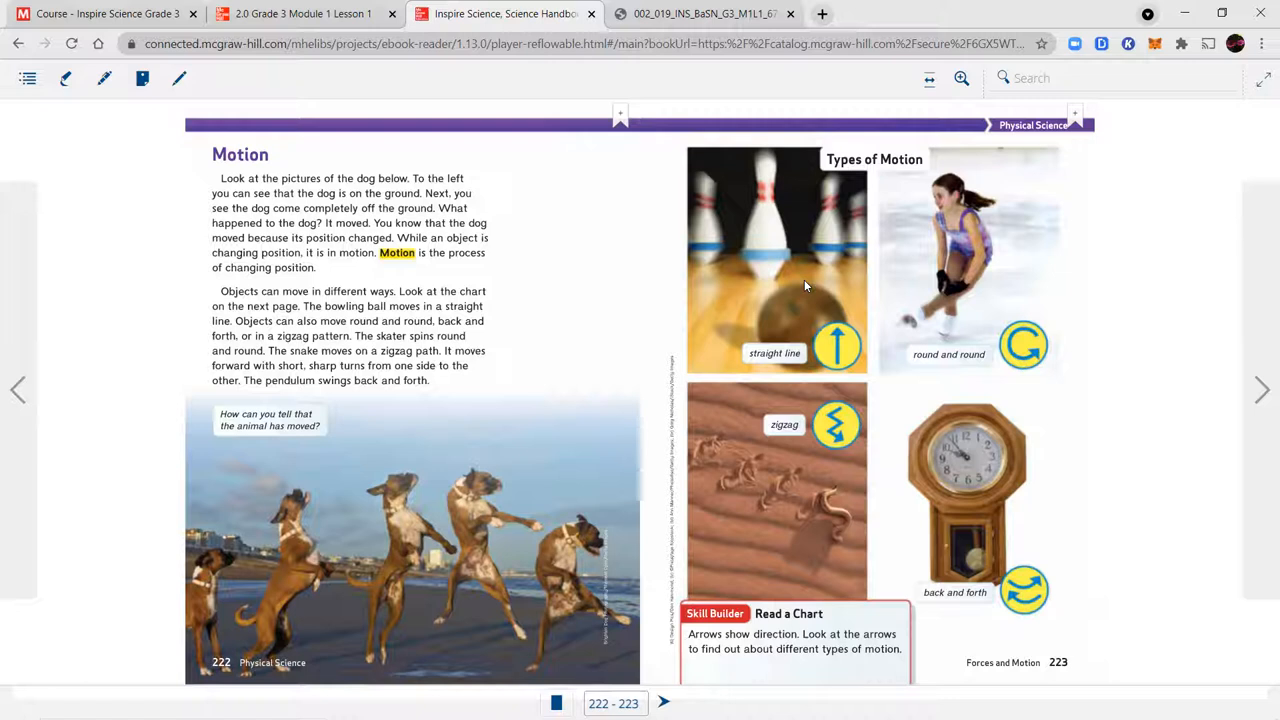
mouse_move(977, 545)
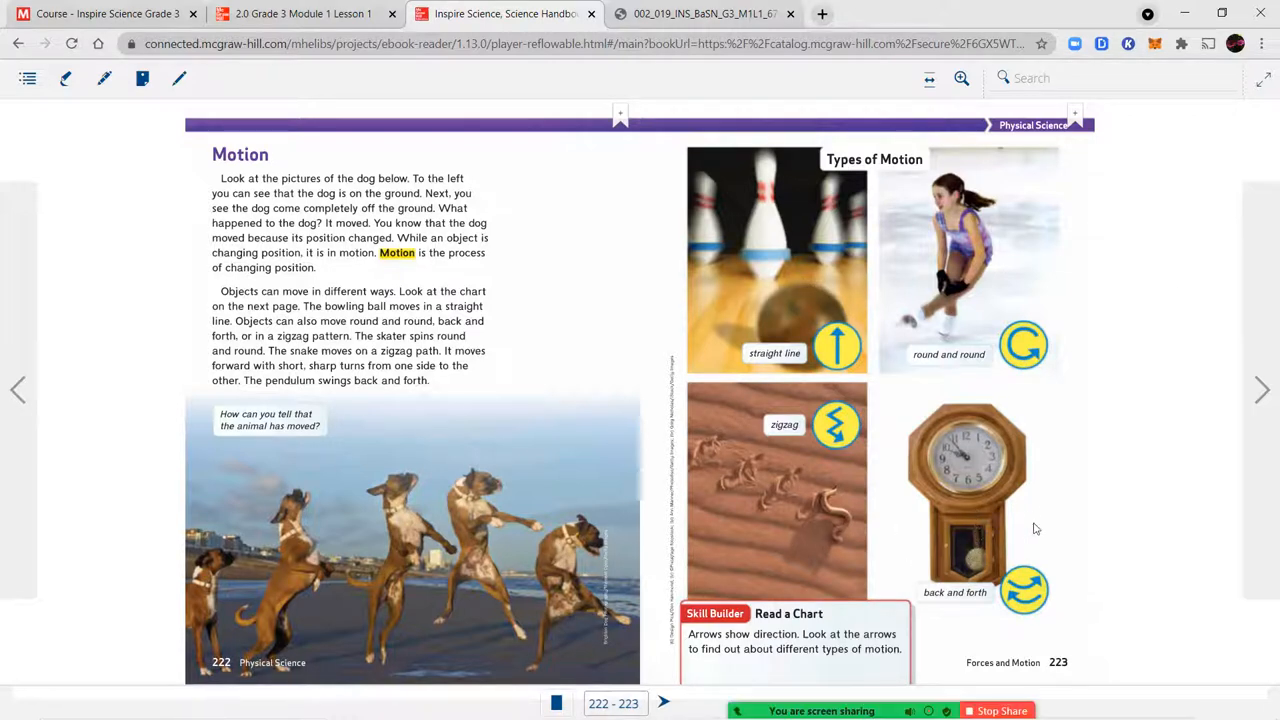
mouse_move(870, 555)
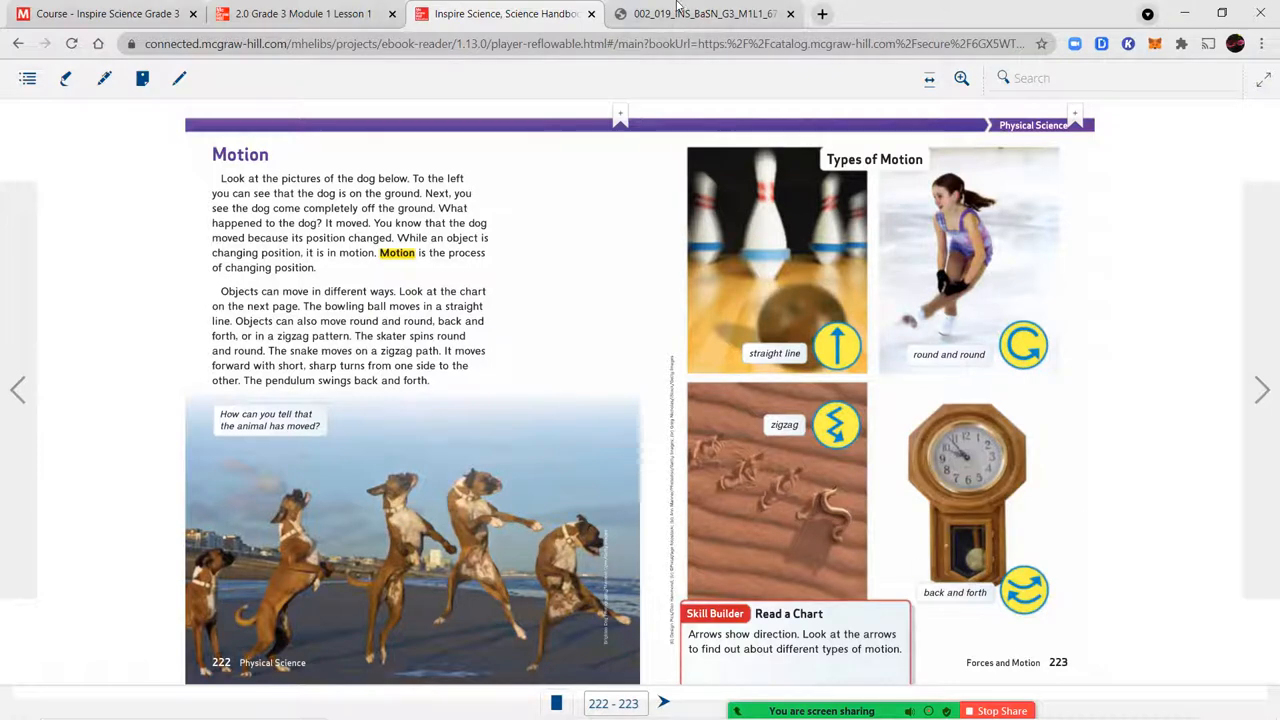
Return to the lesson worksheet PDF and scroll through pages 5–6 to the end.
left_click(700, 14)
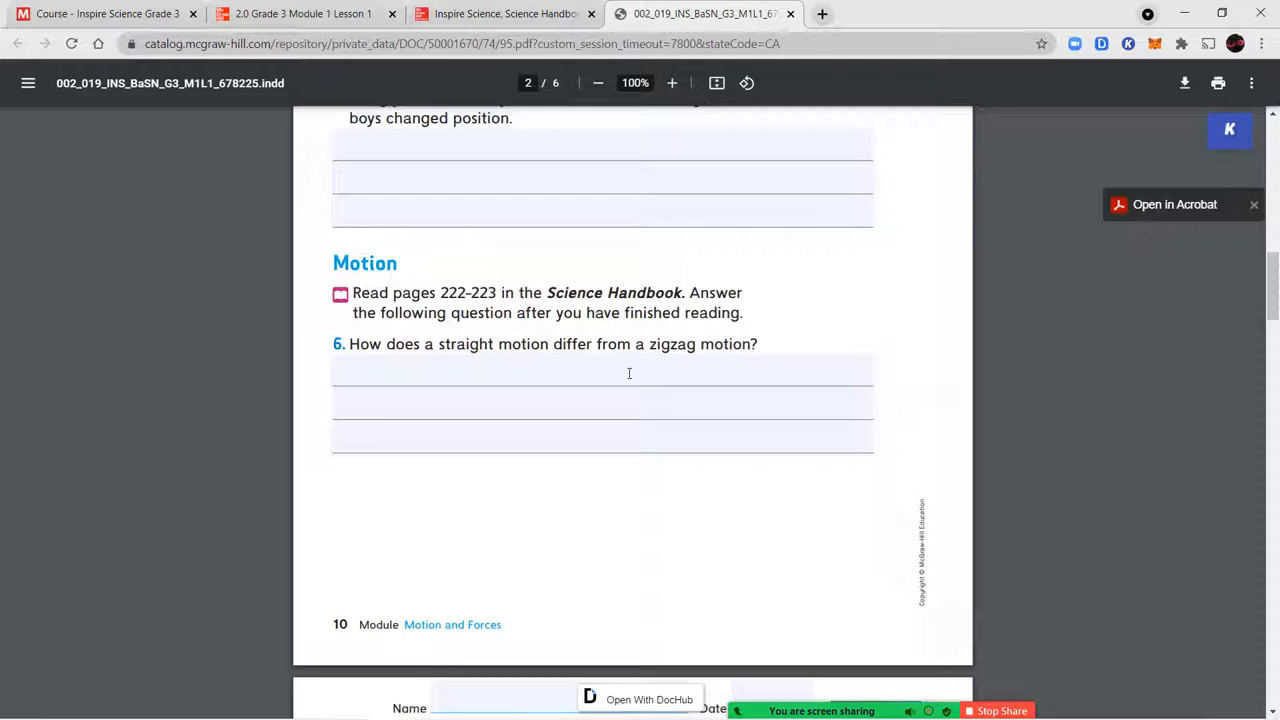
scroll("down", 3)
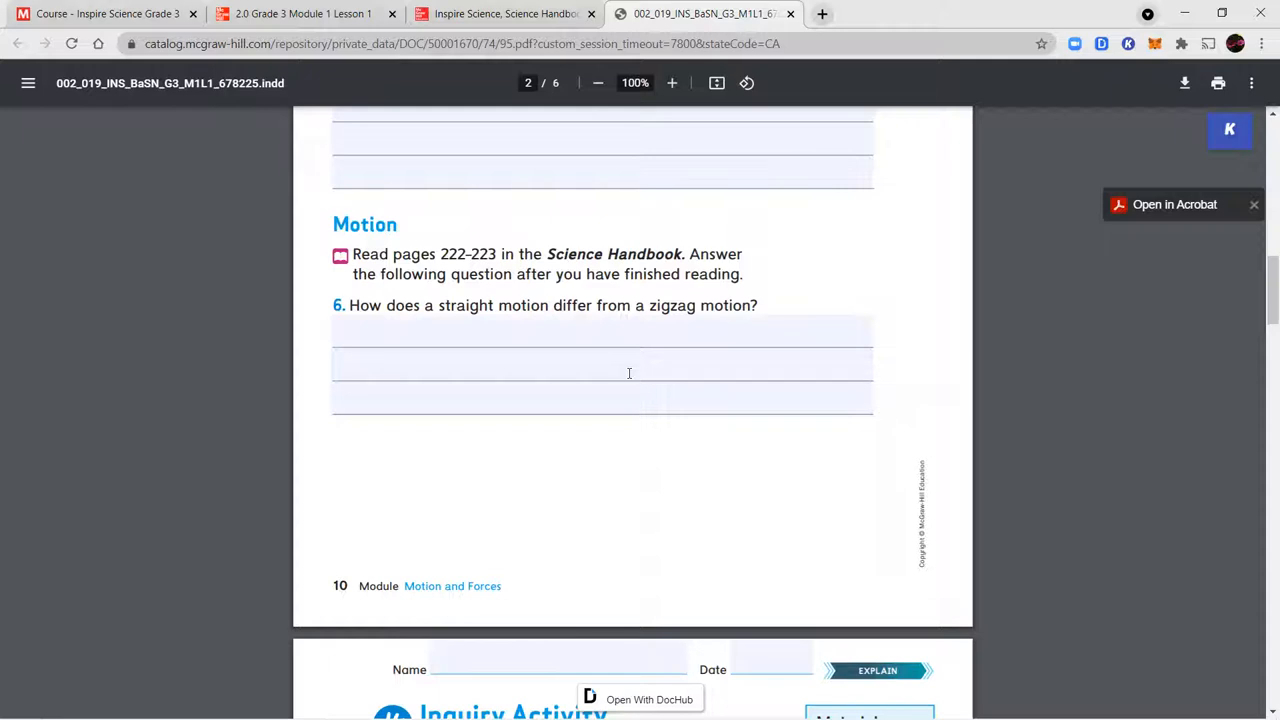
scroll("down", 3)
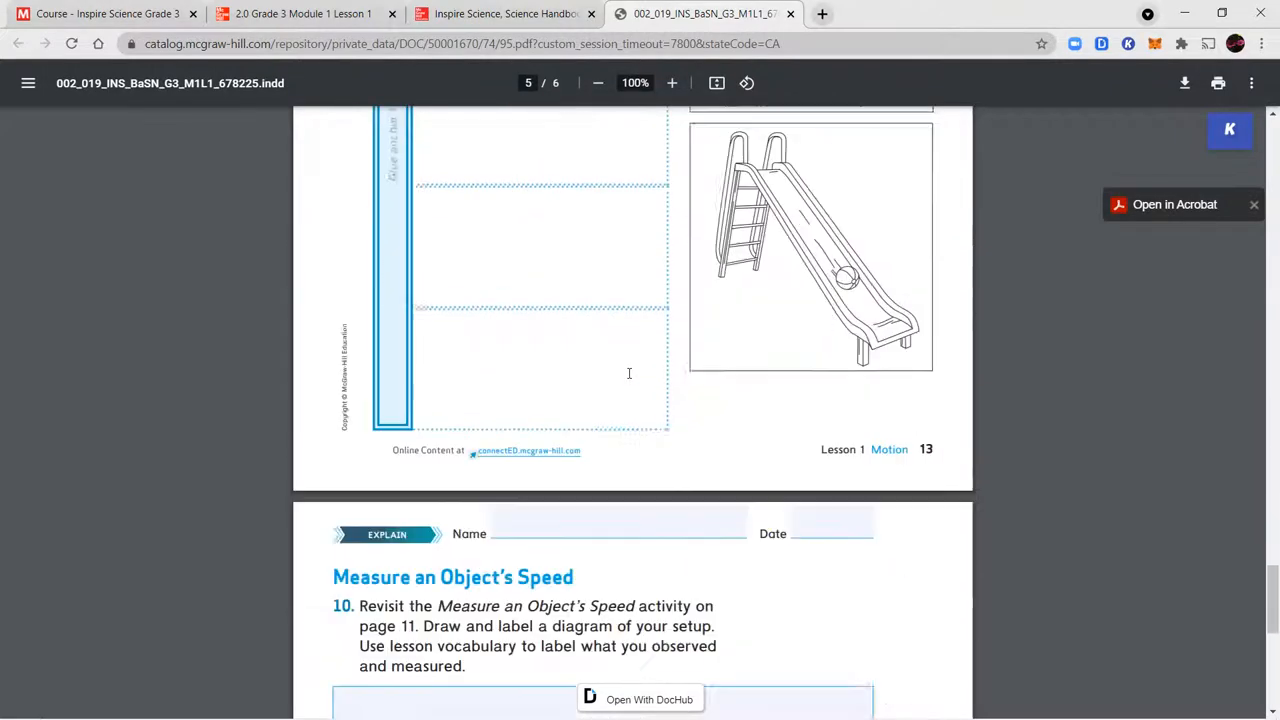
scroll("down", 3)
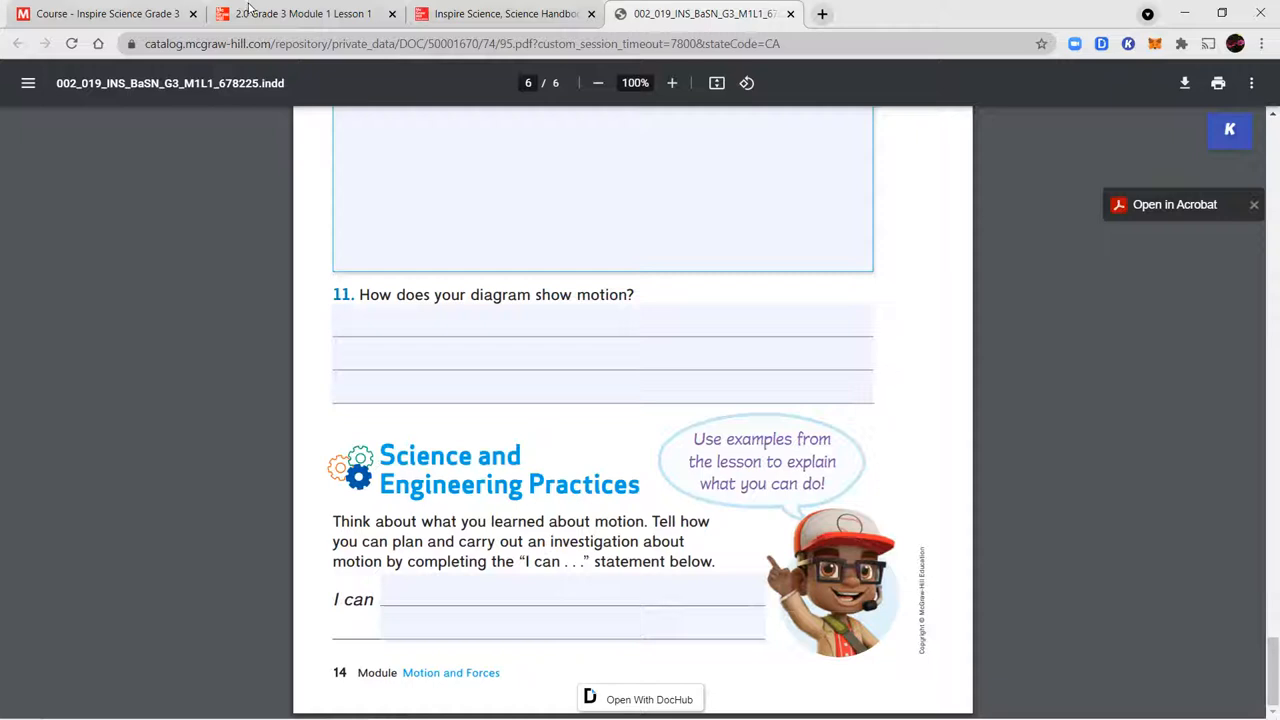
Open the Lesson 1 presentation's slide grid and scroll down to the Explain row.
left_click(300, 13)
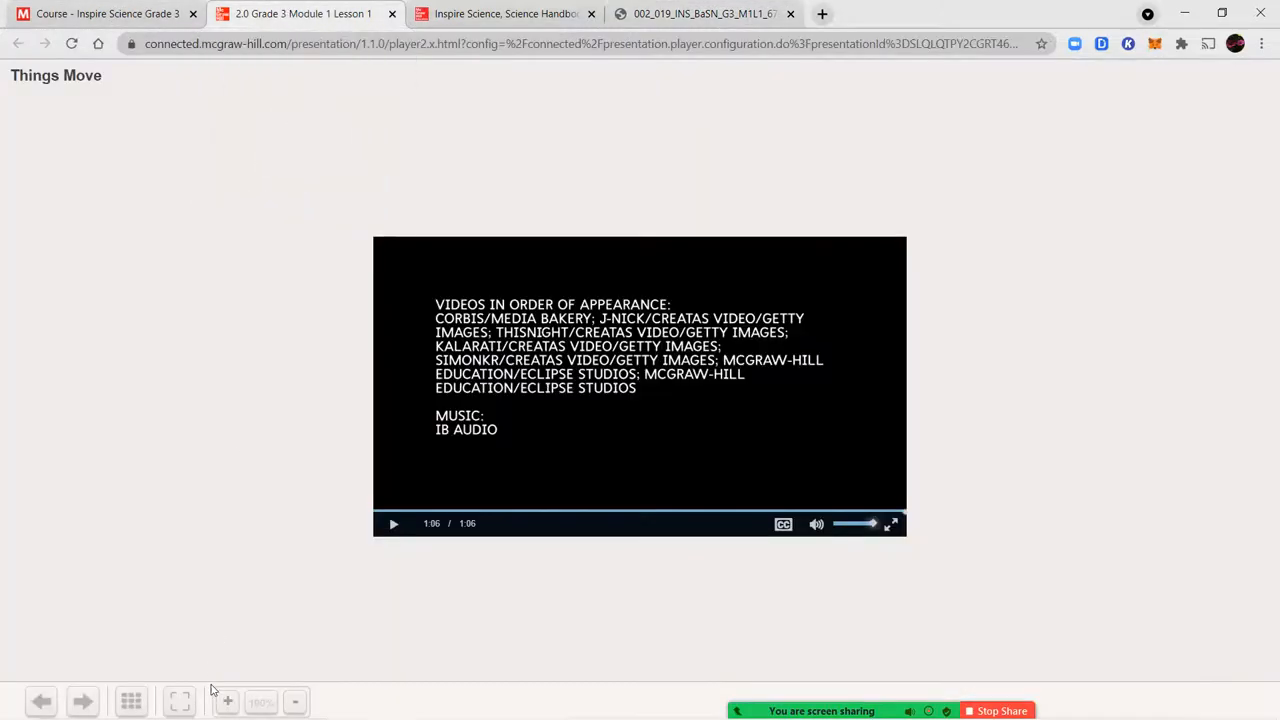
left_click(82, 700)
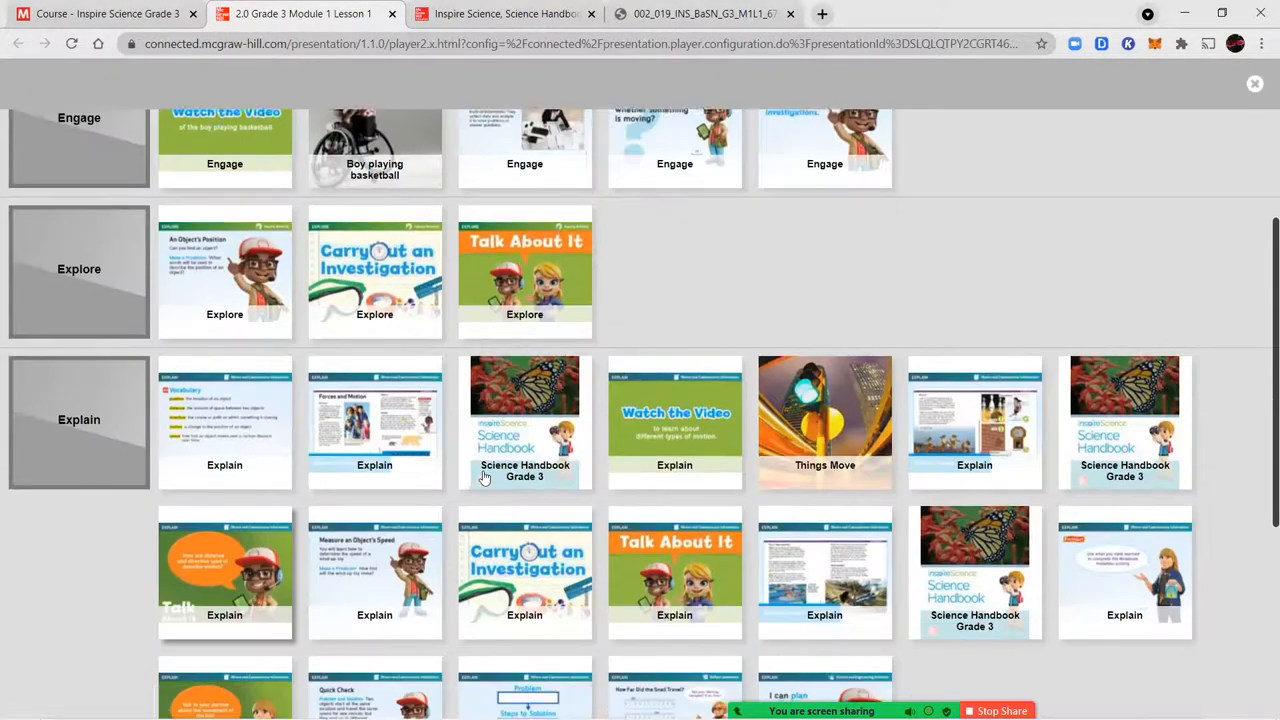
scroll("down", 3)
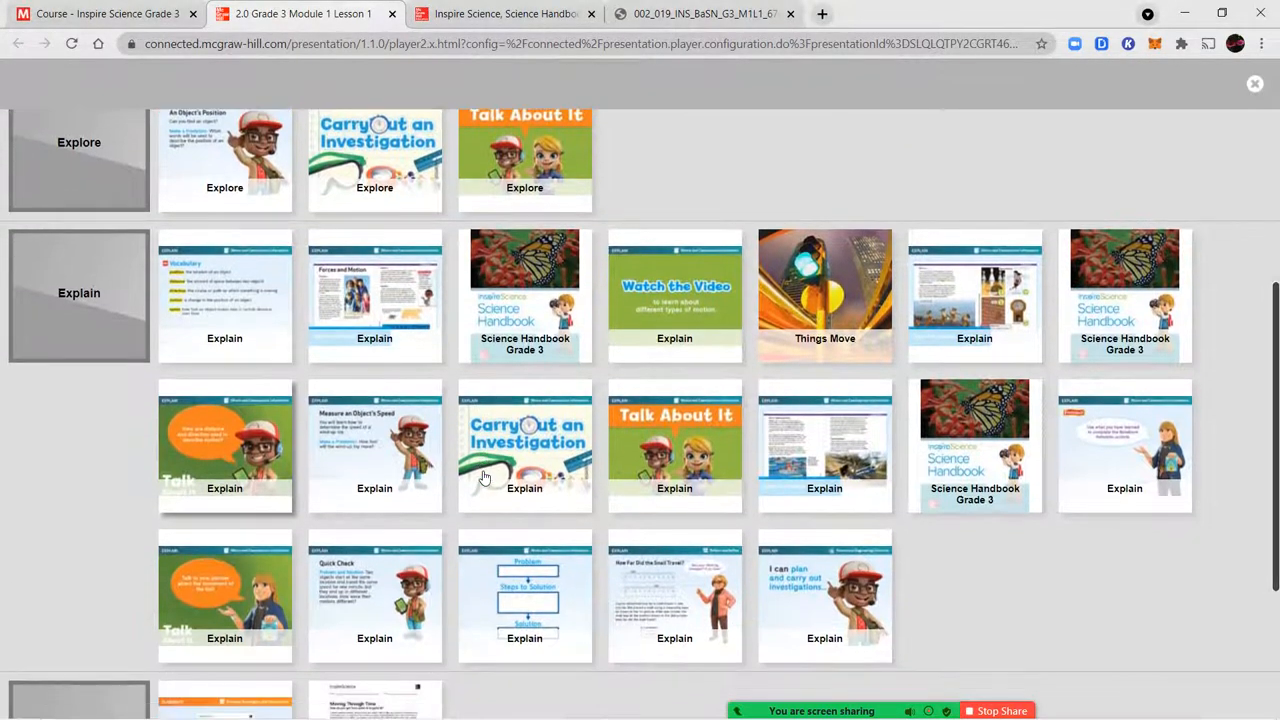
scroll("down", 3)
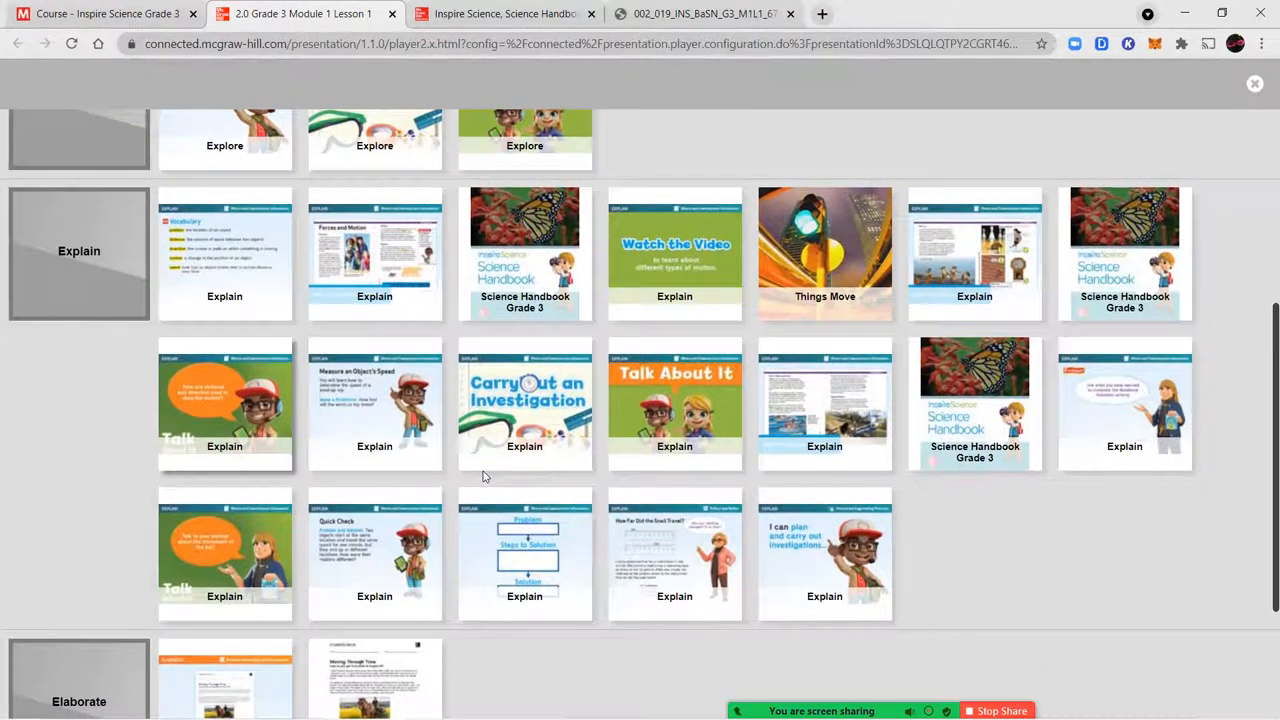
mouse_move(665, 385)
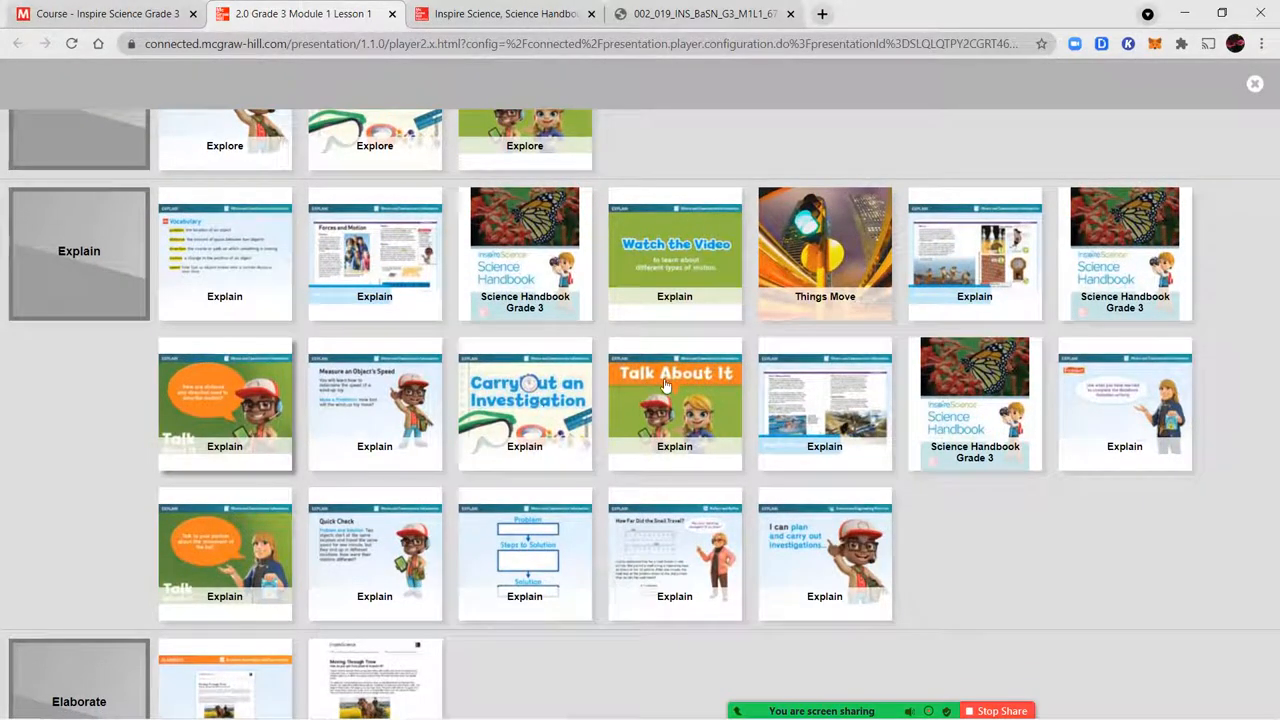
mouse_move(818, 399)
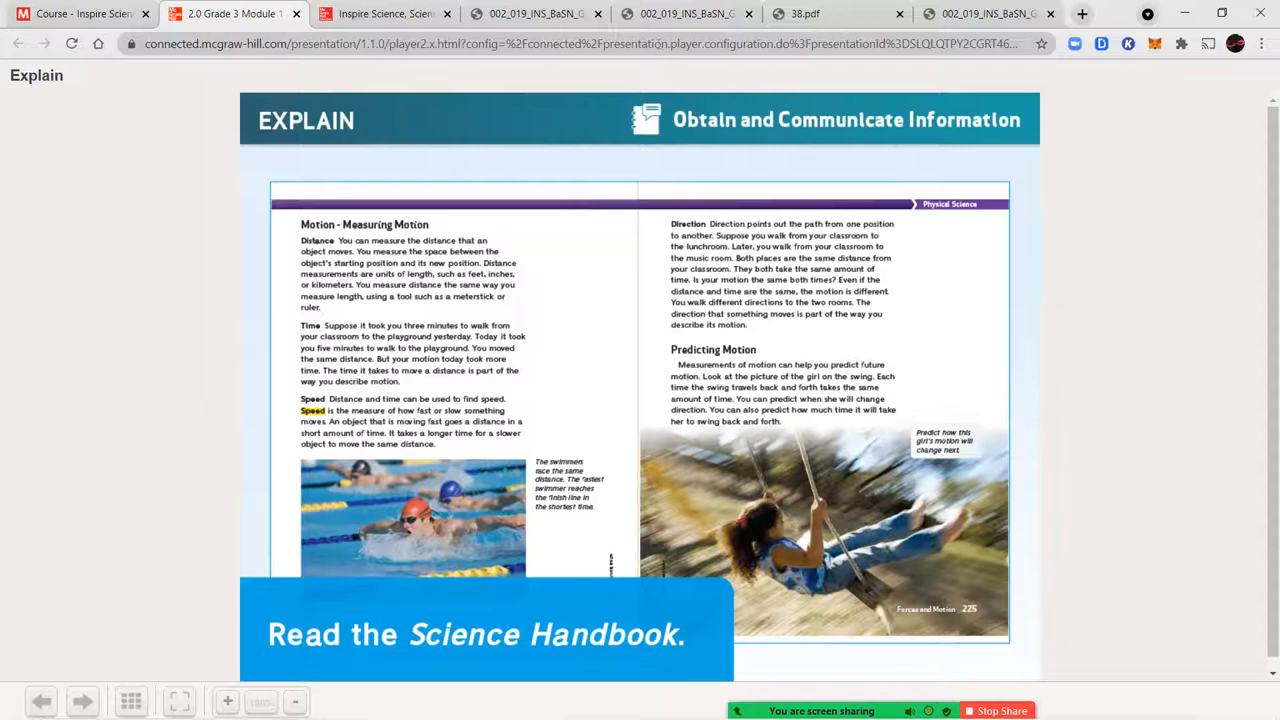
left_click(687, 13)
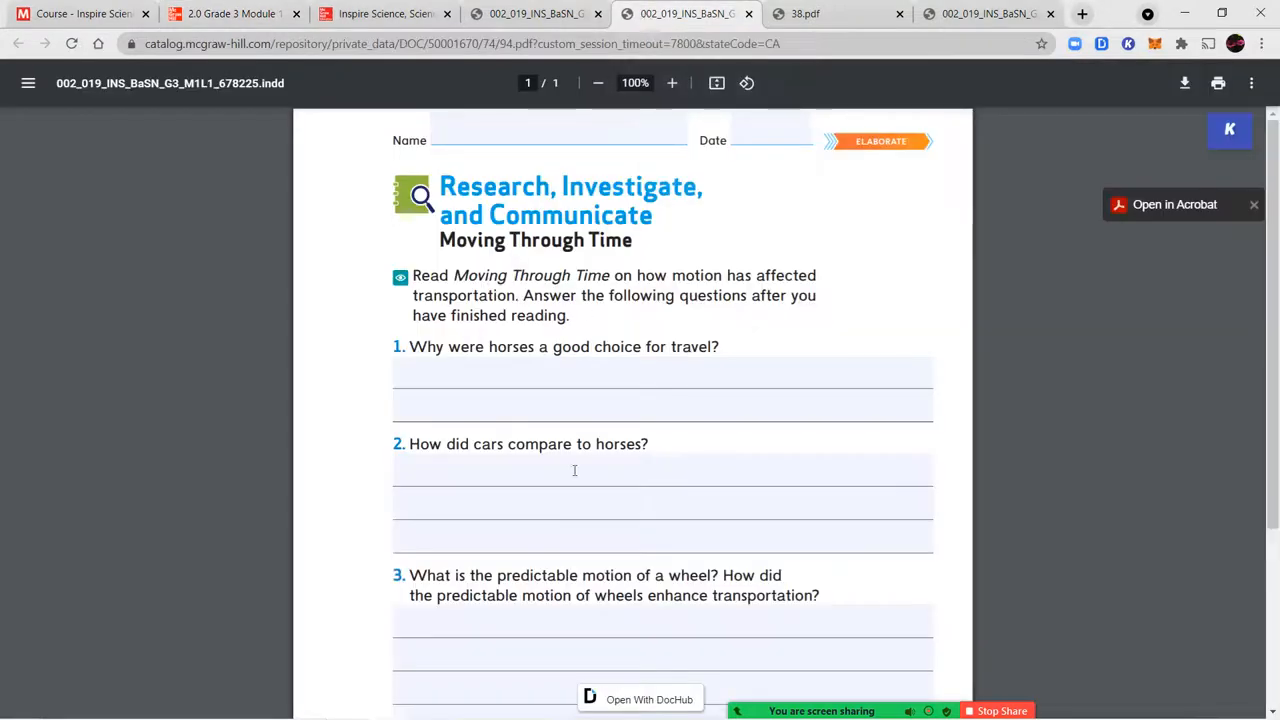
scroll("down", 3)
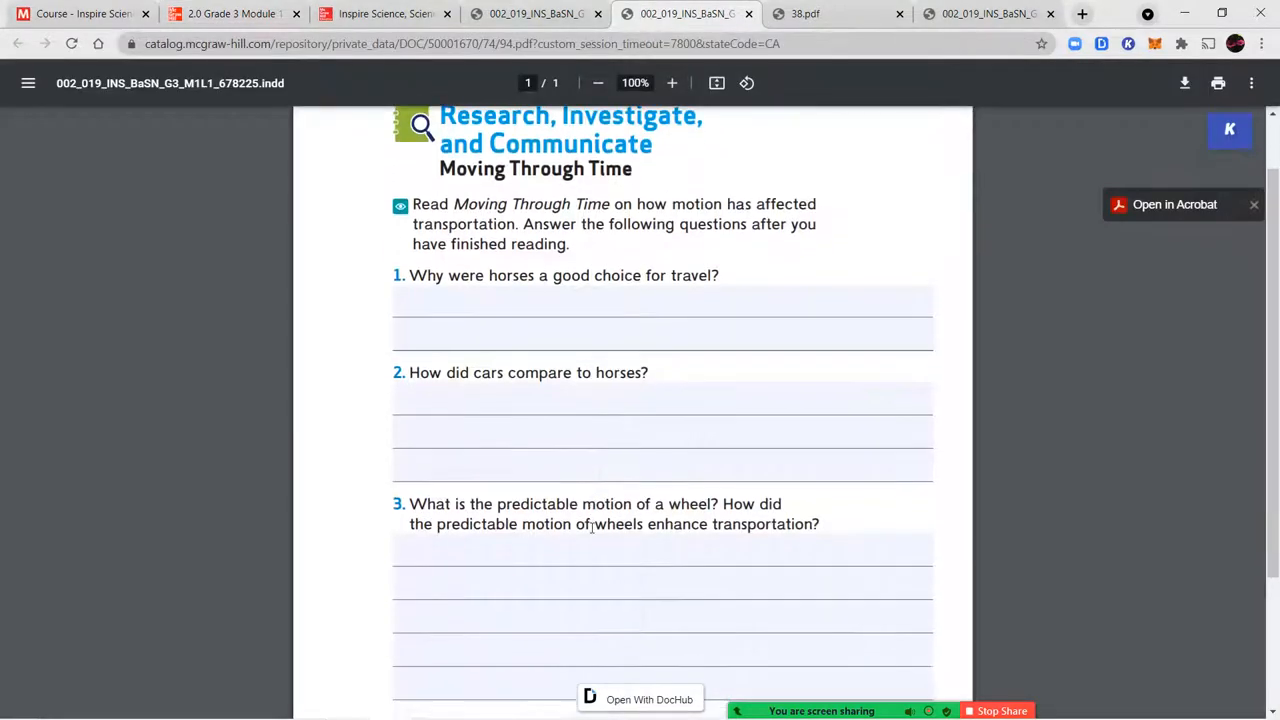
scroll("up", 3)
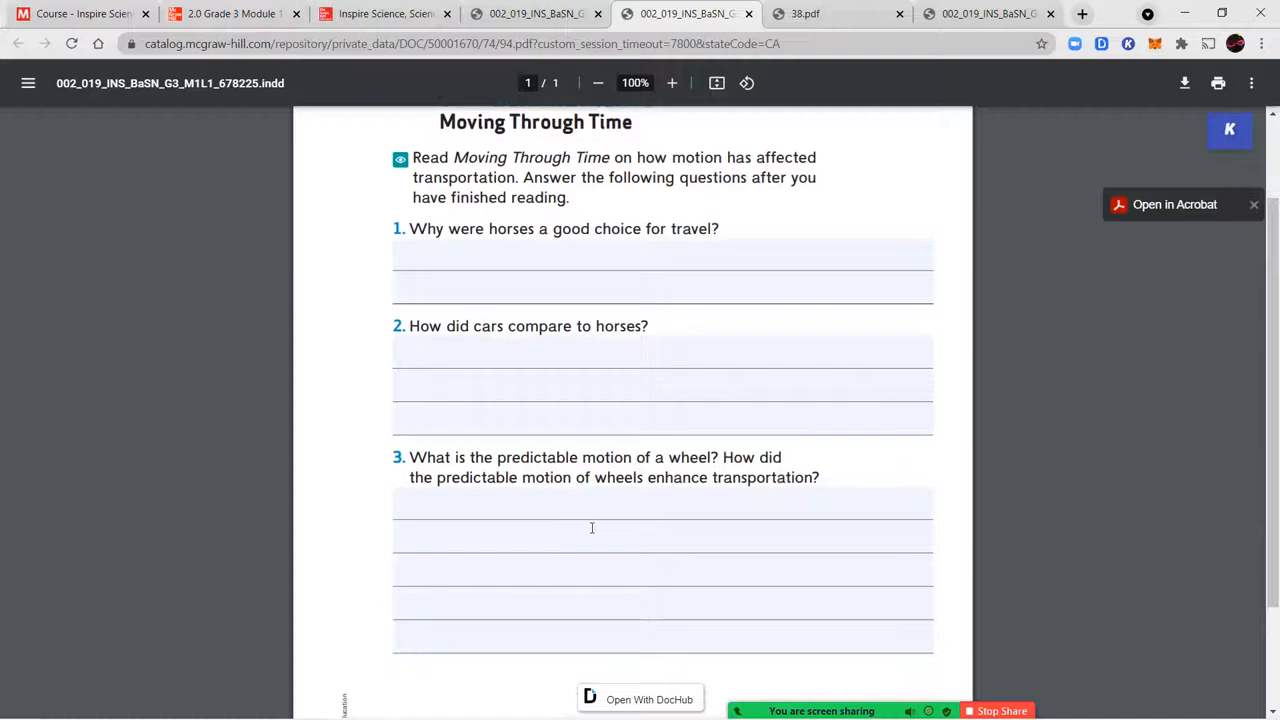
scroll("up", 3)
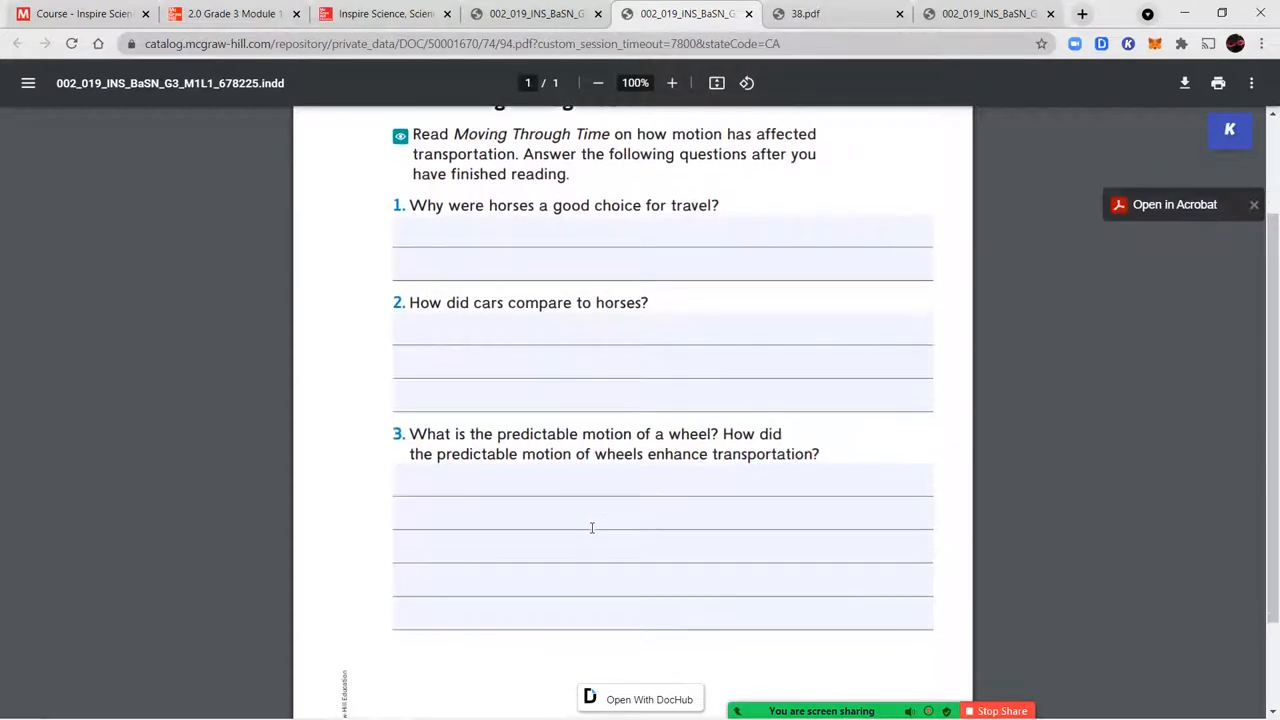
scroll("down", 3)
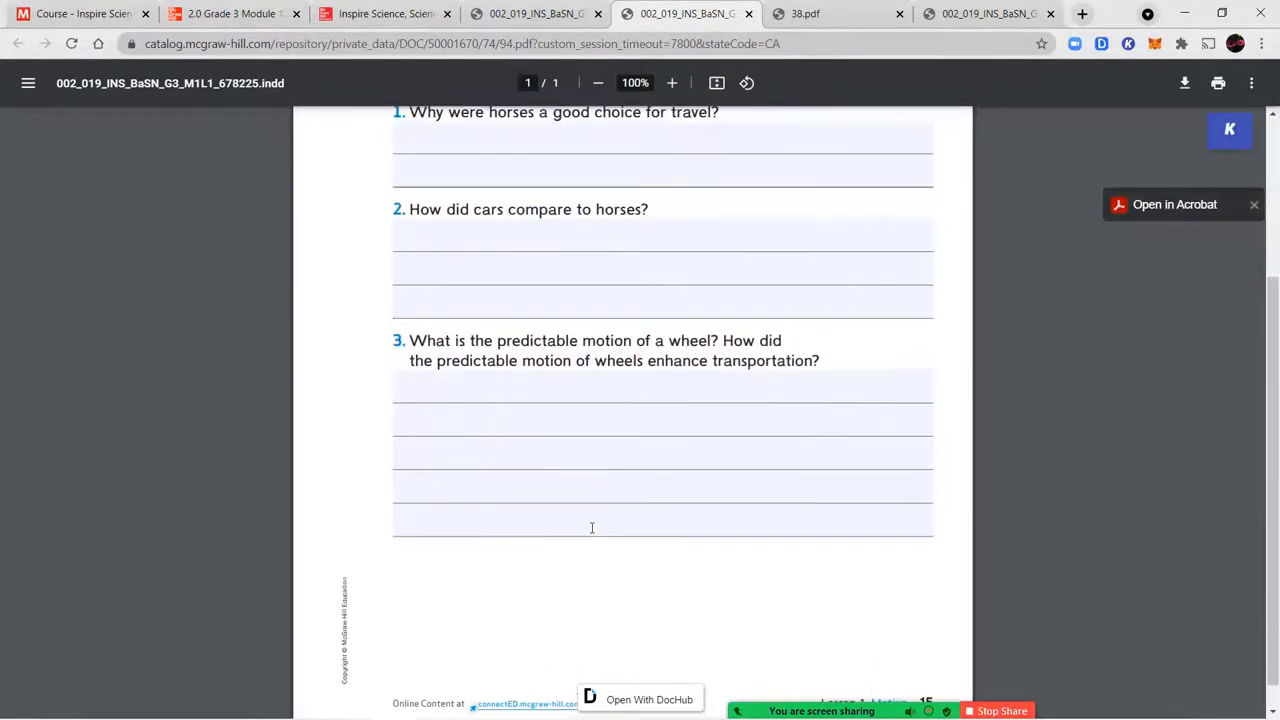
scroll("up", 3)
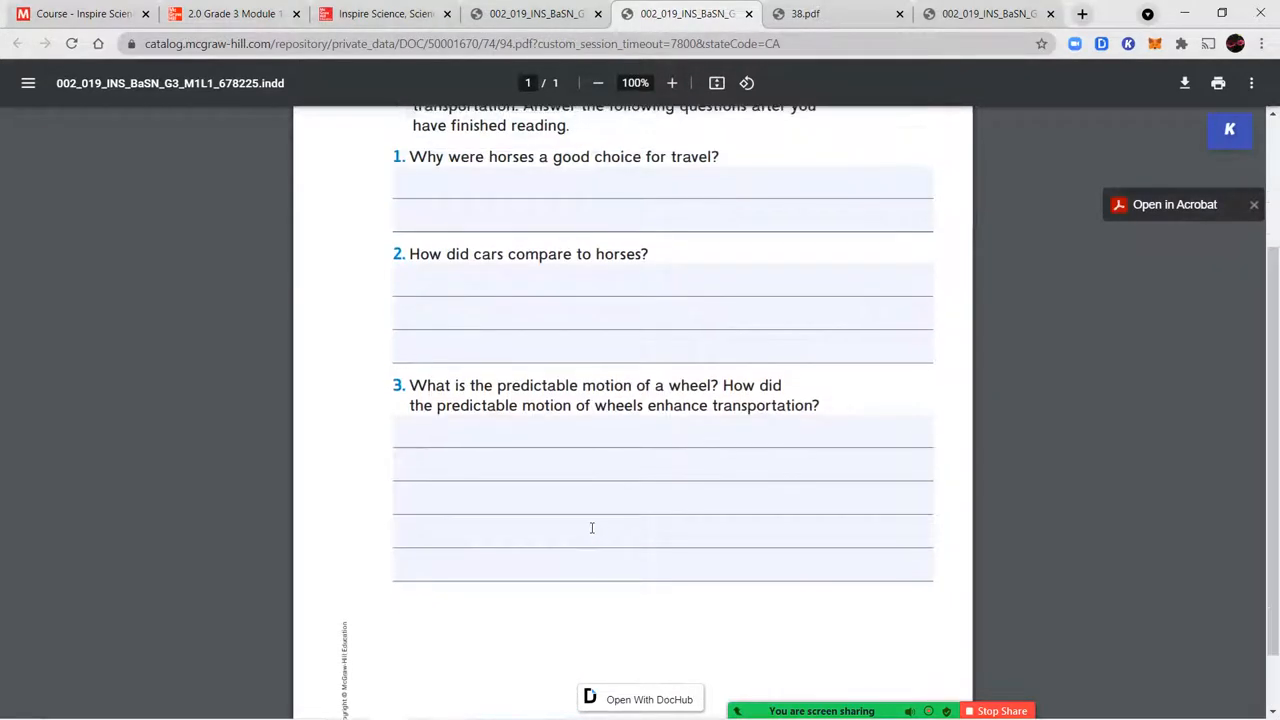
scroll("up", 3)
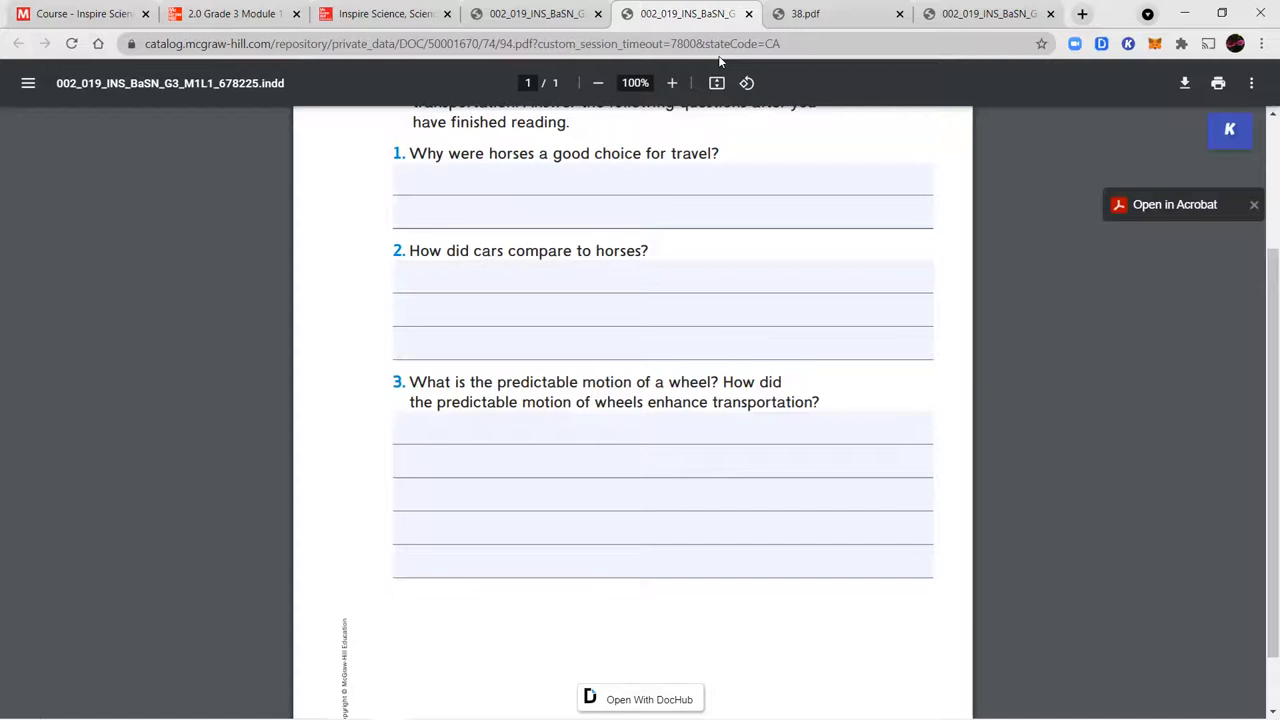
Open the 38.pdf Moving Through Time article at 150% zoom, scrolled to horse-and-carriage.
left_click(838, 13)
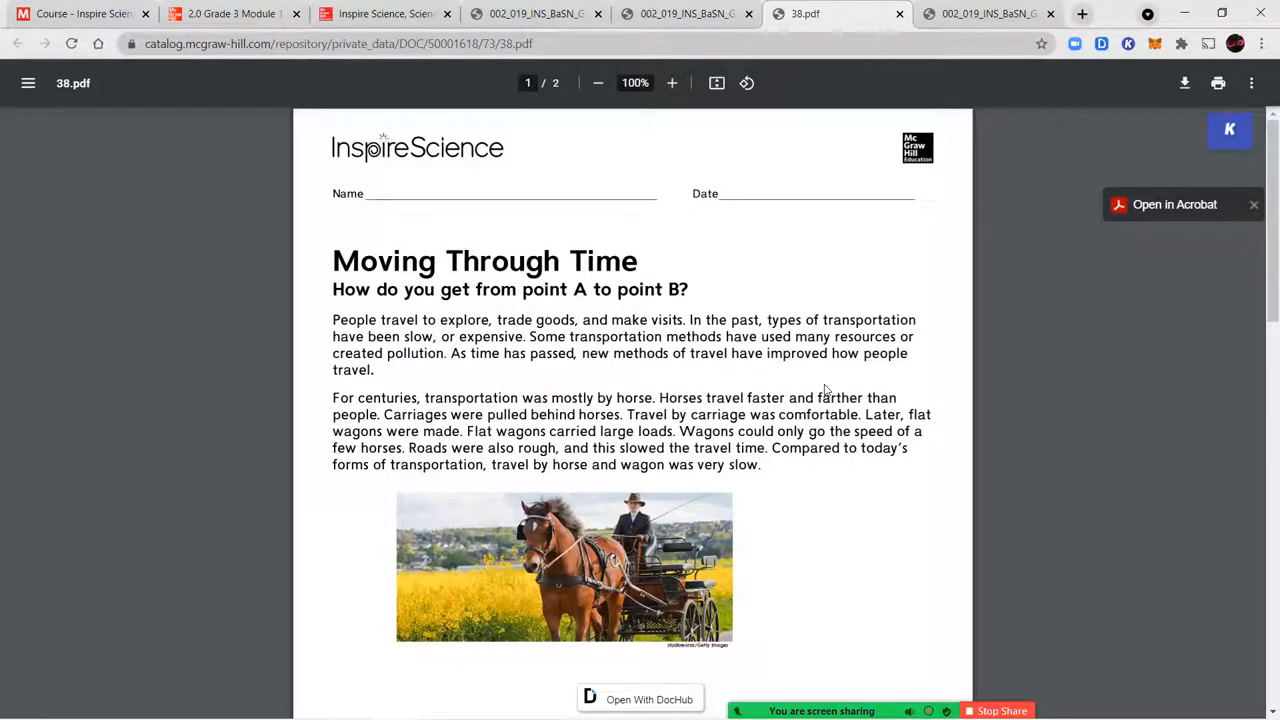
mouse_move(672, 83)
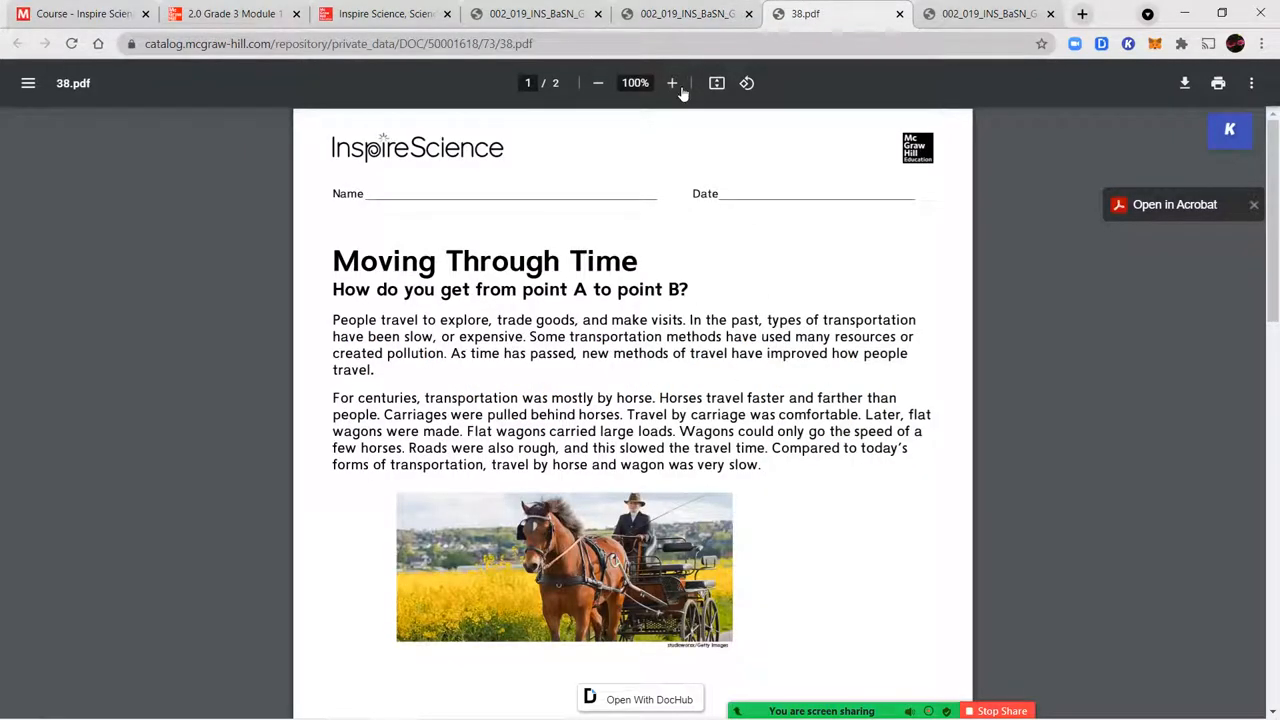
left_click(671, 83)
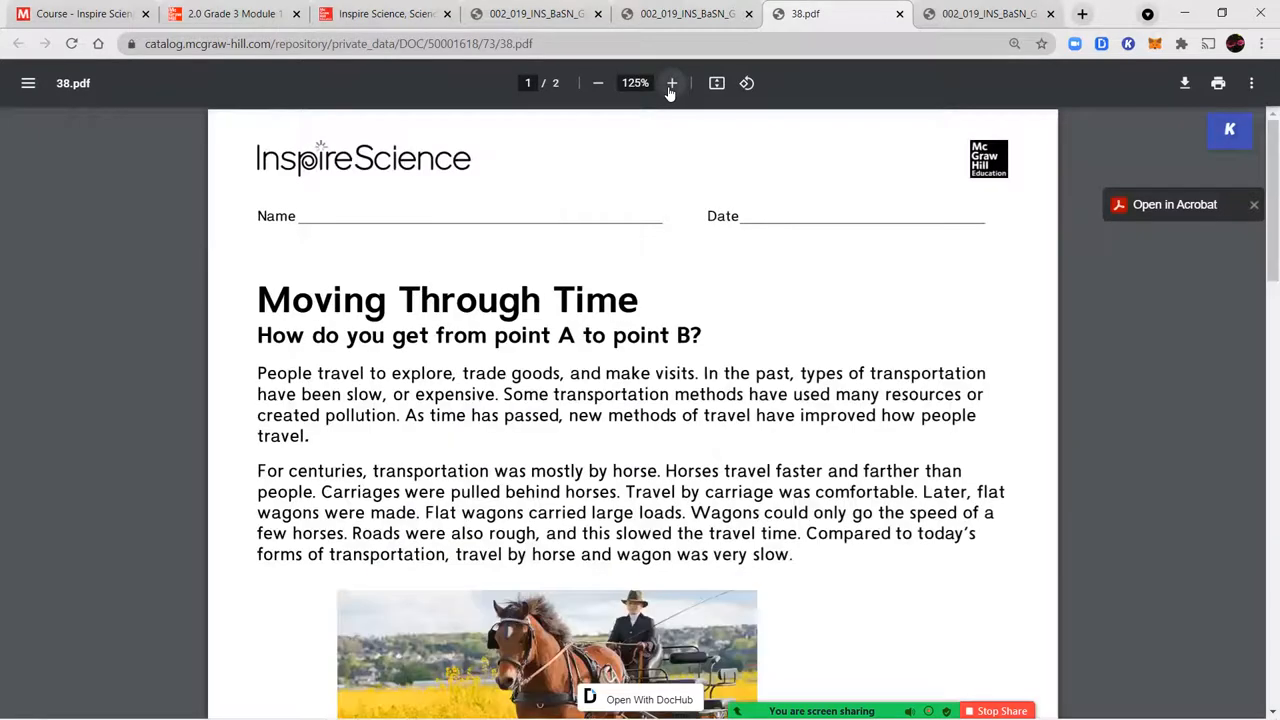
left_click(671, 83)
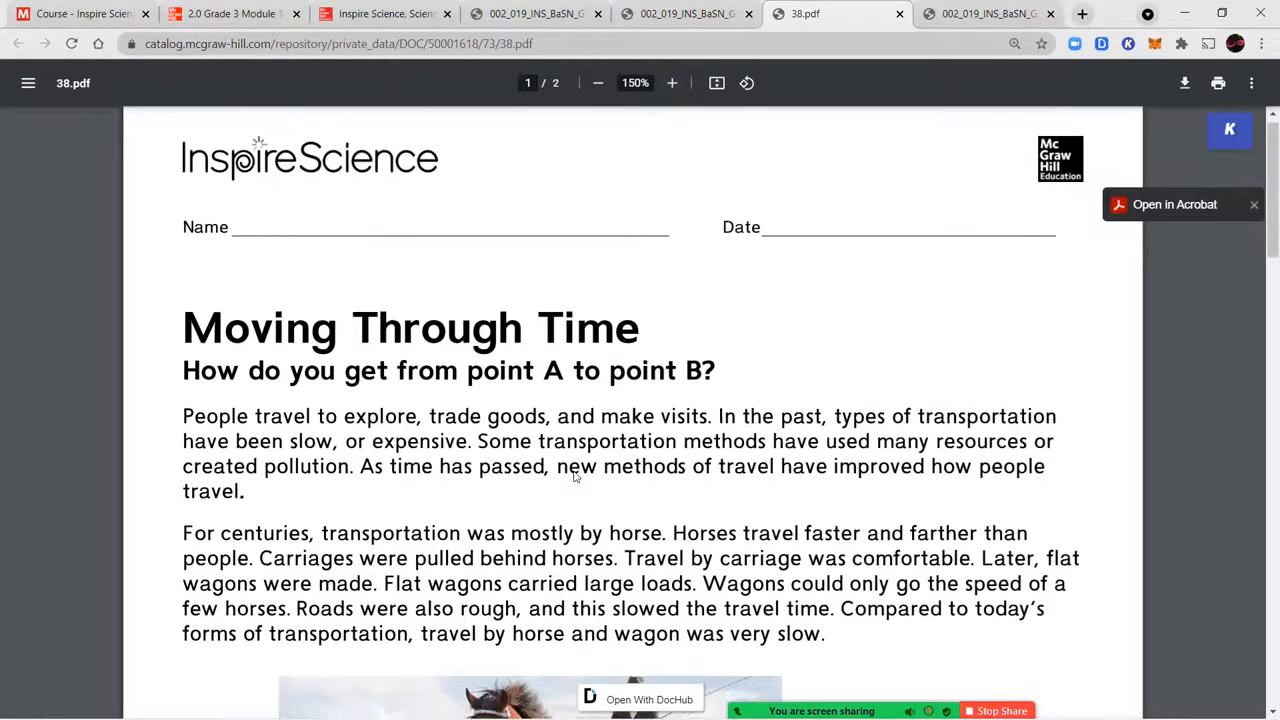
scroll("down", 3)
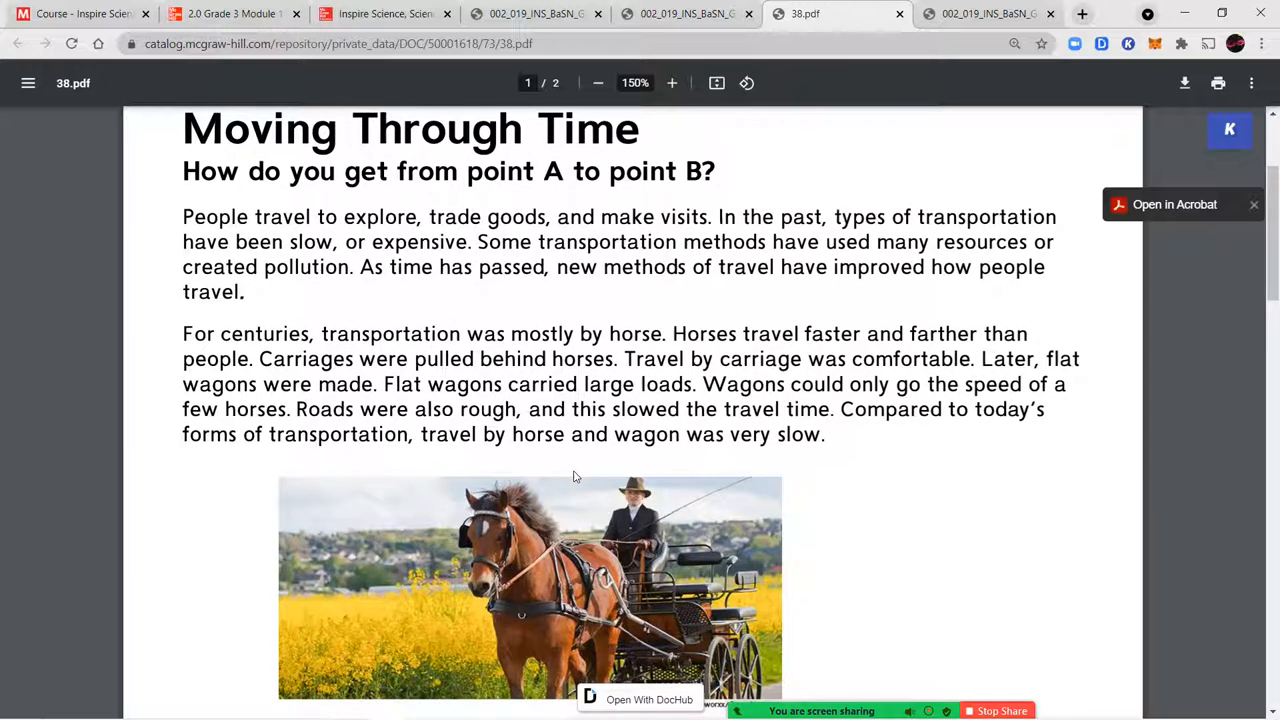
scroll("down", 3)
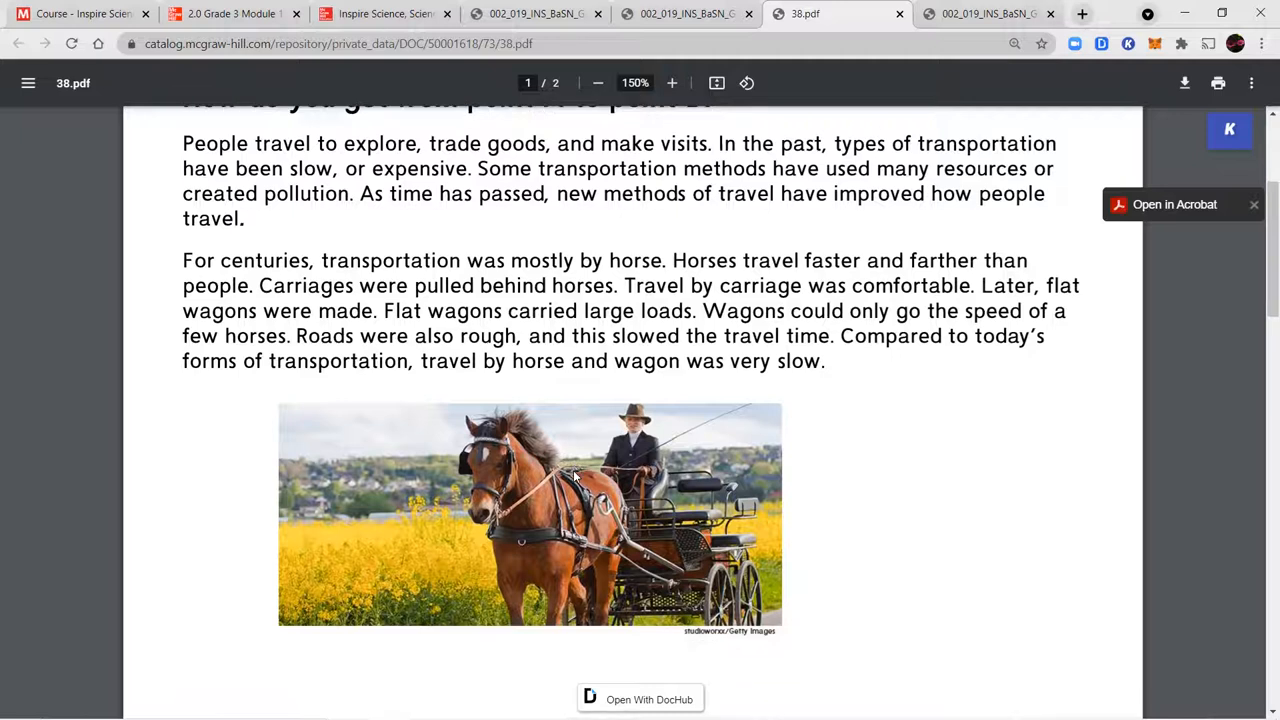
scroll("up", 3)
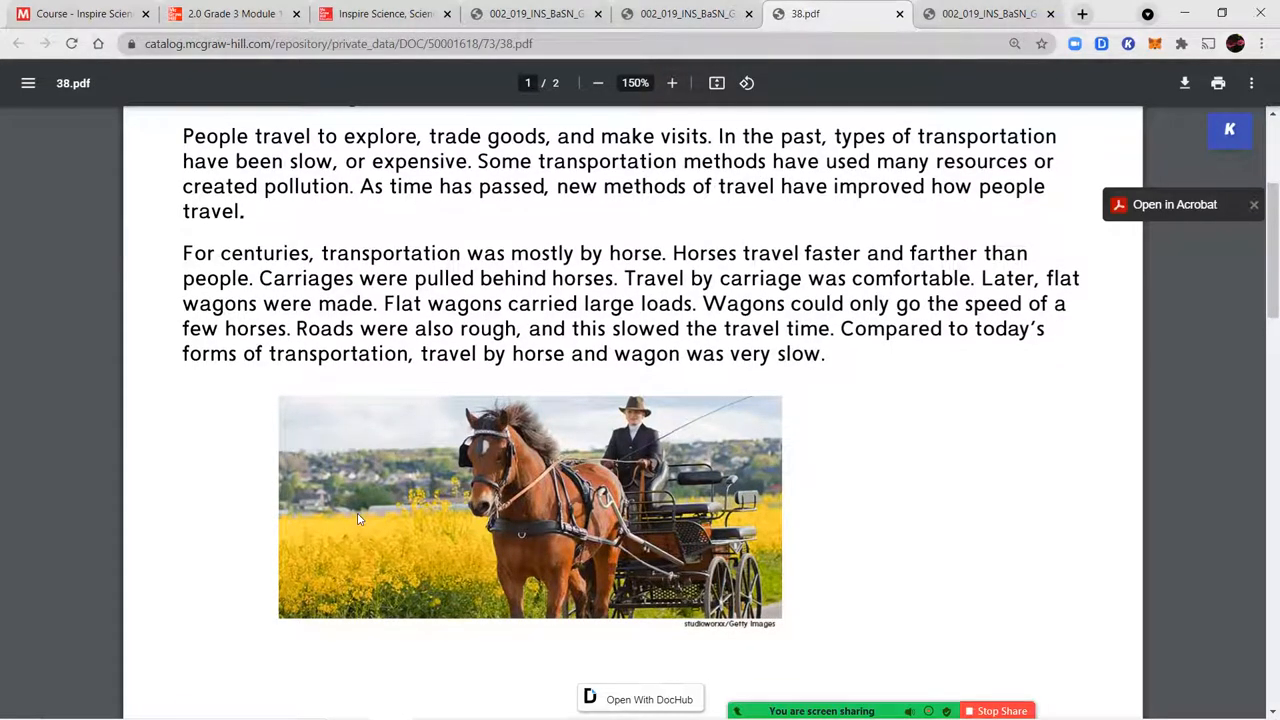
mouse_move(953, 451)
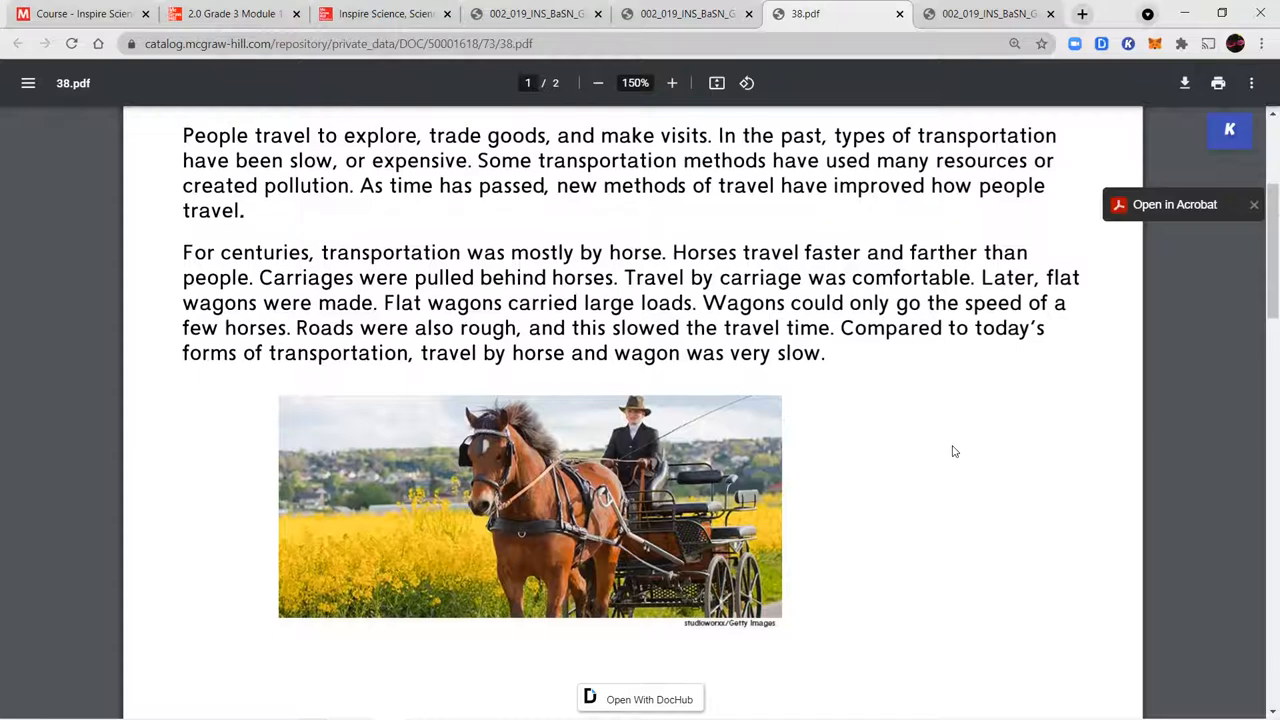
scroll("down", 3)
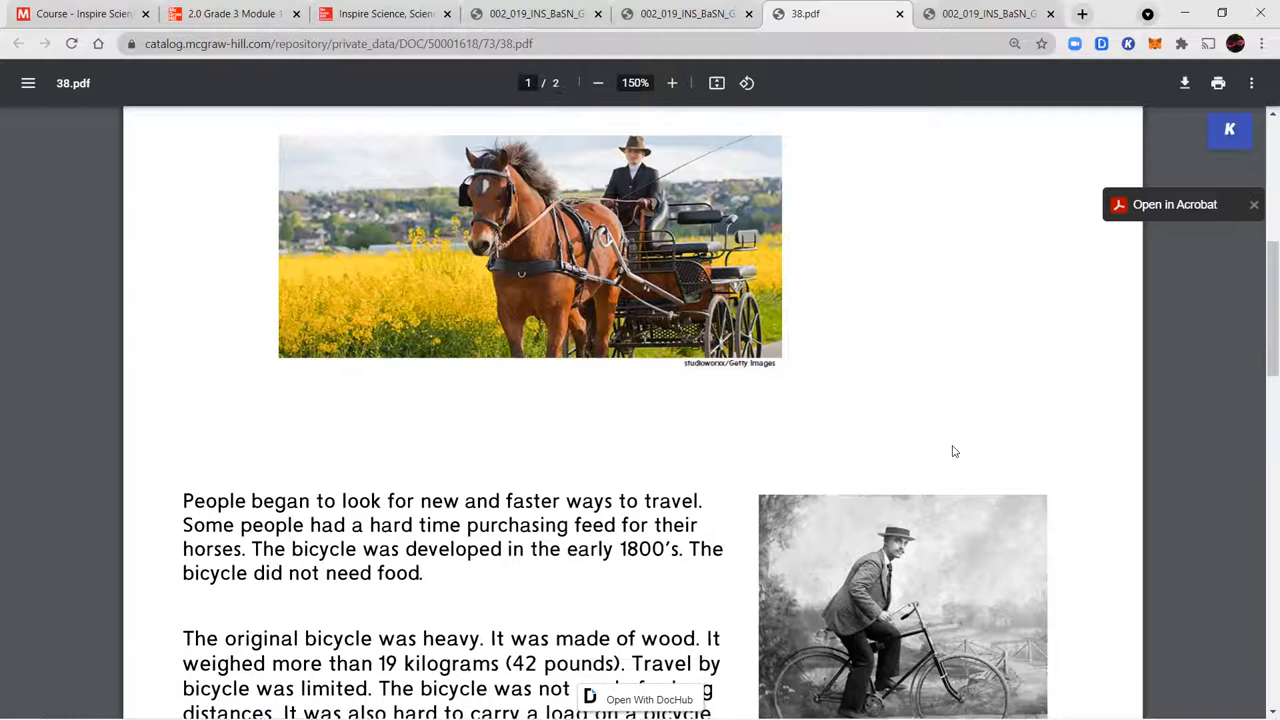
scroll("down", 3)
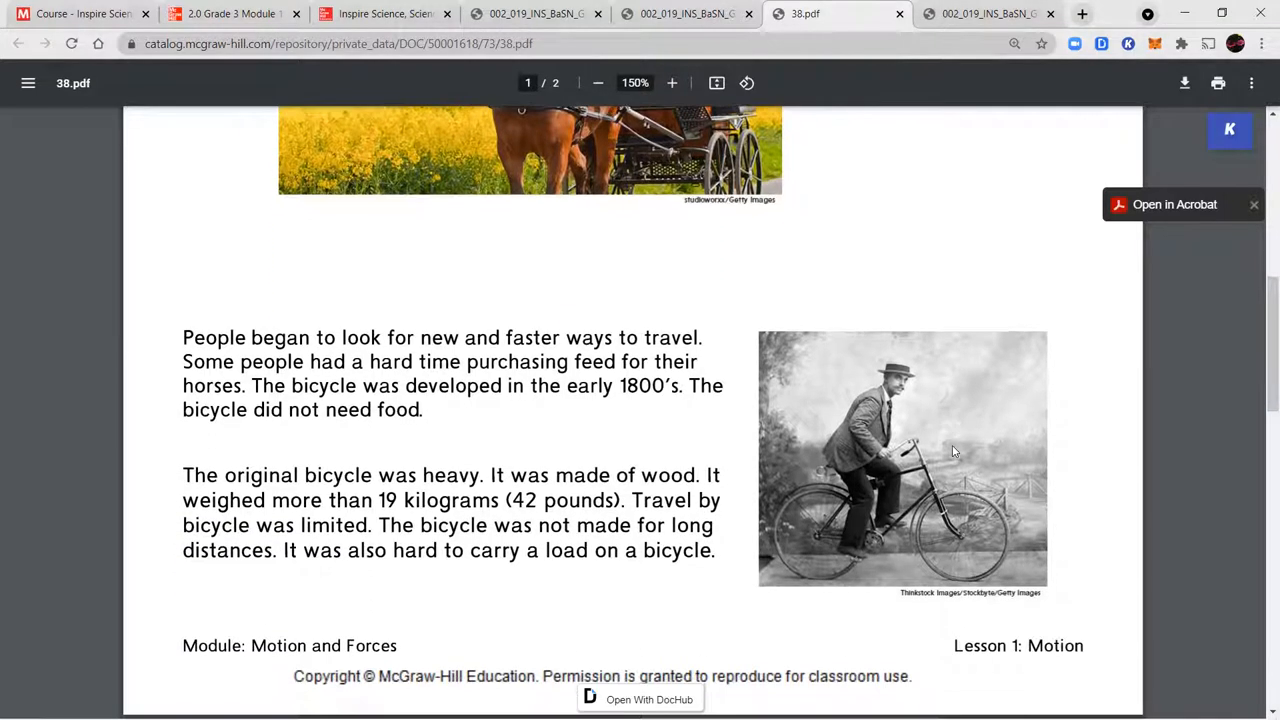
scroll("down", 3)
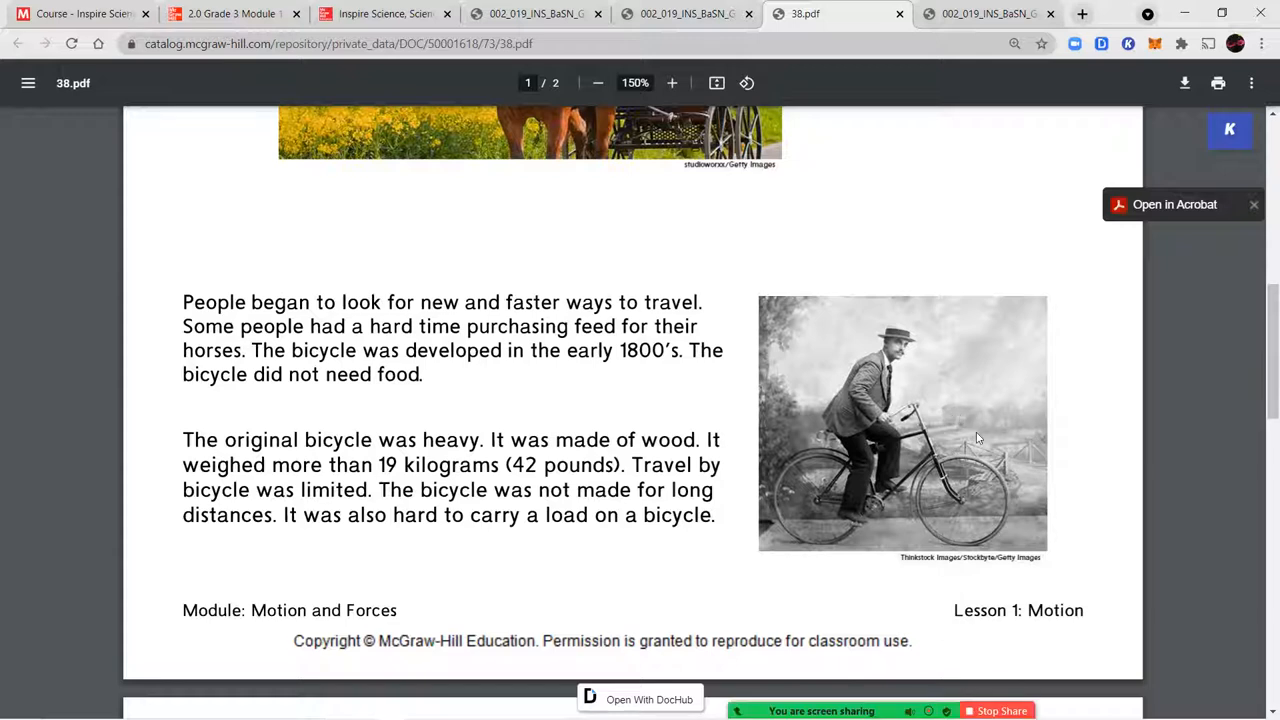
scroll("down", 3)
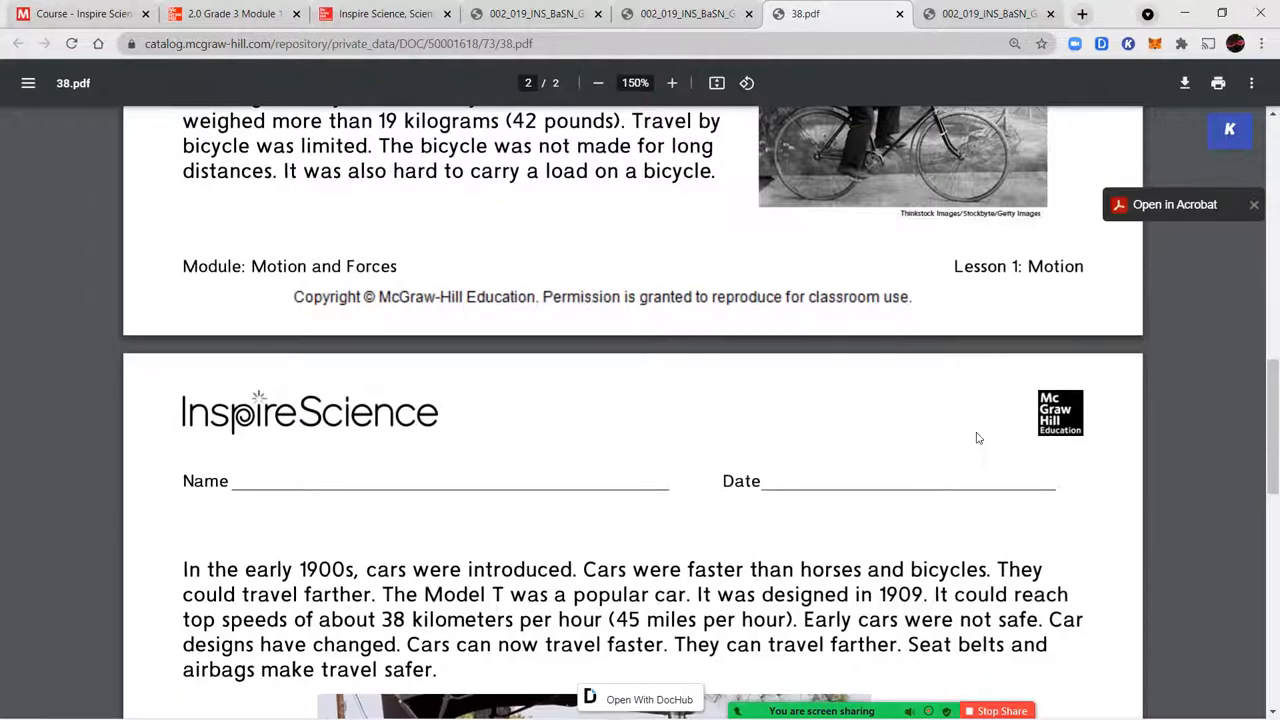
scroll("down", 3)
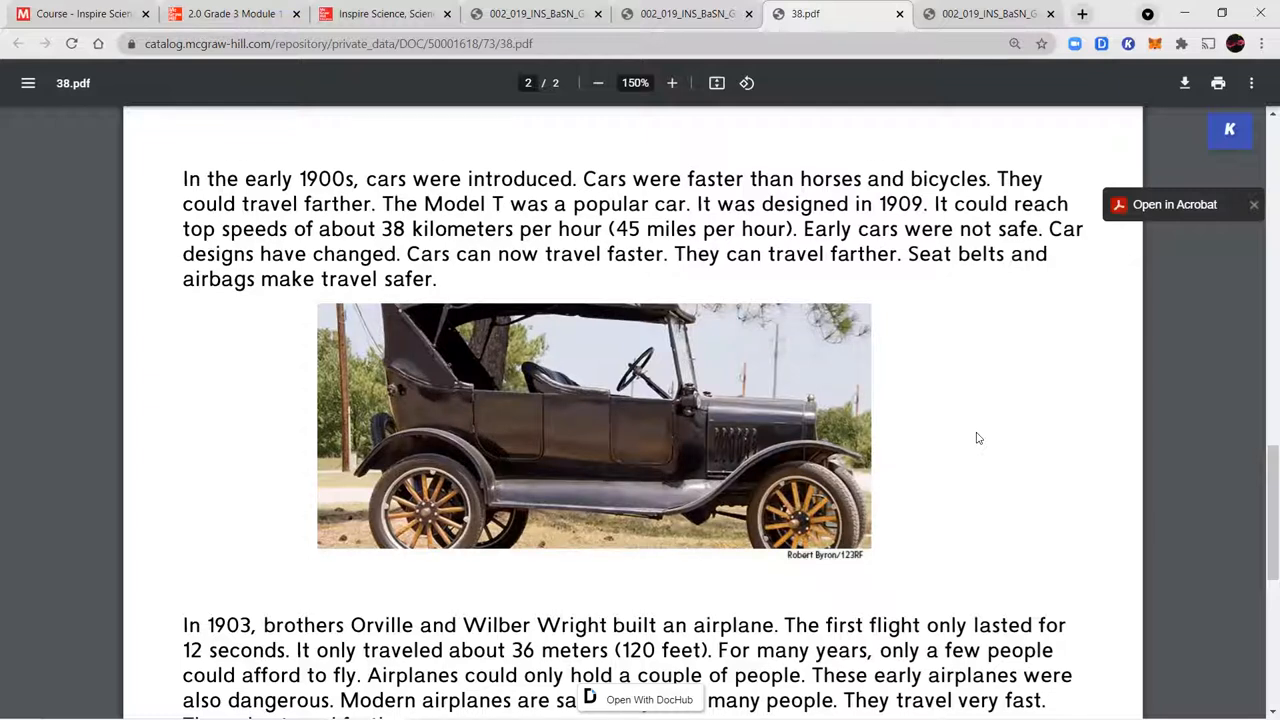
scroll("down", 3)
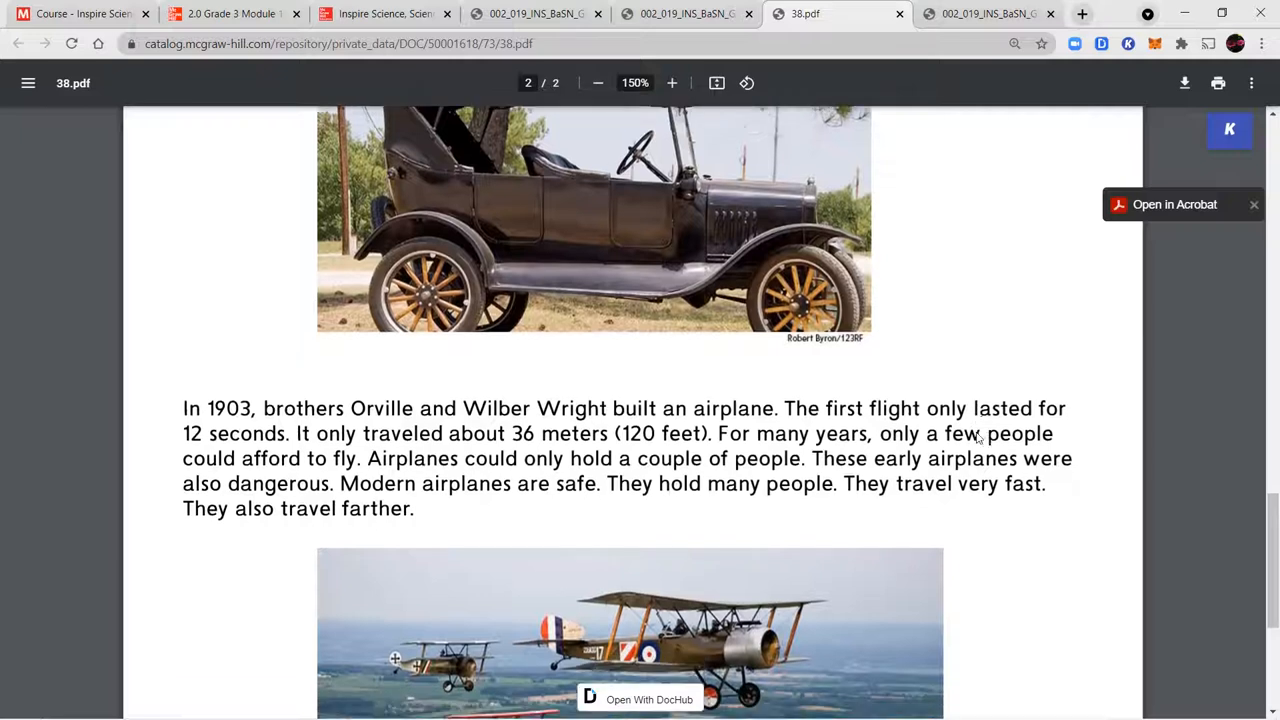
scroll("down", 3)
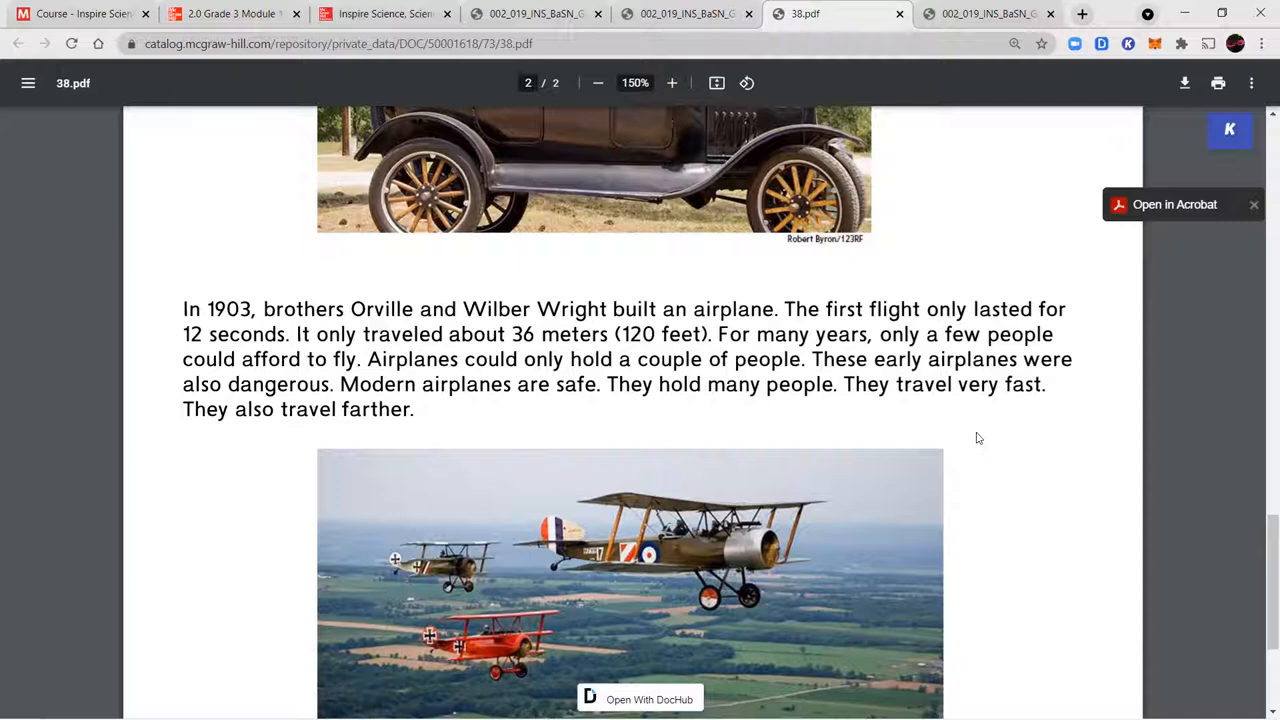
scroll("down", 3)
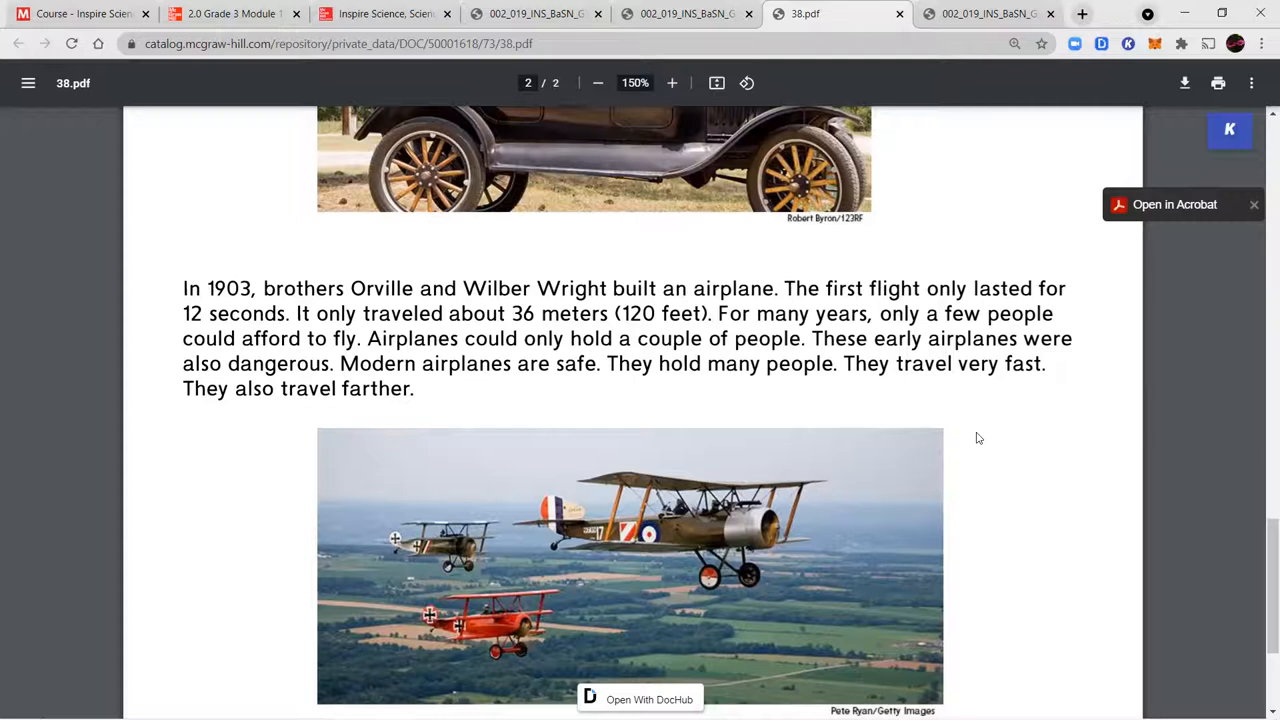
scroll("down", 3)
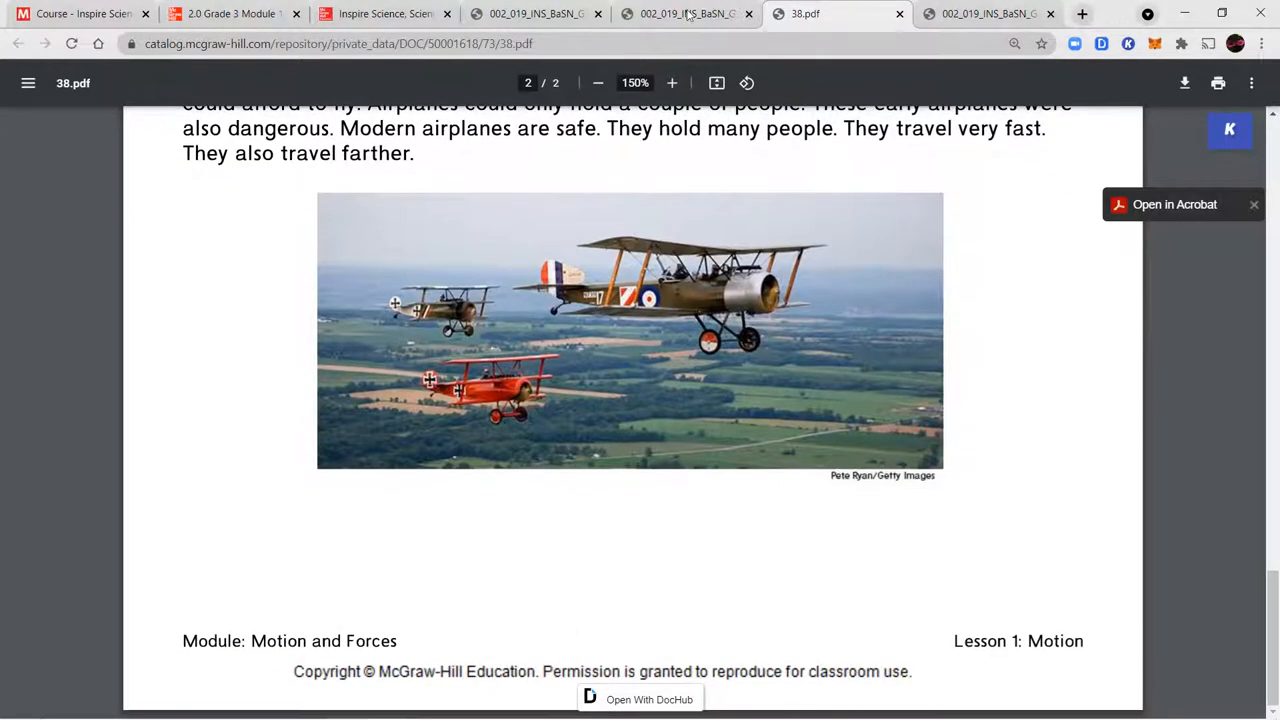
Check the worksheet questions, scroll the Moving Through Time reading to its title, then open Motion Models.
left_click(687, 13)
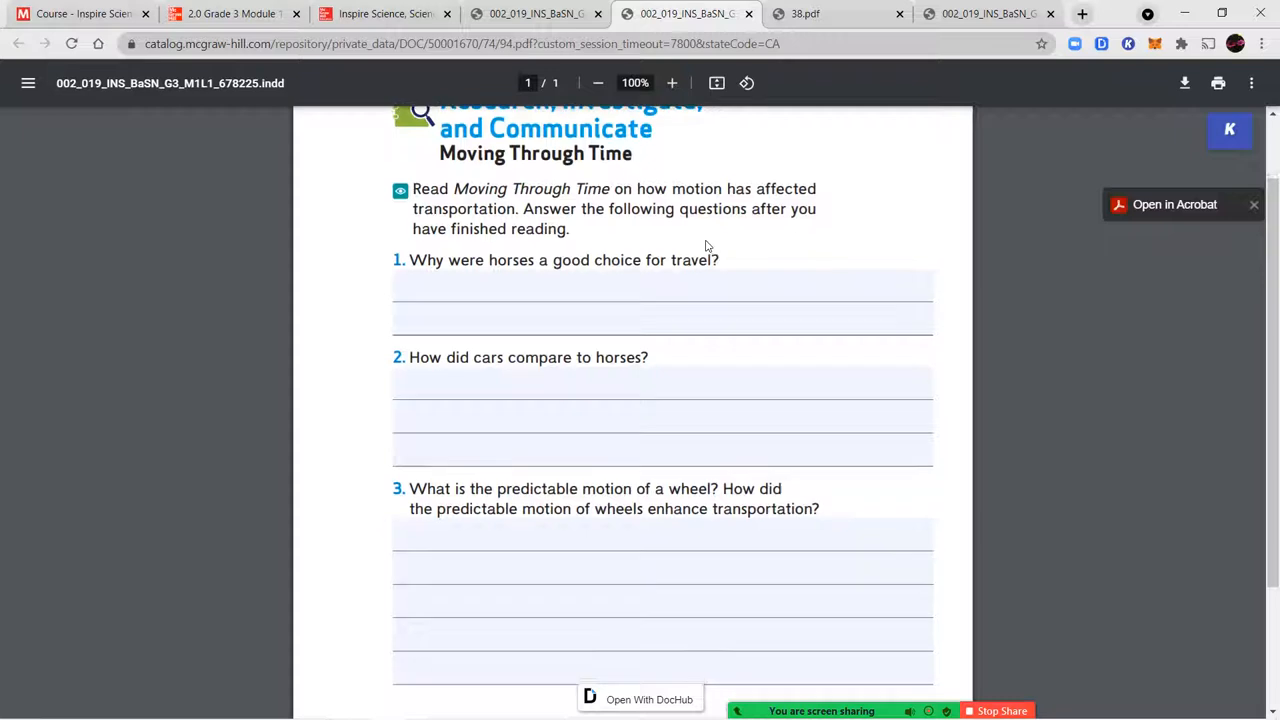
scroll("down", 3)
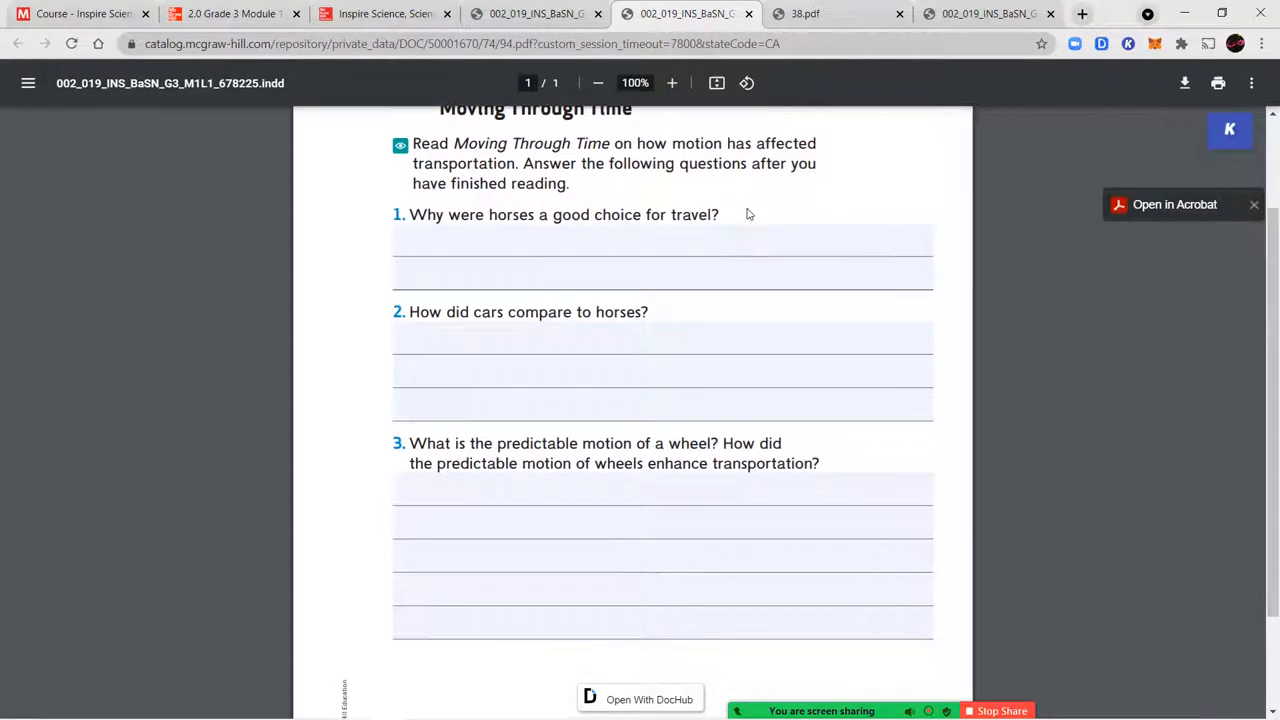
mouse_move(720, 312)
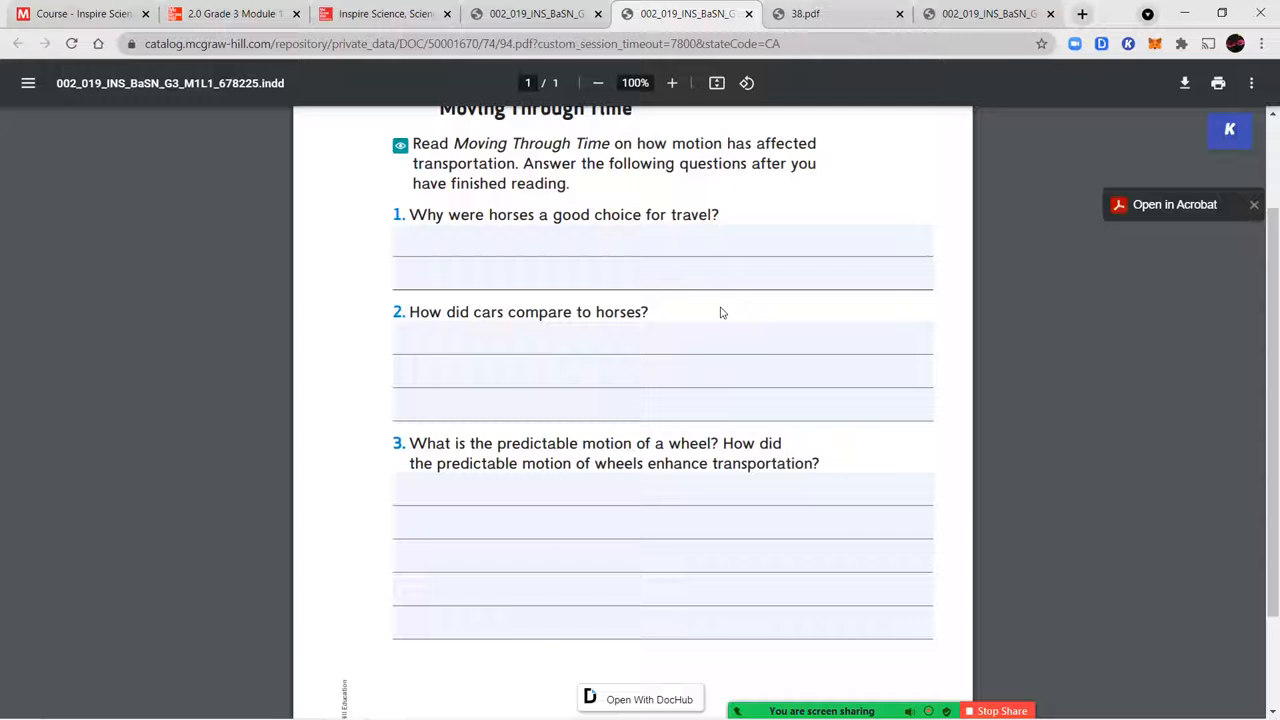
mouse_move(1040, 410)
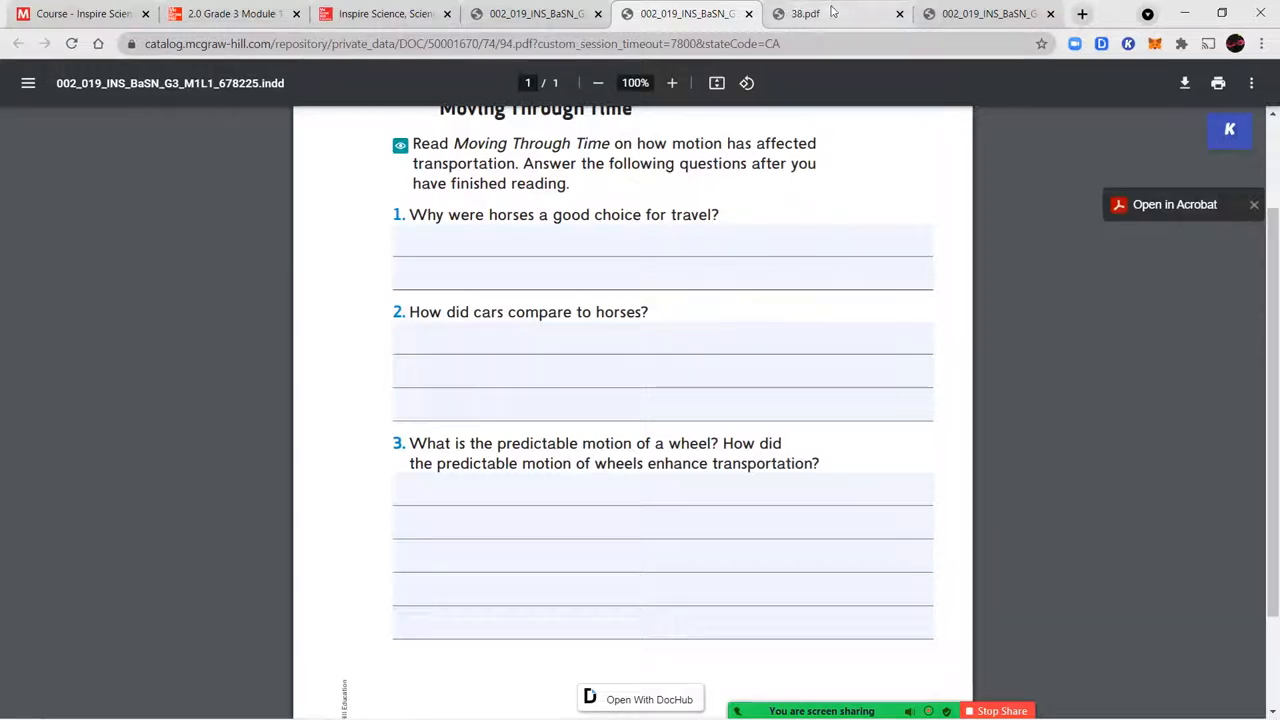
left_click(838, 13)
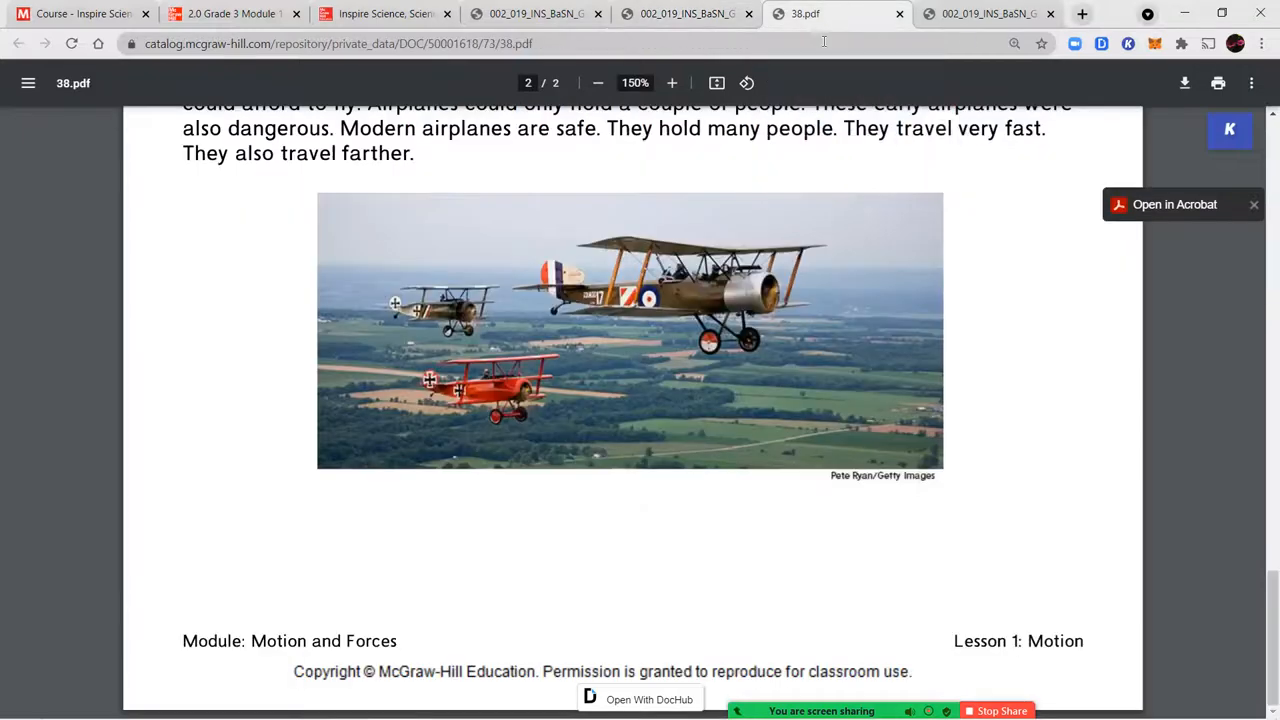
scroll("up", 3)
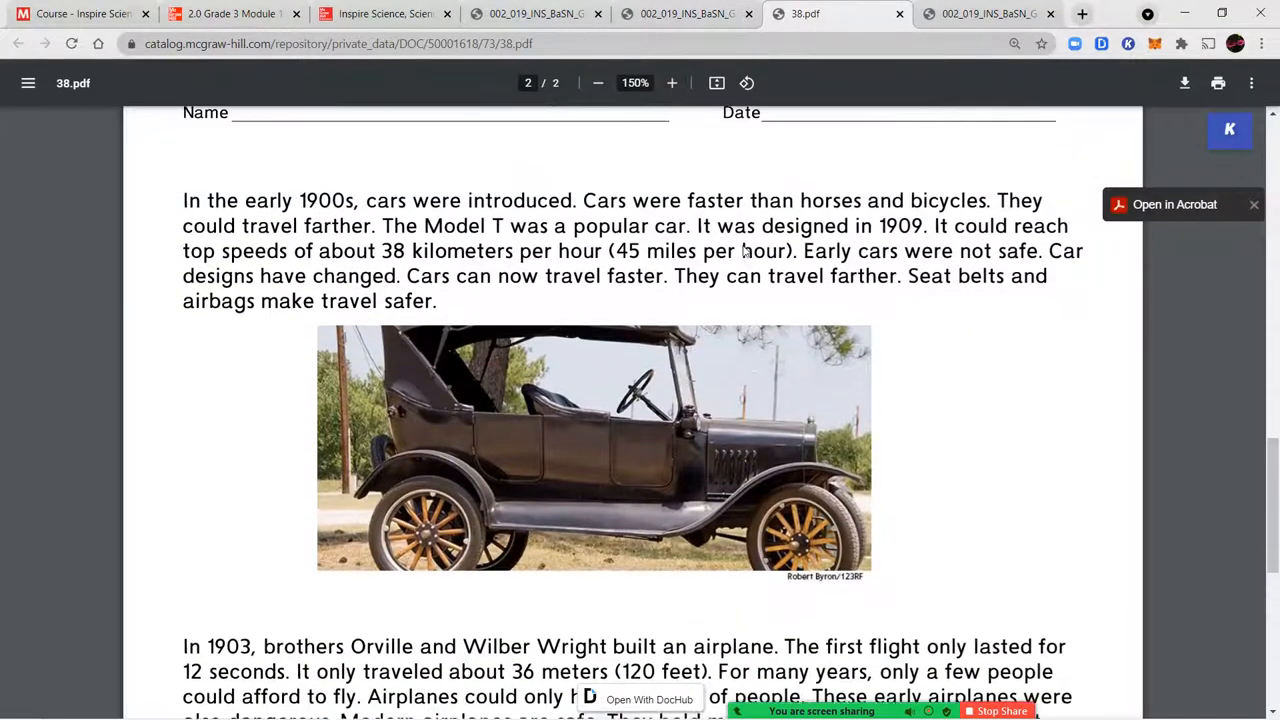
scroll("up", 3)
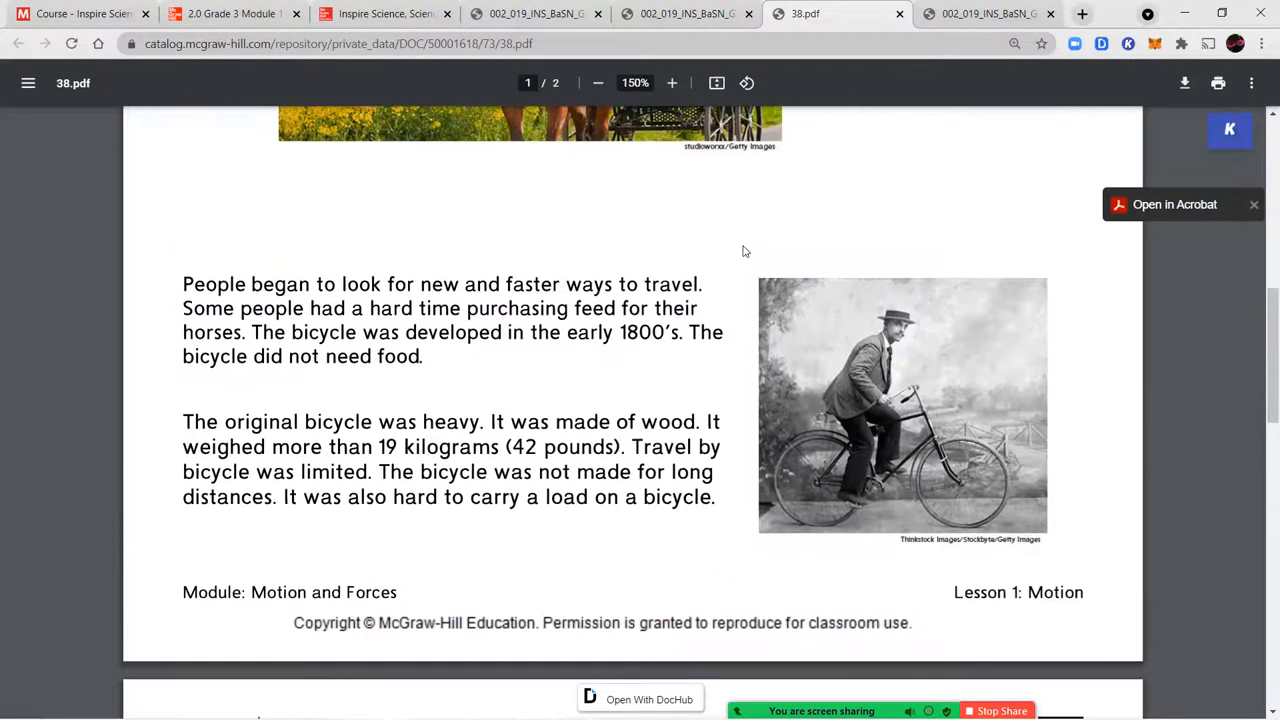
scroll("up", 3)
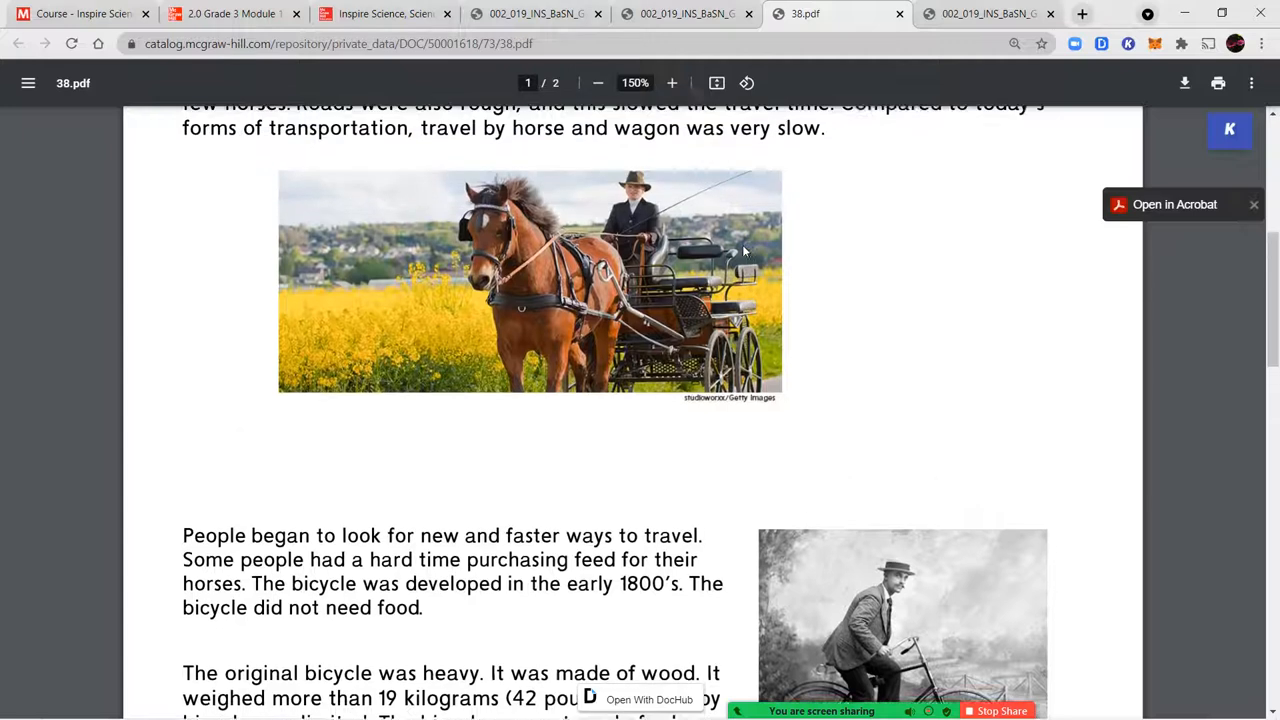
scroll("up", 3)
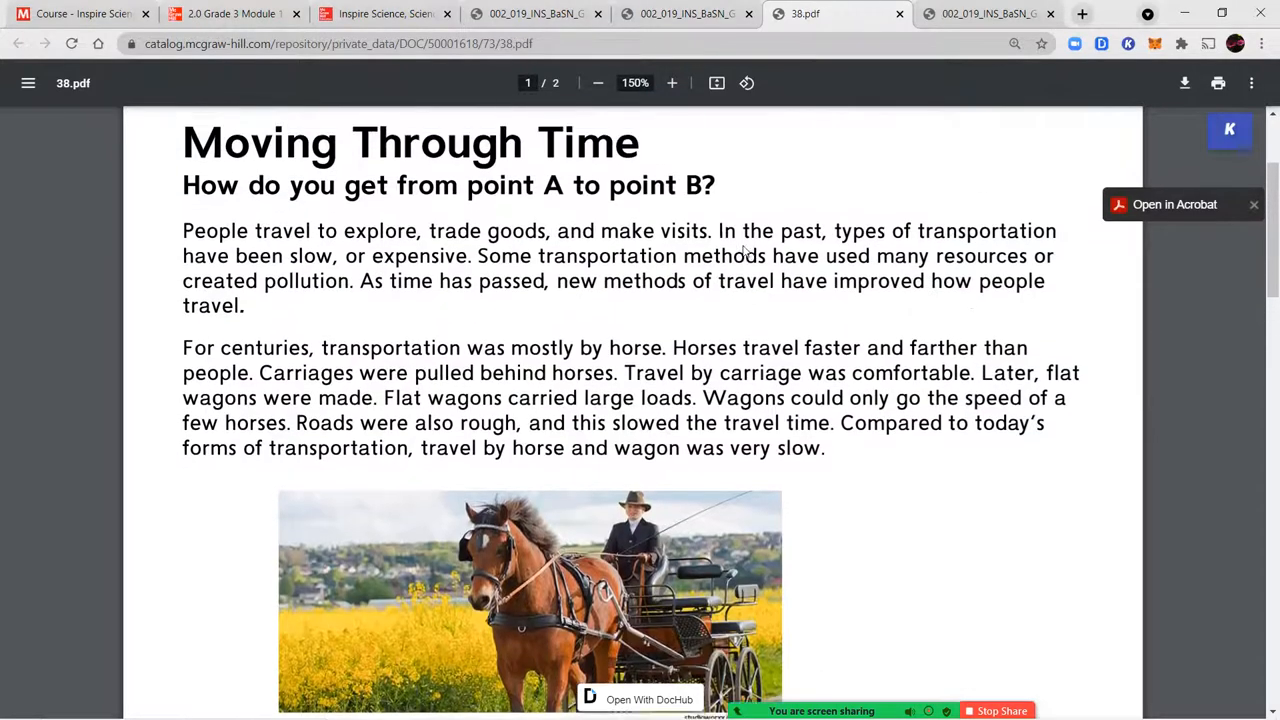
scroll("up", 3)
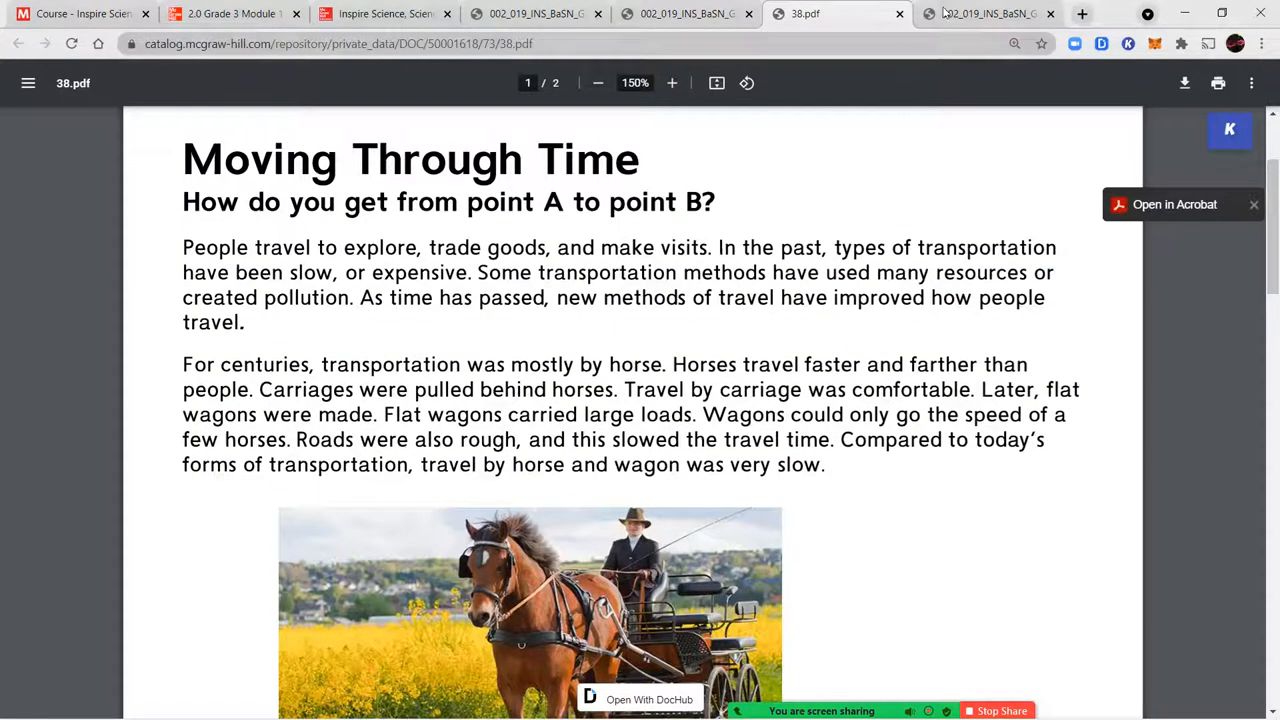
mouse_move(985, 13)
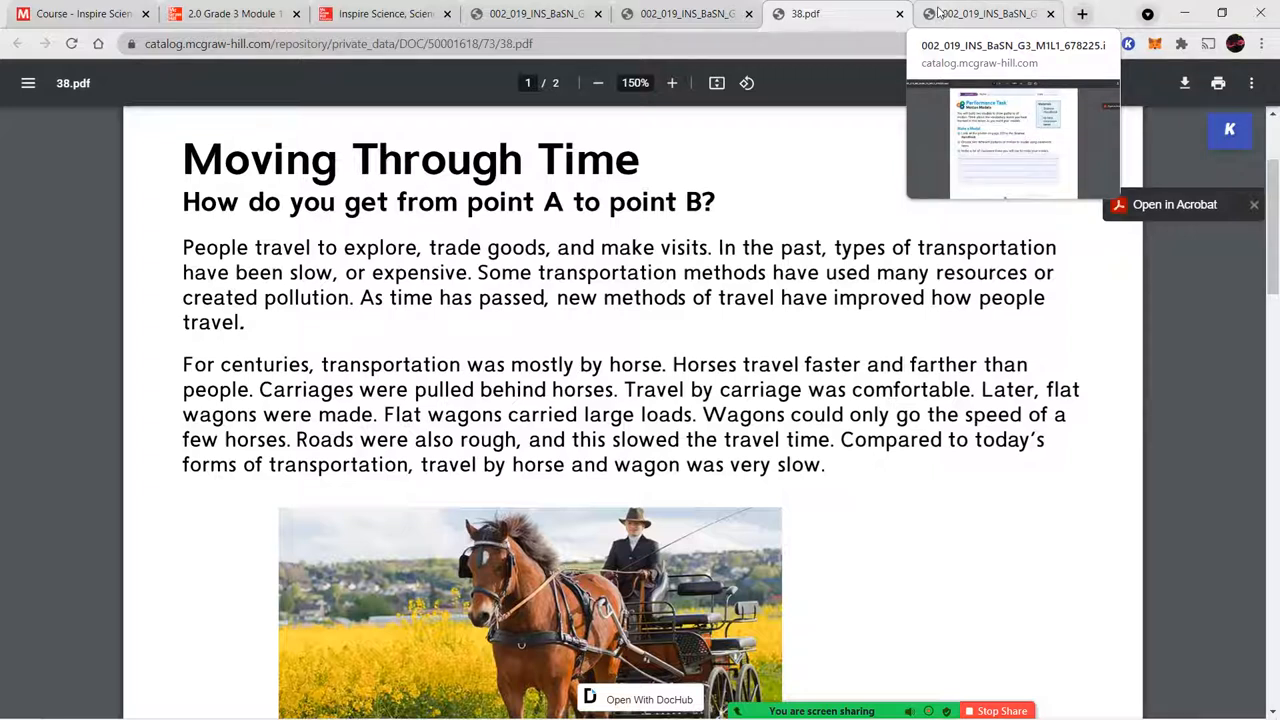
left_click(985, 13)
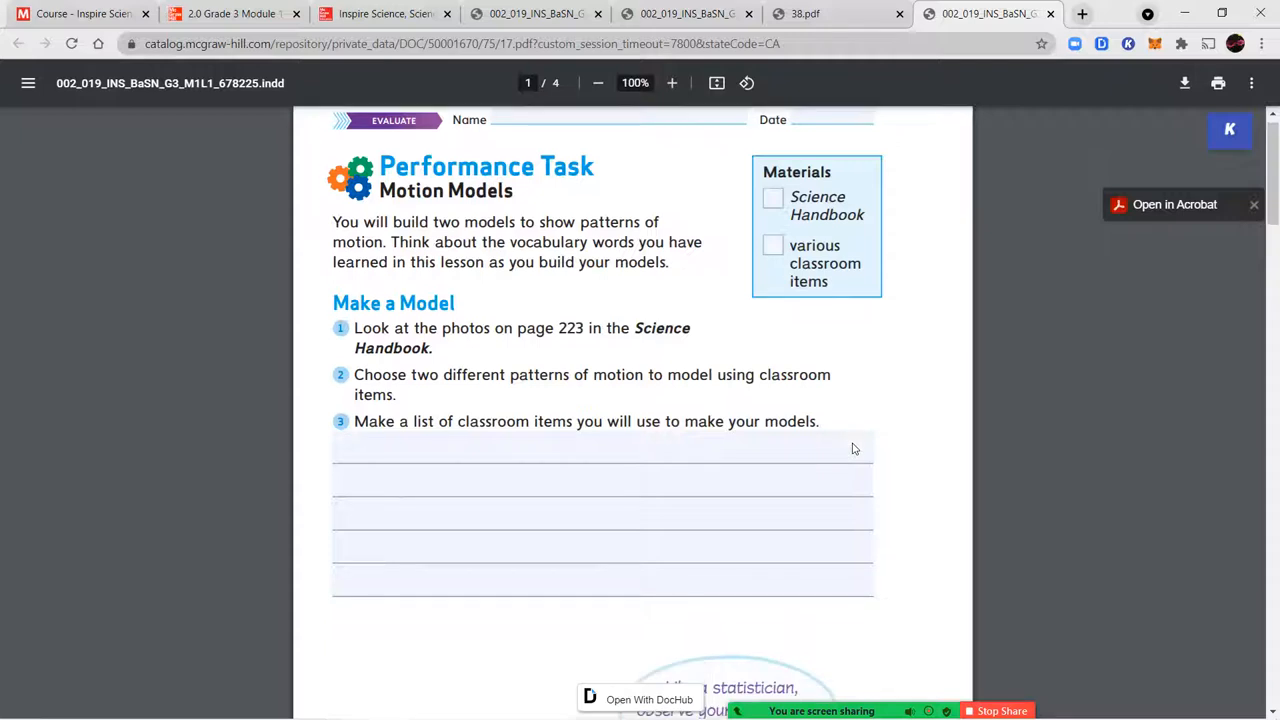
Review the Motion Models first page against the handbook's Types of Motion pages and Moving Through Time.
scroll("down", 3)
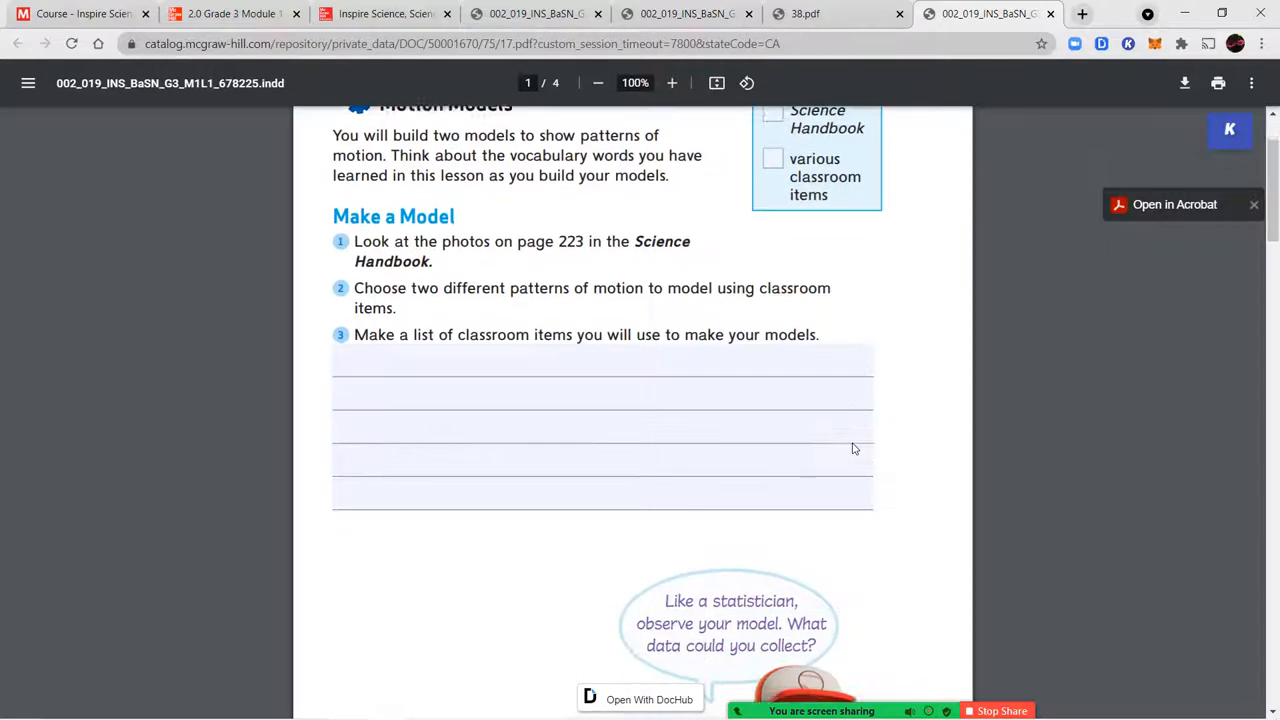
scroll("up", 3)
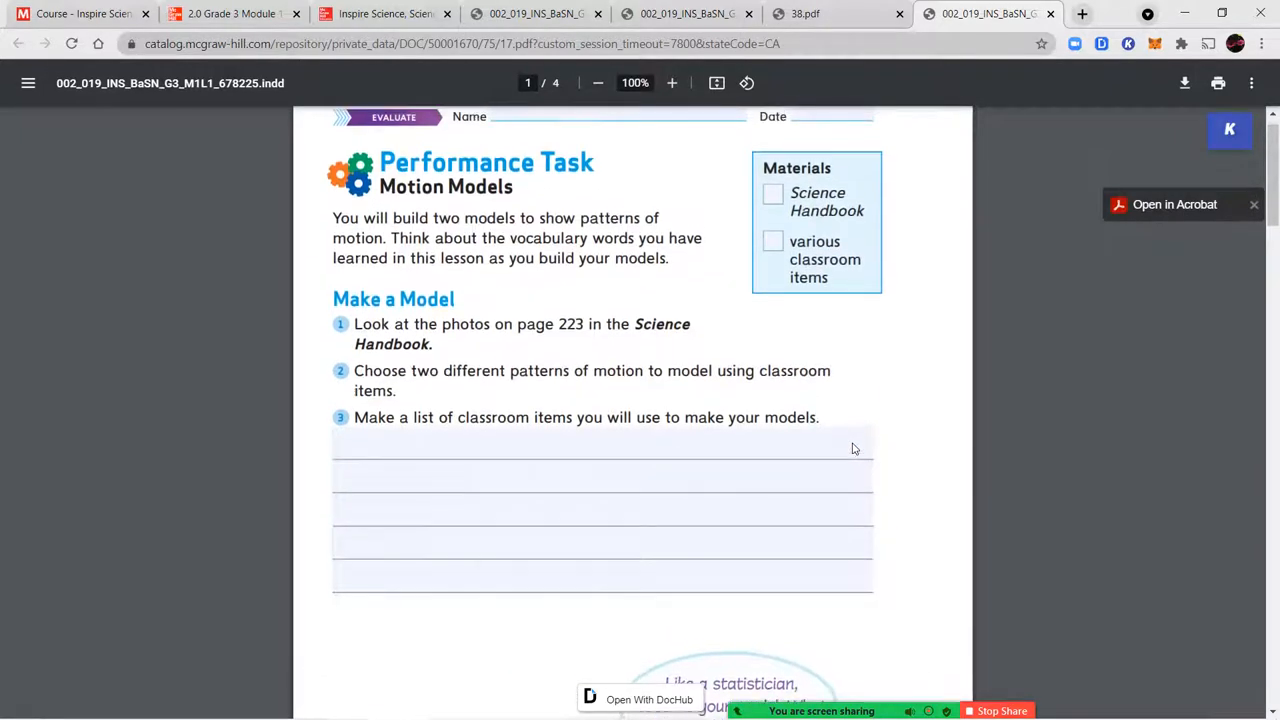
scroll("up", 3)
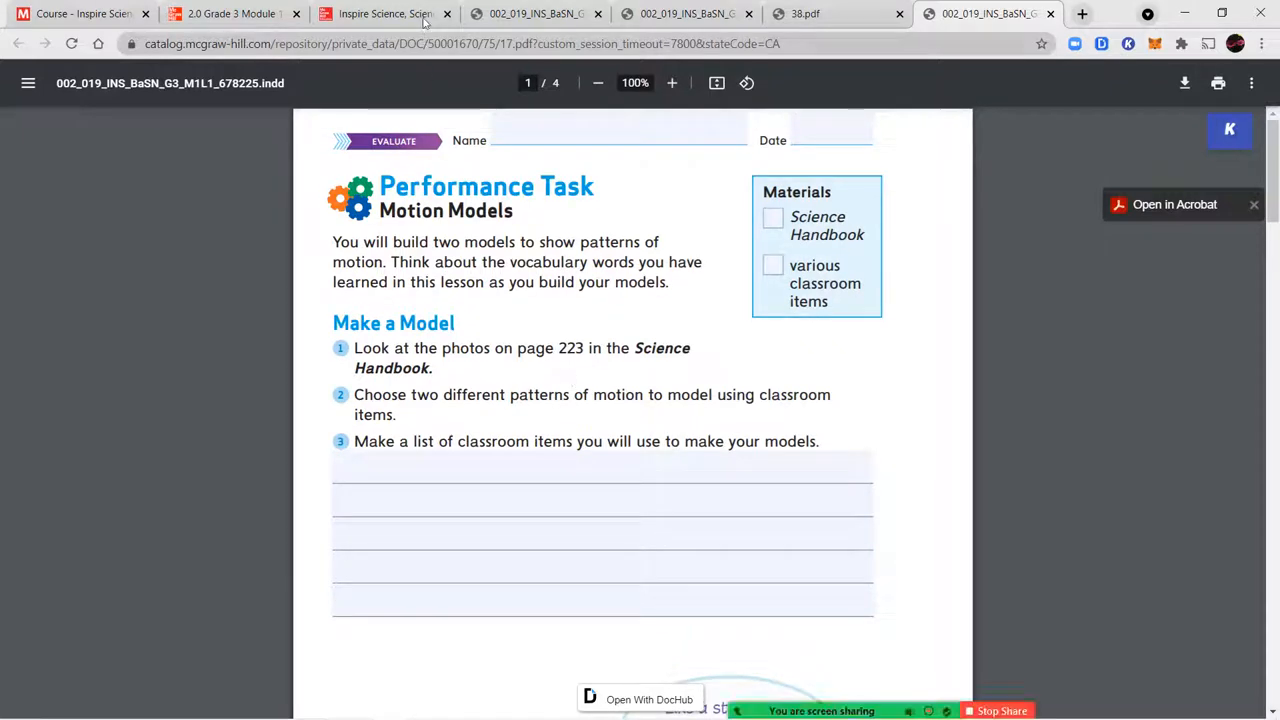
left_click(380, 13)
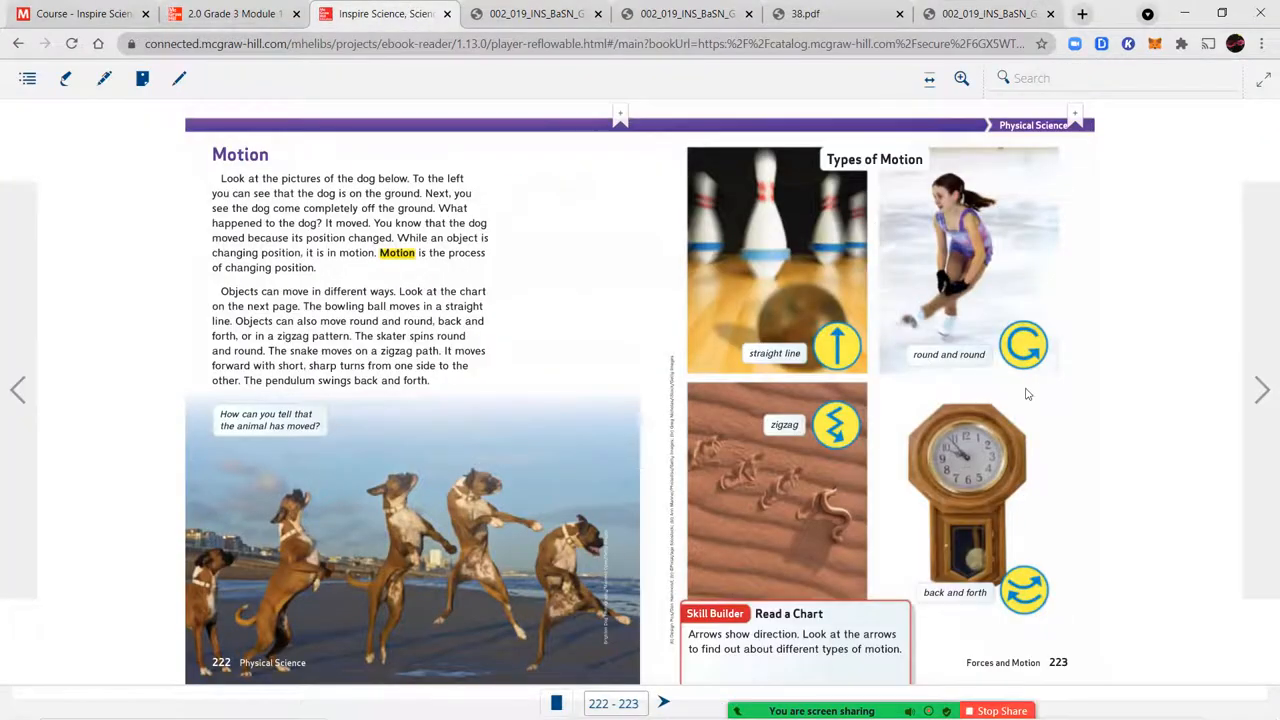
mouse_move(1020, 414)
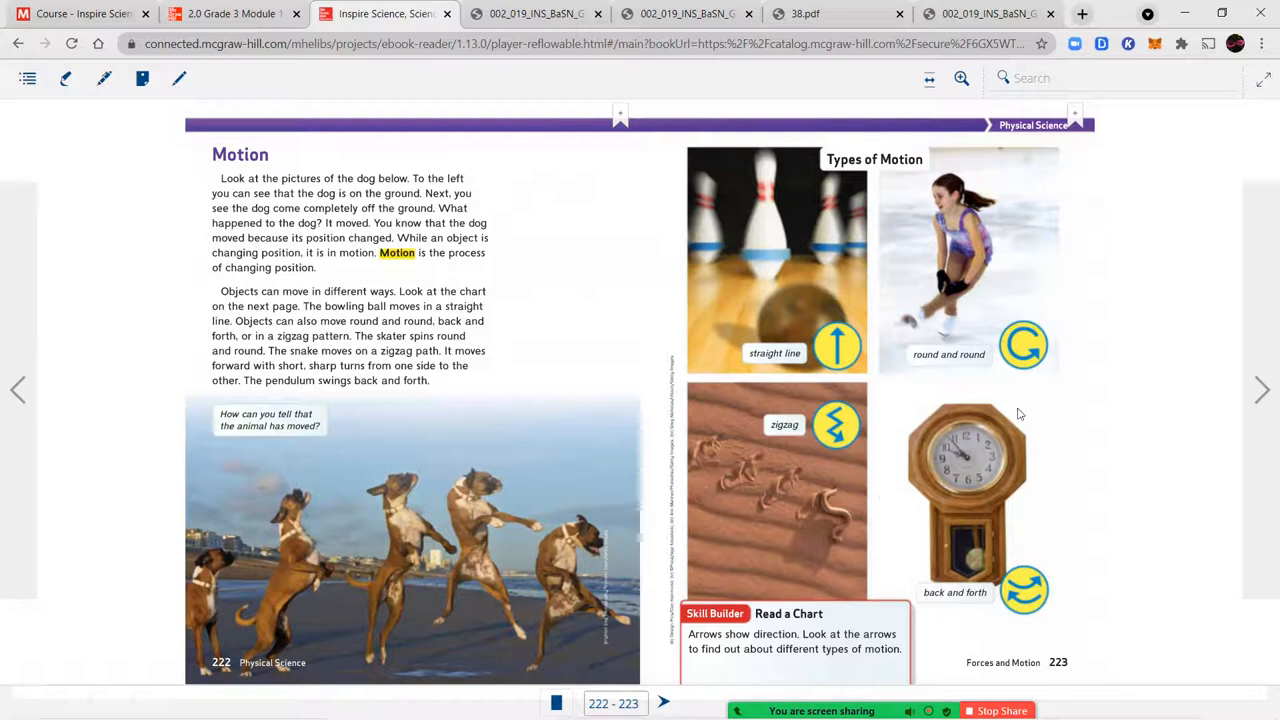
left_click(838, 13)
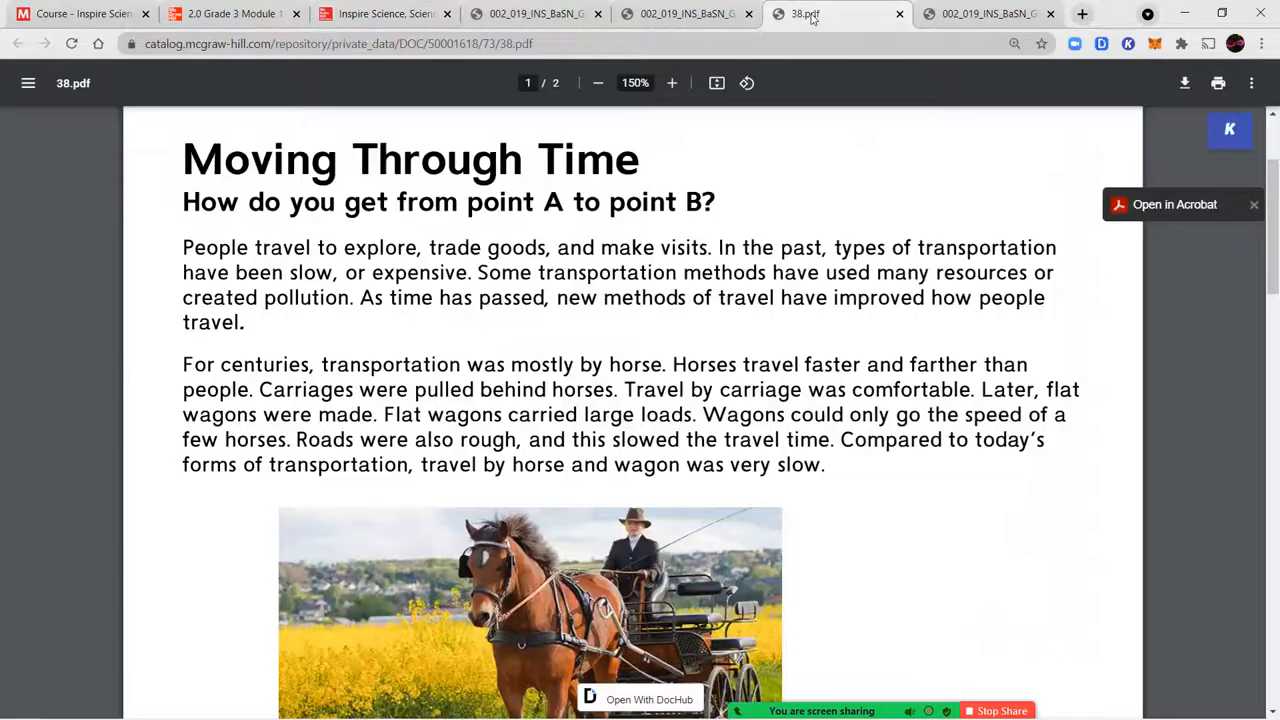
left_click(985, 13)
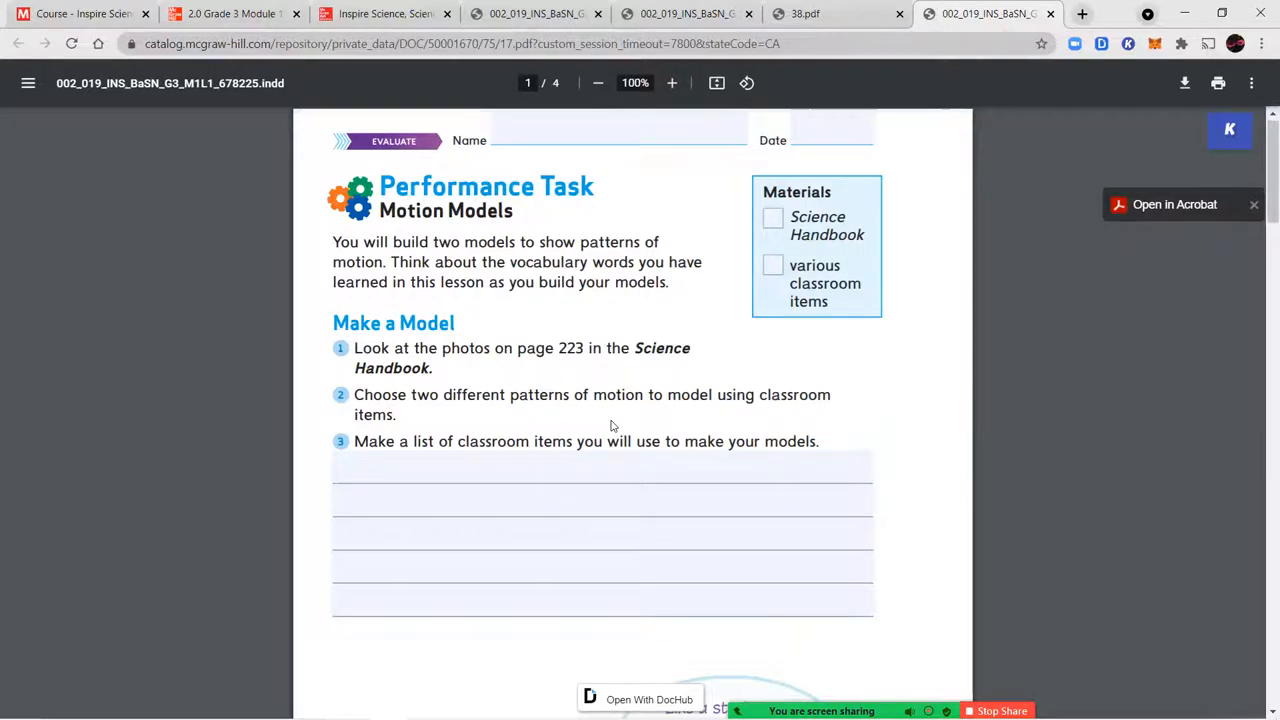
Scroll past the drawing boxes, recheck the Types of Motion chart, and reach Crosscutting Concepts.
scroll("down", 3)
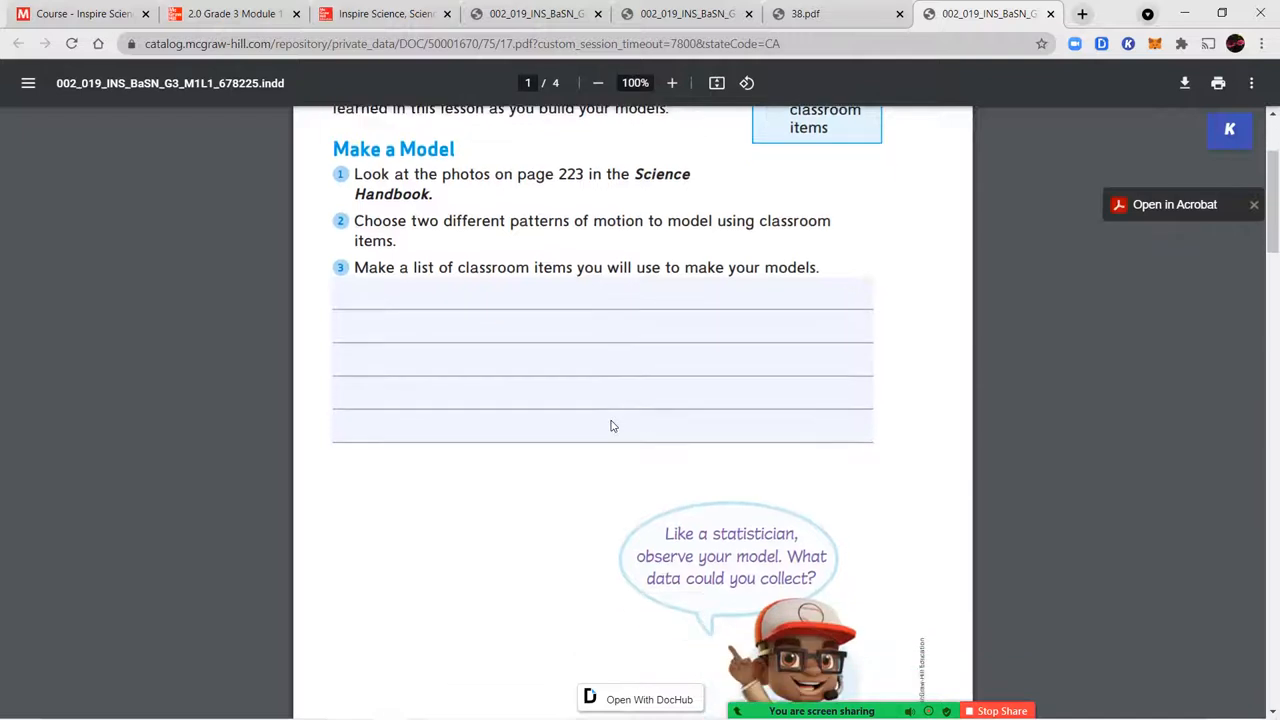
scroll("down", 3)
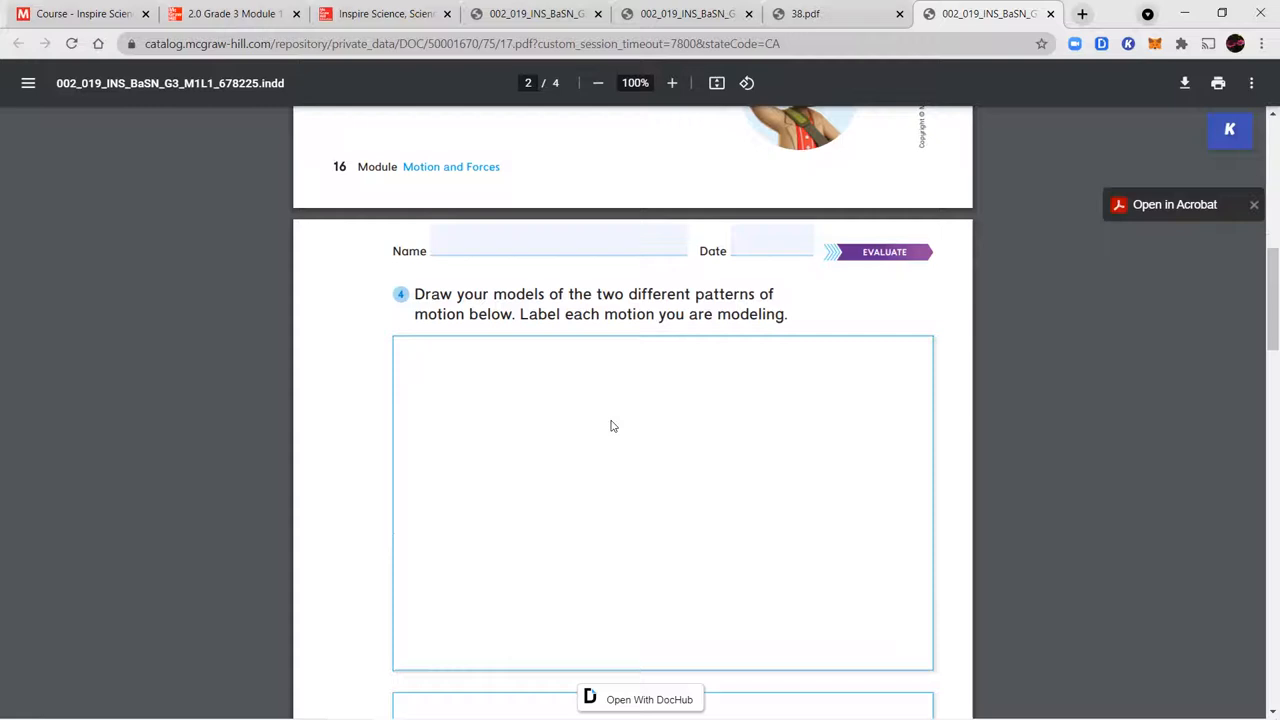
scroll("down", 3)
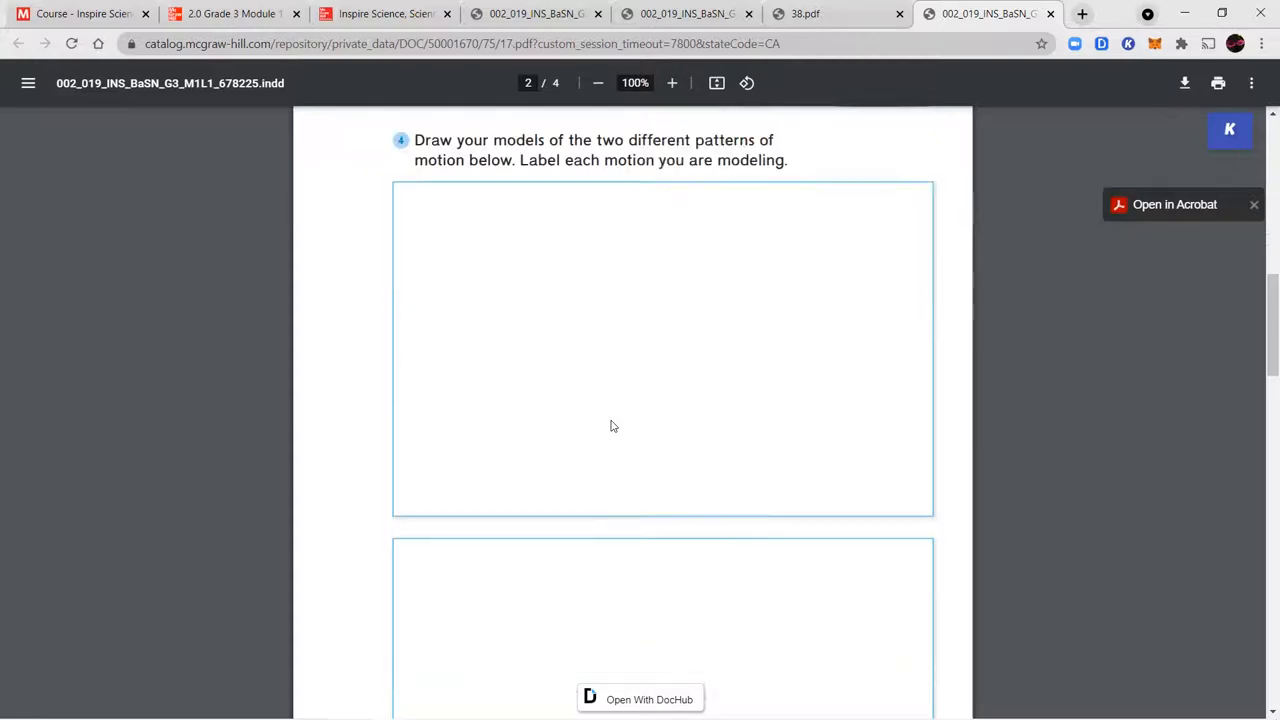
scroll("up", 3)
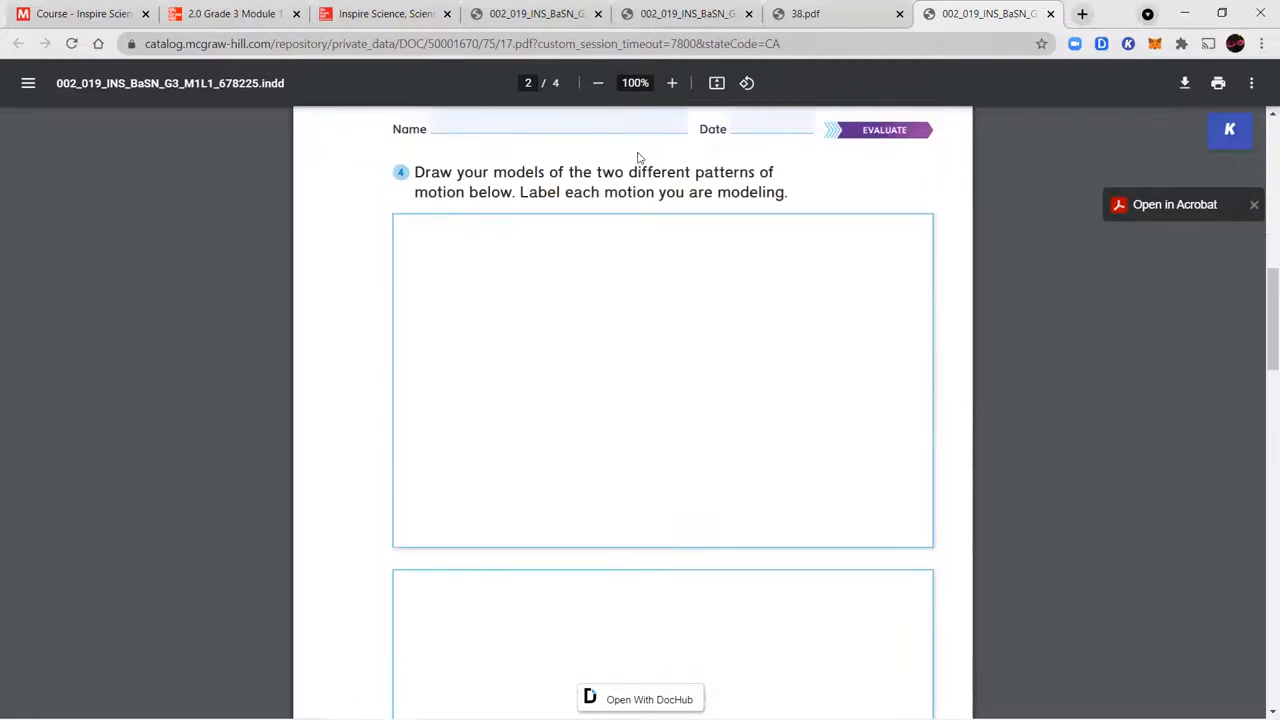
mouse_move(385, 13)
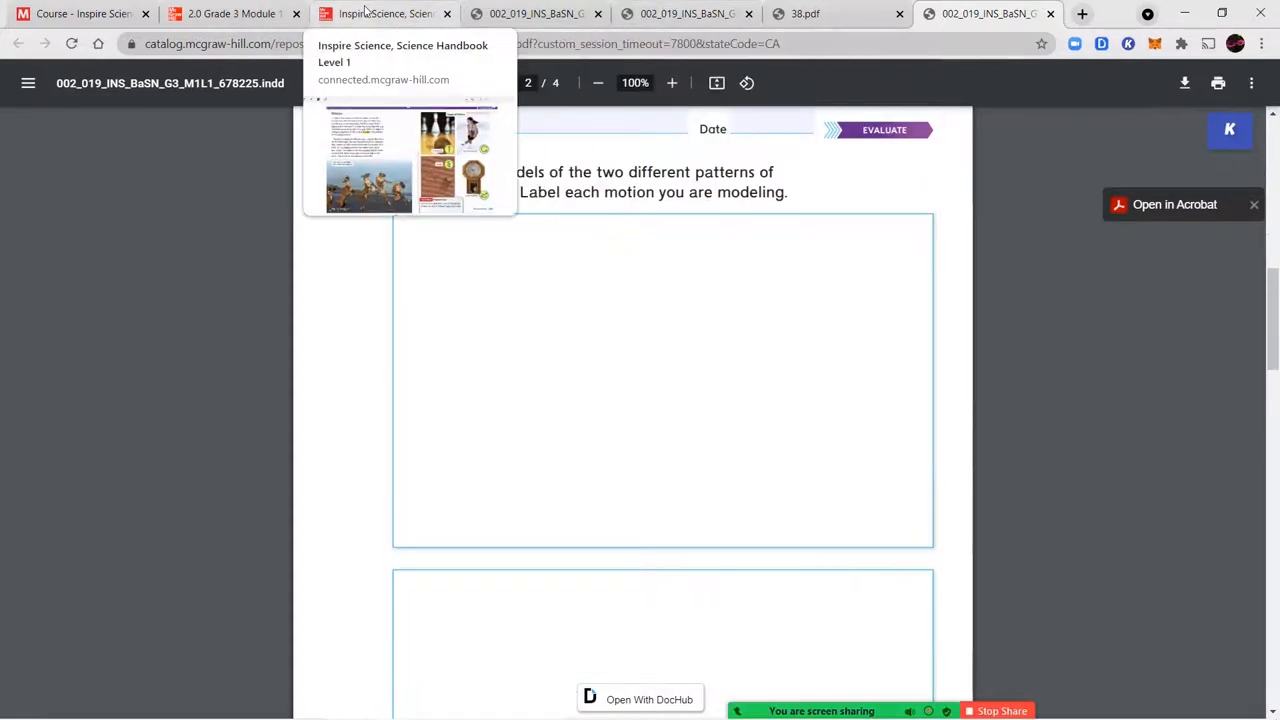
left_click(385, 13)
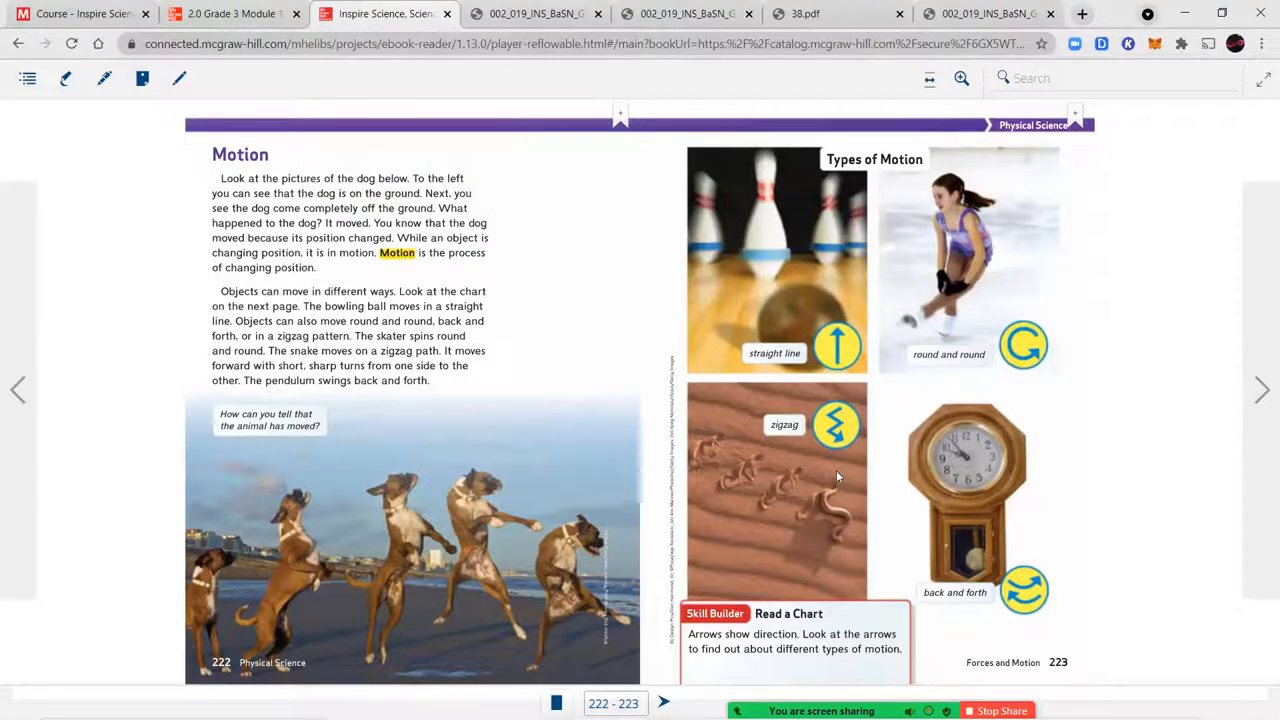
left_click(988, 13)
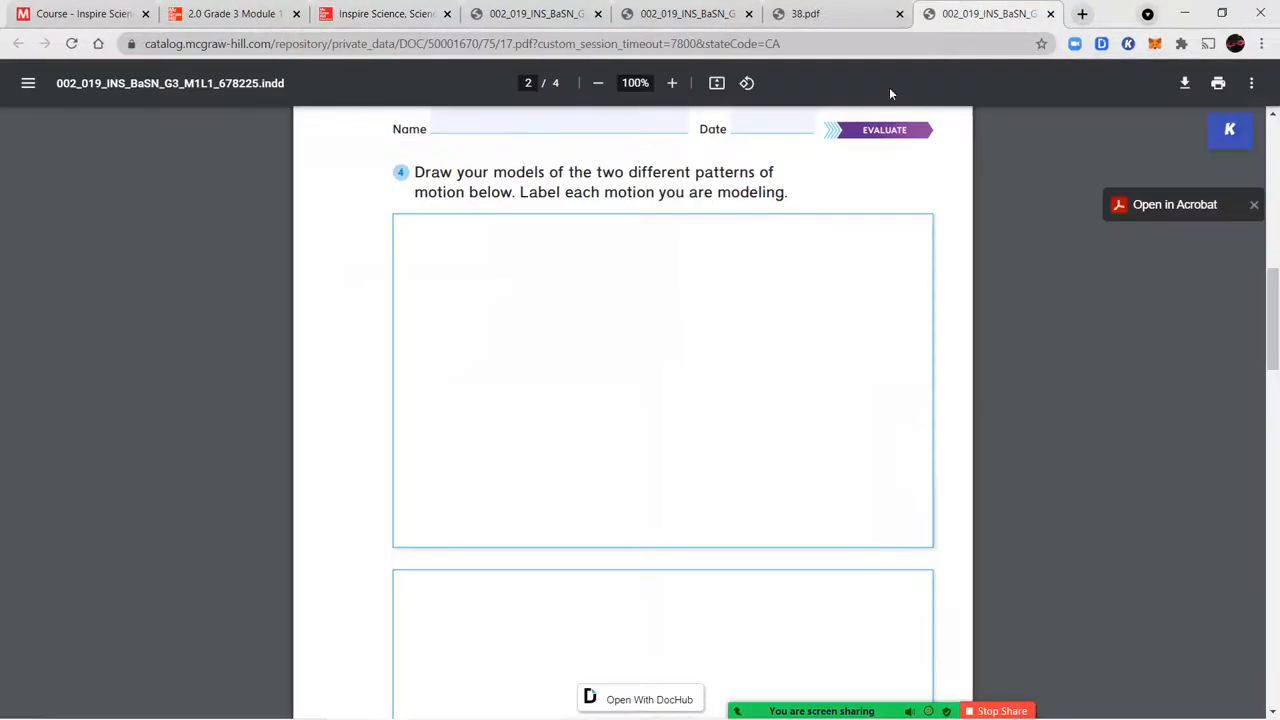
scroll("down", 3)
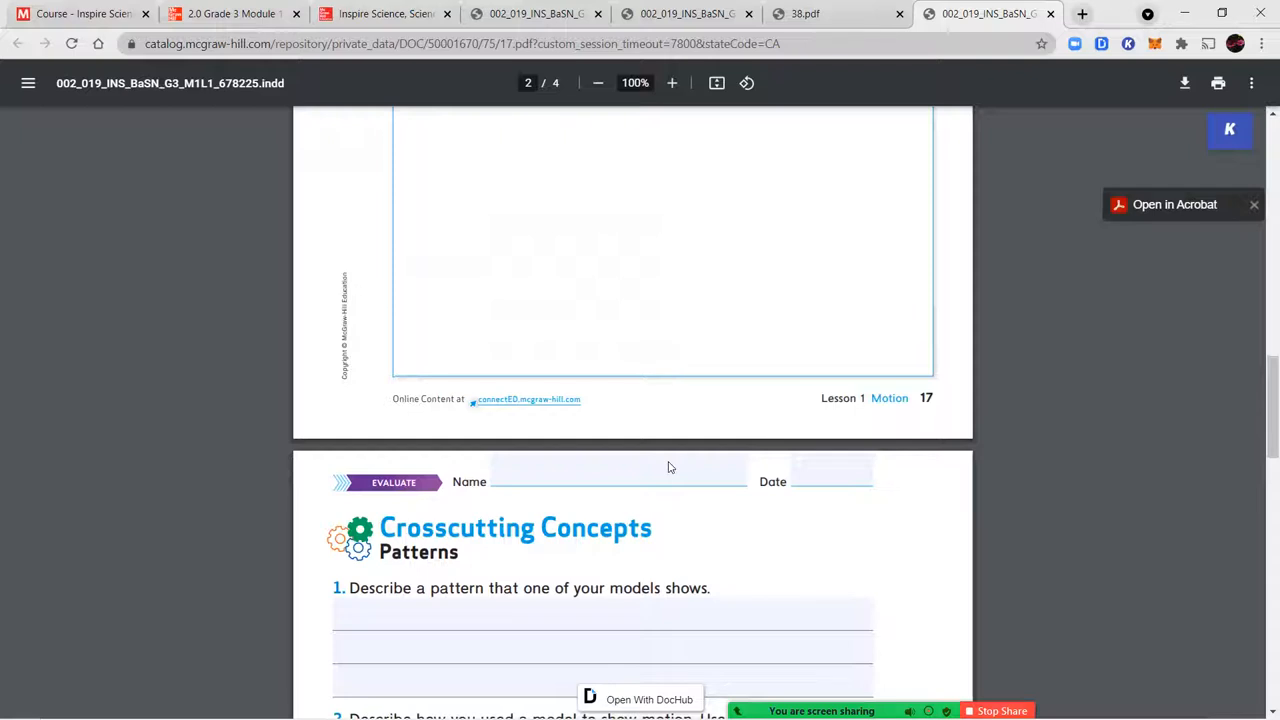
scroll("down", 3)
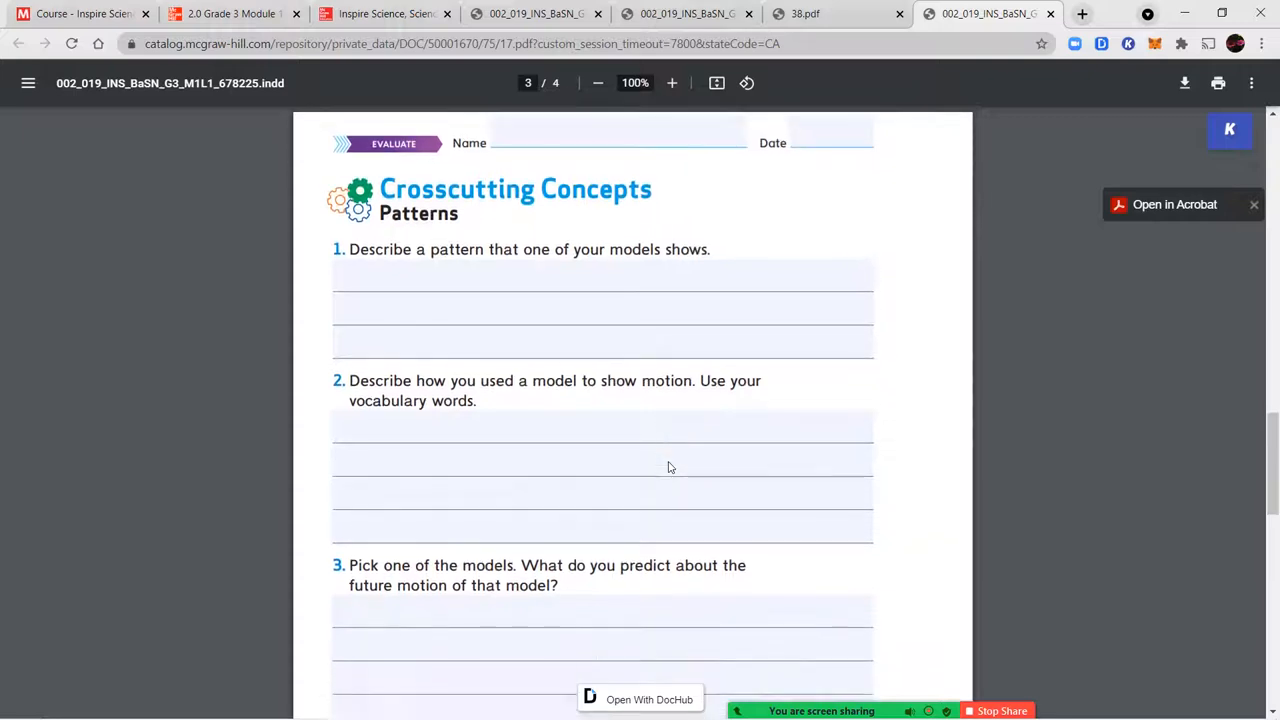
Review the Patterns questions, then switch to the 2.0 Grade 3 Module slide overview.
scroll("down", 3)
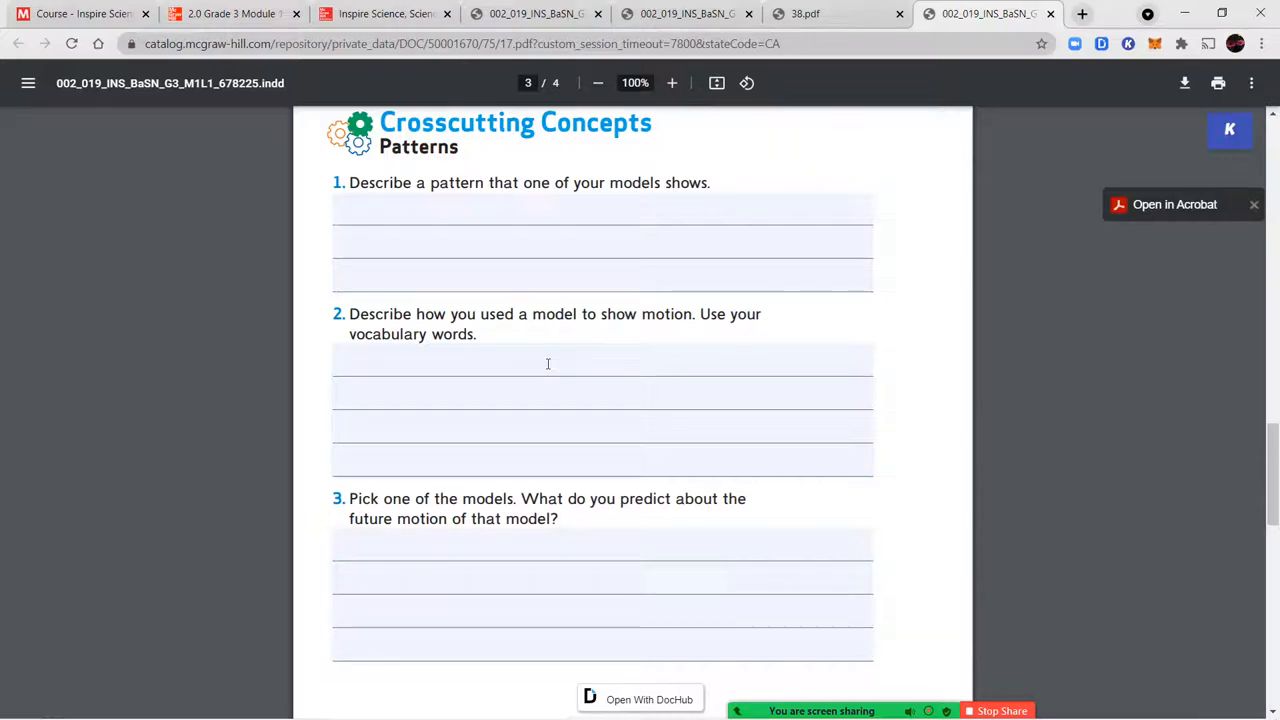
left_click(80, 13)
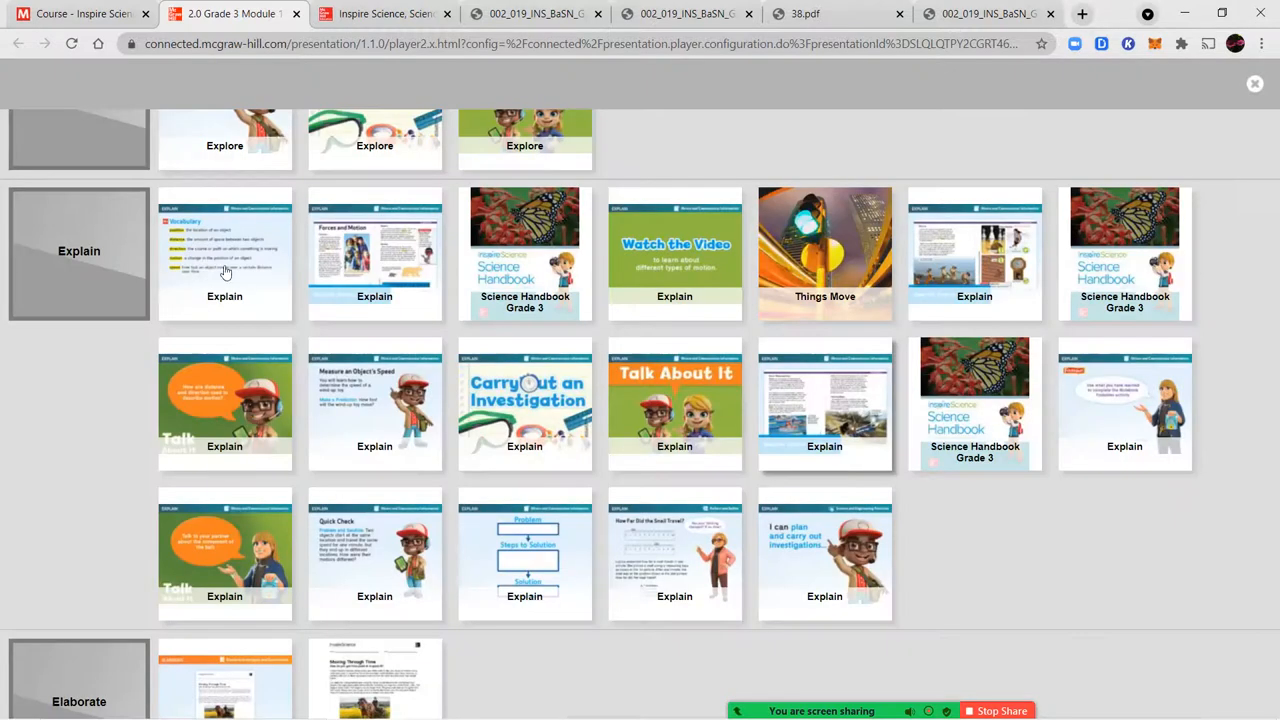
View the Explain row's Vocabulary slide, then go back to the Motion Models worksheet.
left_click(224, 250)
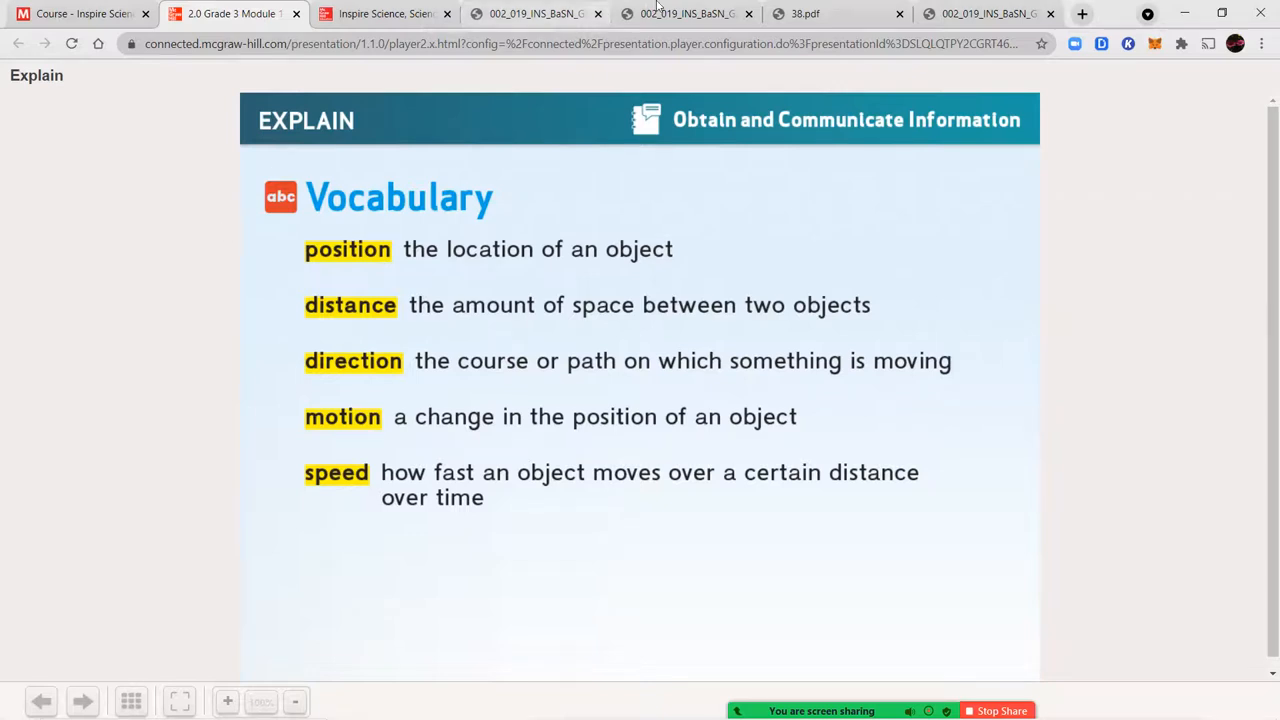
left_click(985, 13)
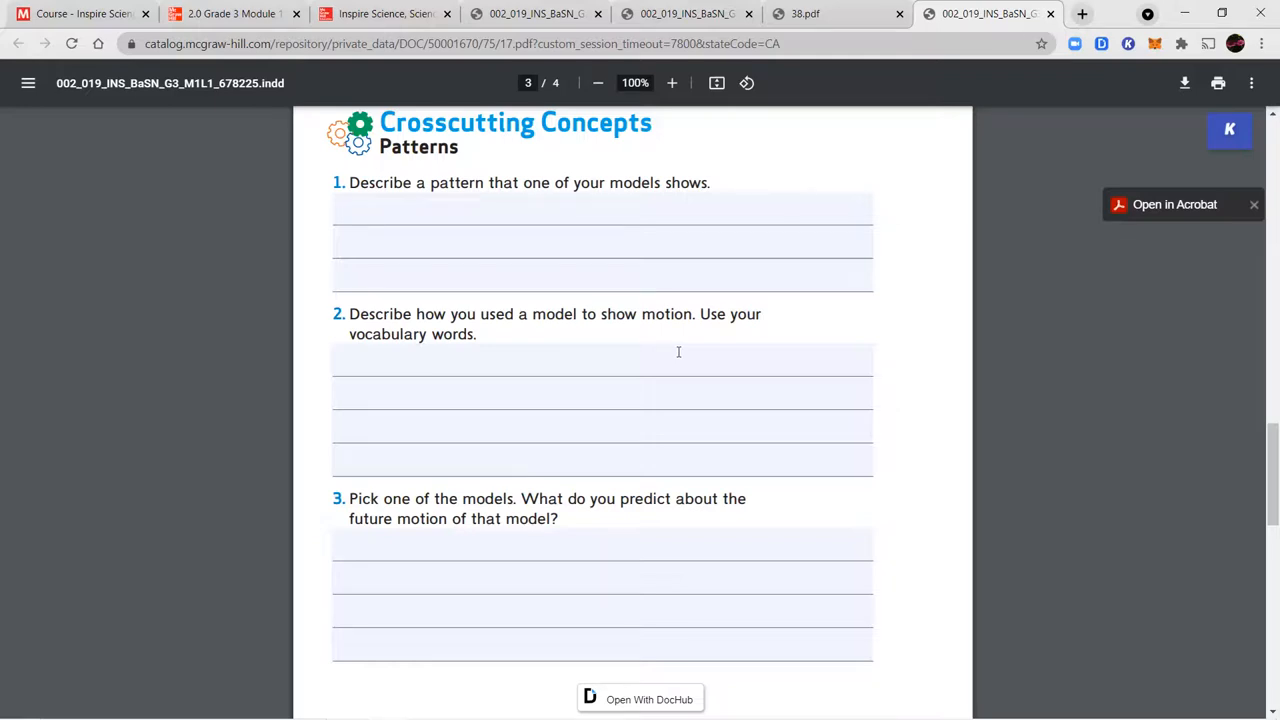
Scroll the Motion Models worksheet down to page 4's Essential Question section.
scroll("down", 3)
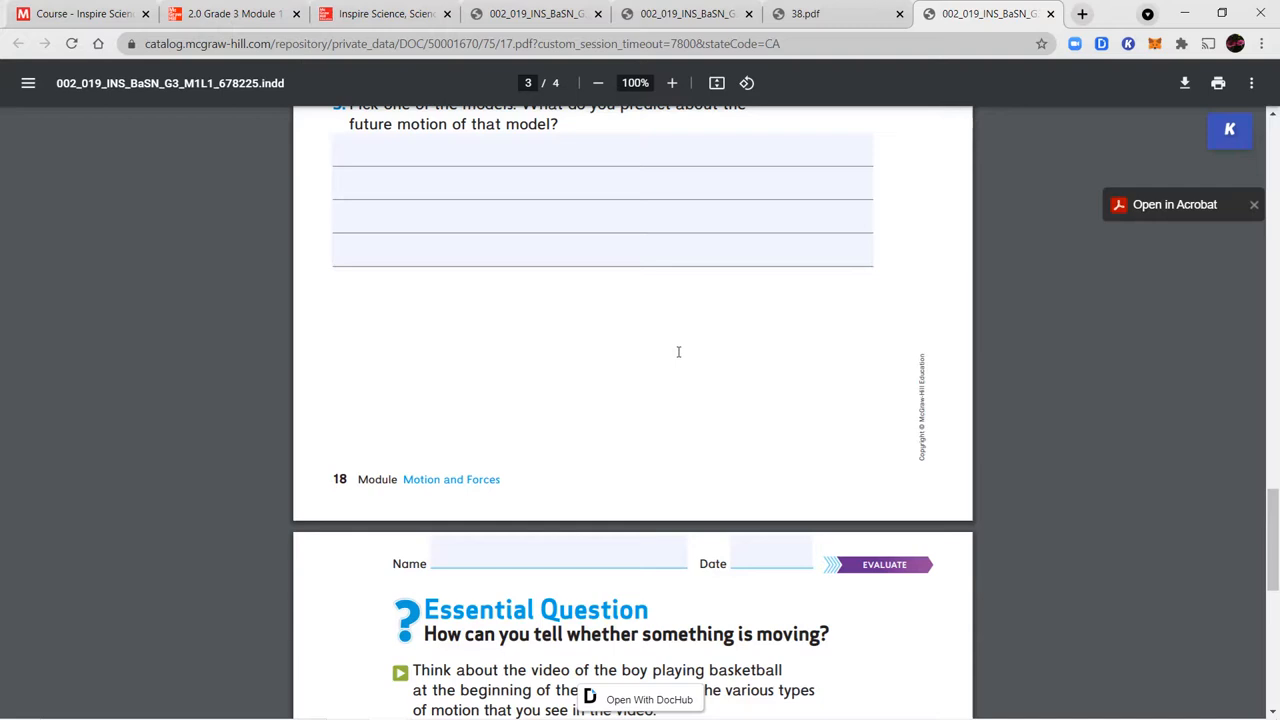
scroll("down", 3)
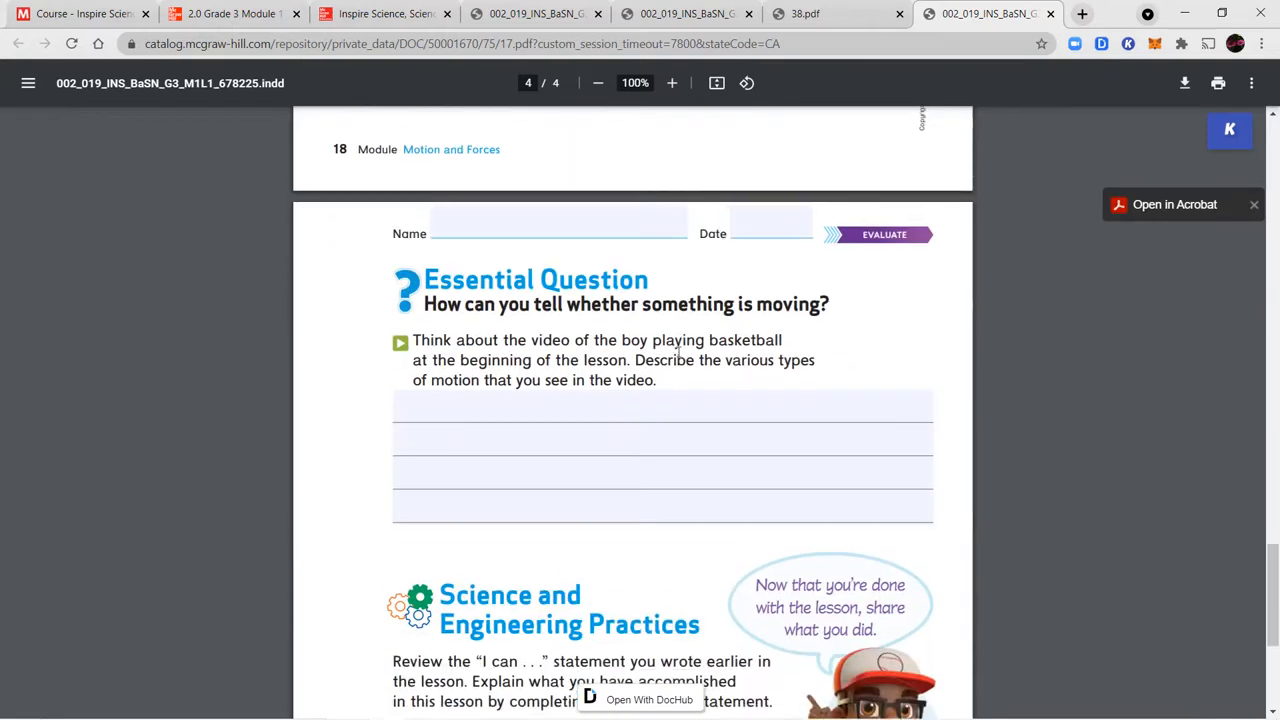
scroll("down", 3)
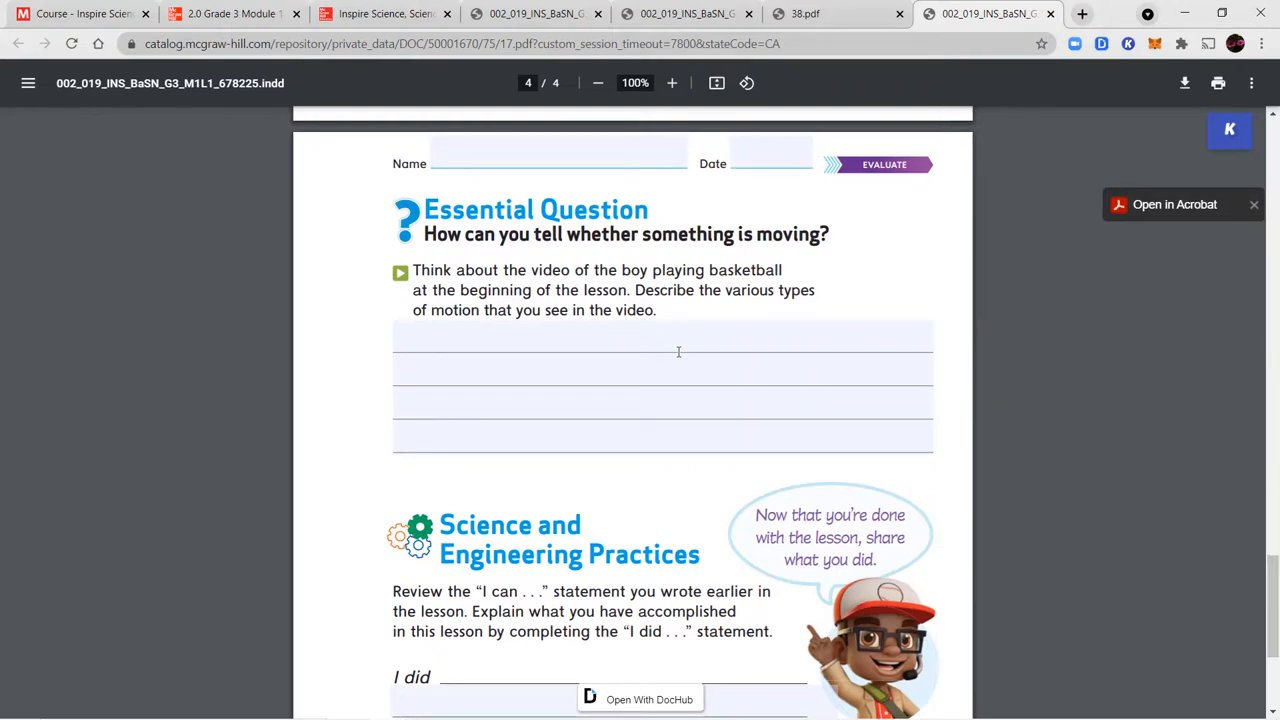
scroll("down", 3)
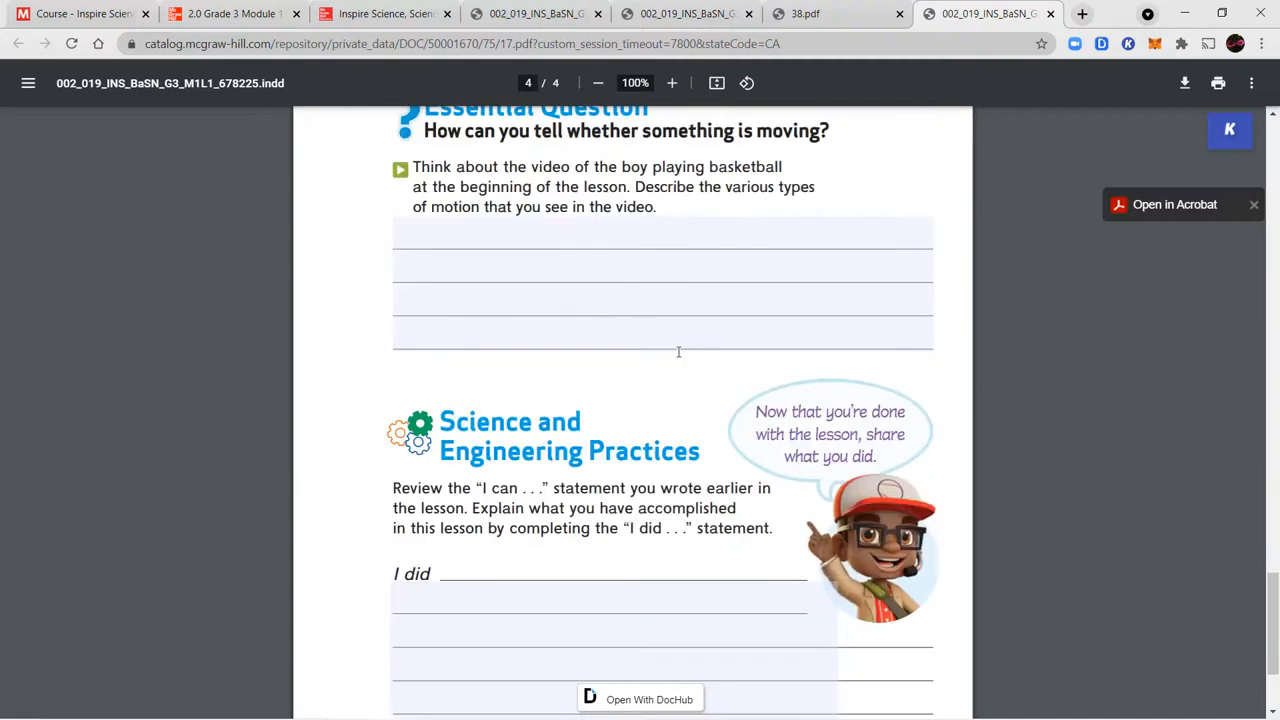
scroll("up", 3)
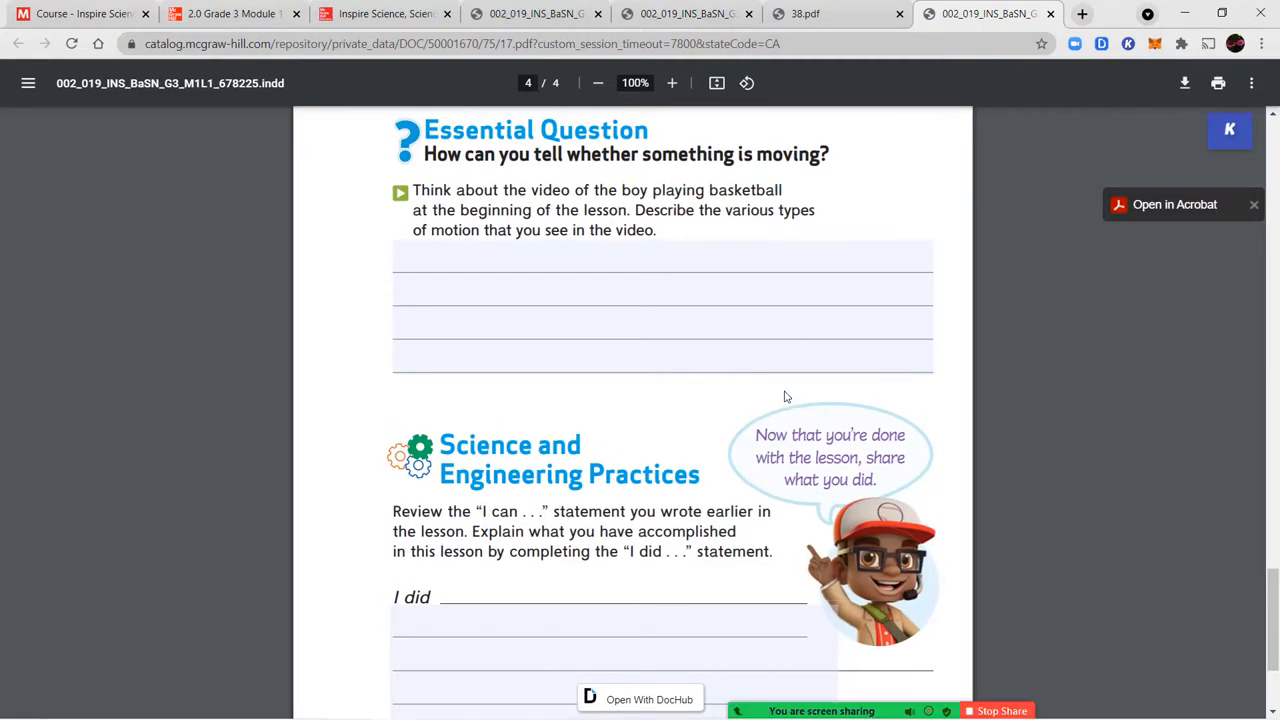
scroll("down", 3)
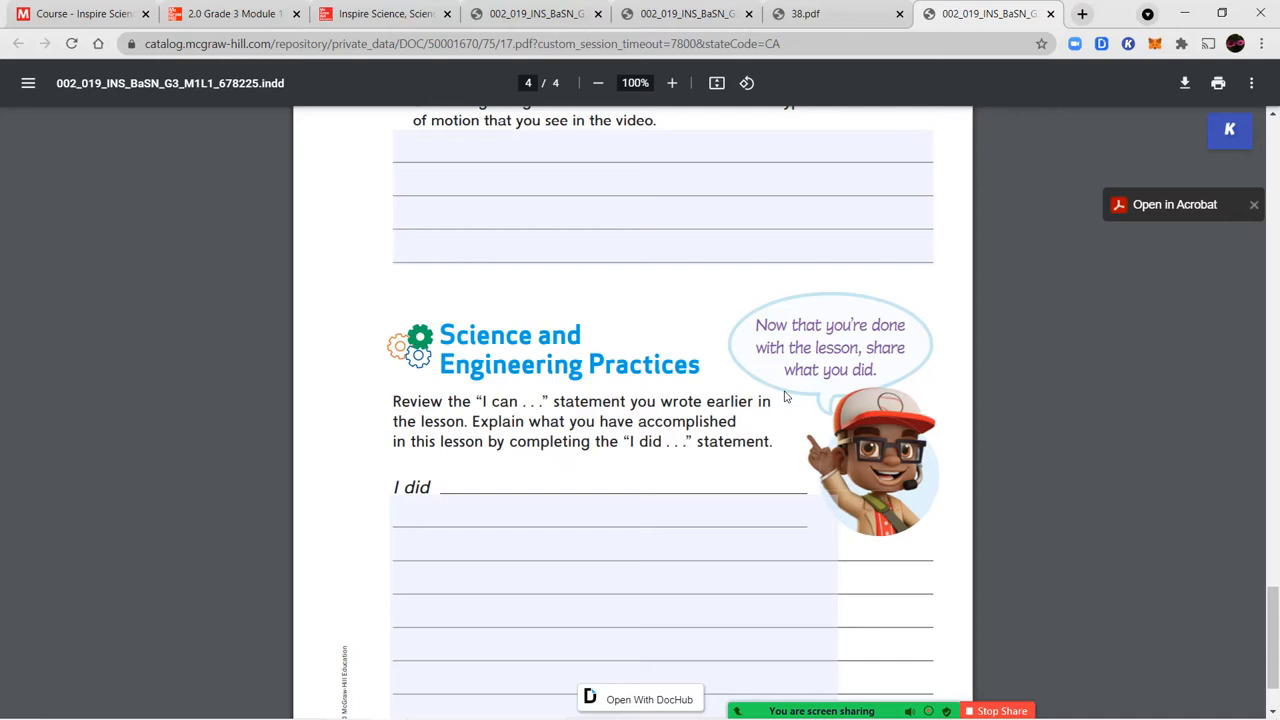